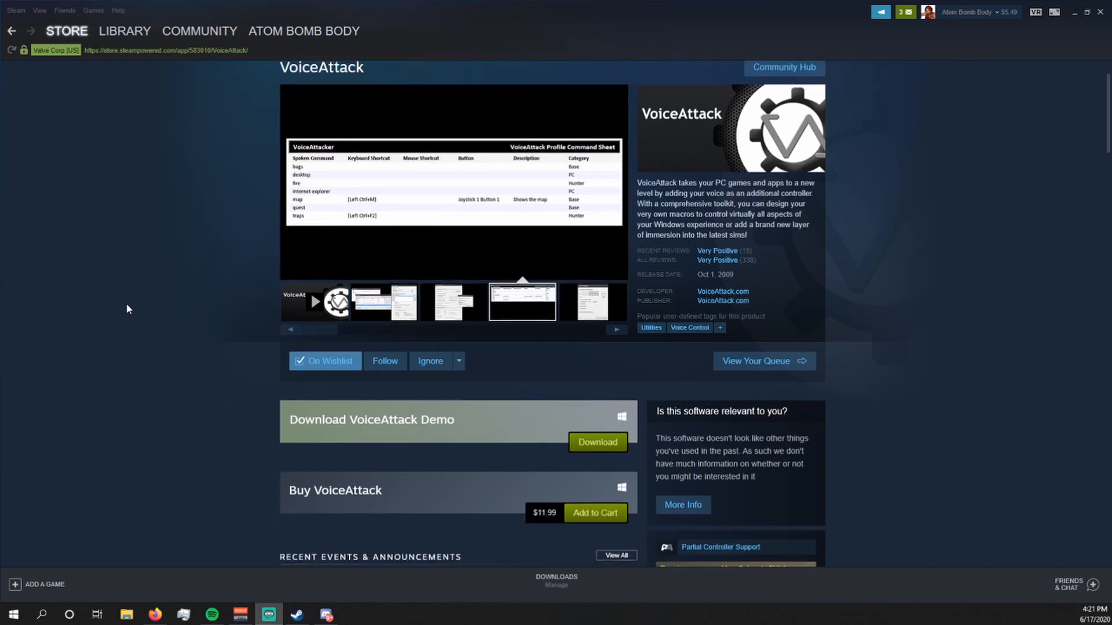
Scroll down the VoiceAttack store page to review its details and price.
scroll(down, 3)
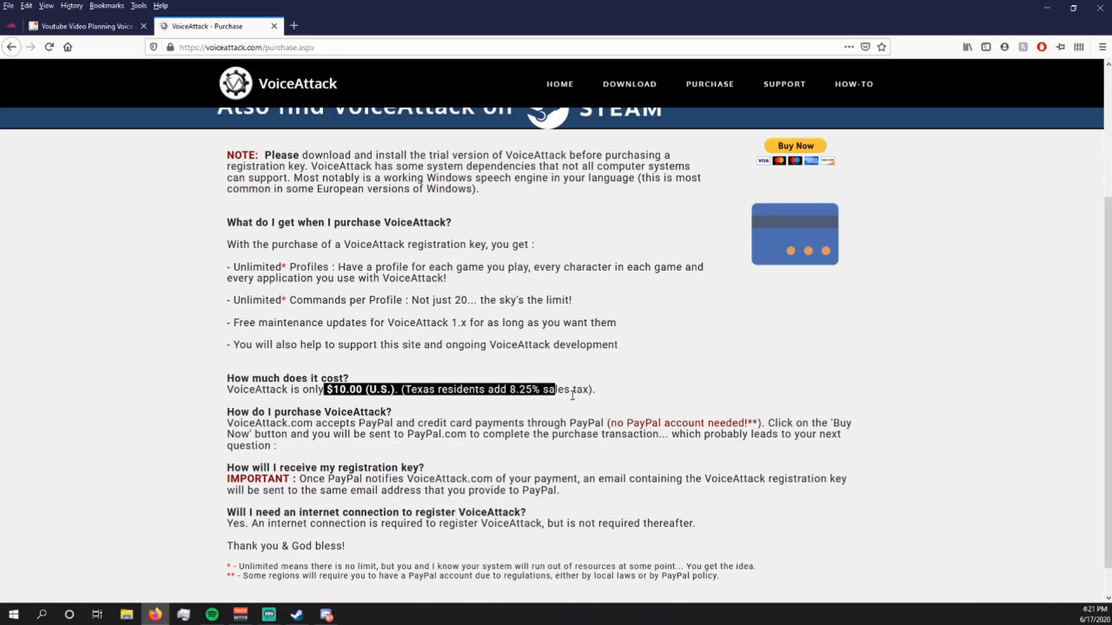
Bring the VoiceAttack main window with the VR profile to the front.
click(618, 390)
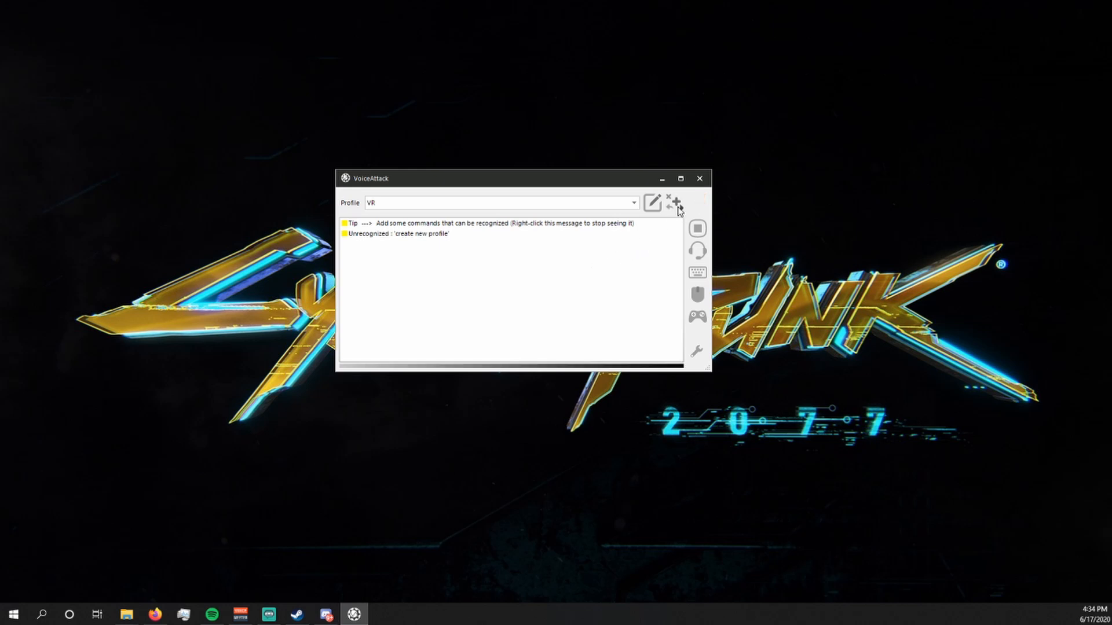
Start a new profile from the profile actions menu, entering the name 'Tuto'.
click(673, 202)
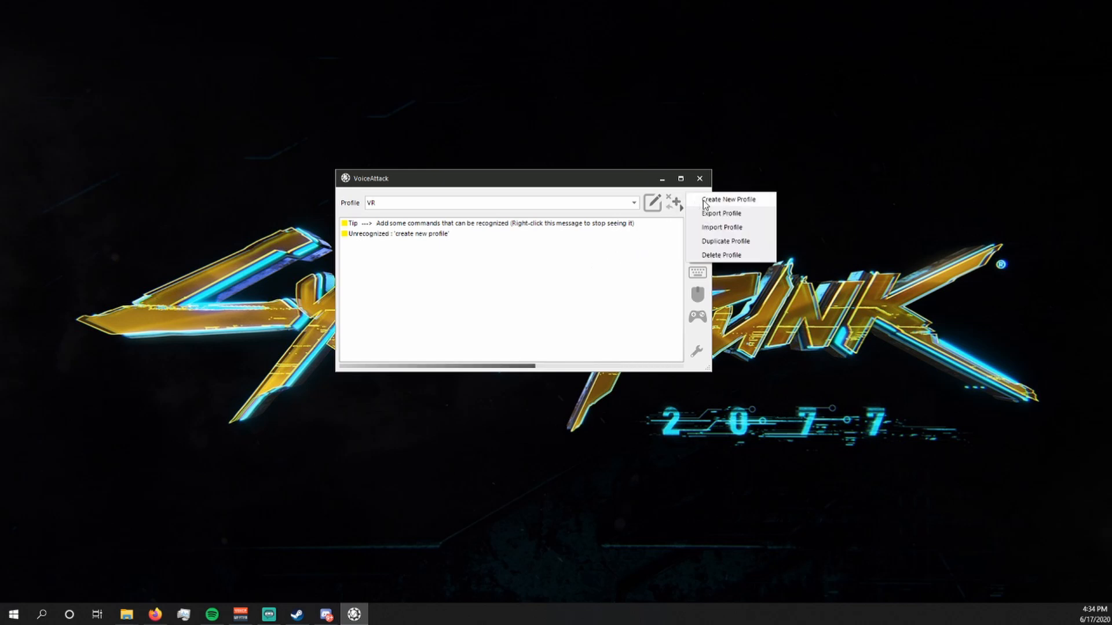
click(727, 199)
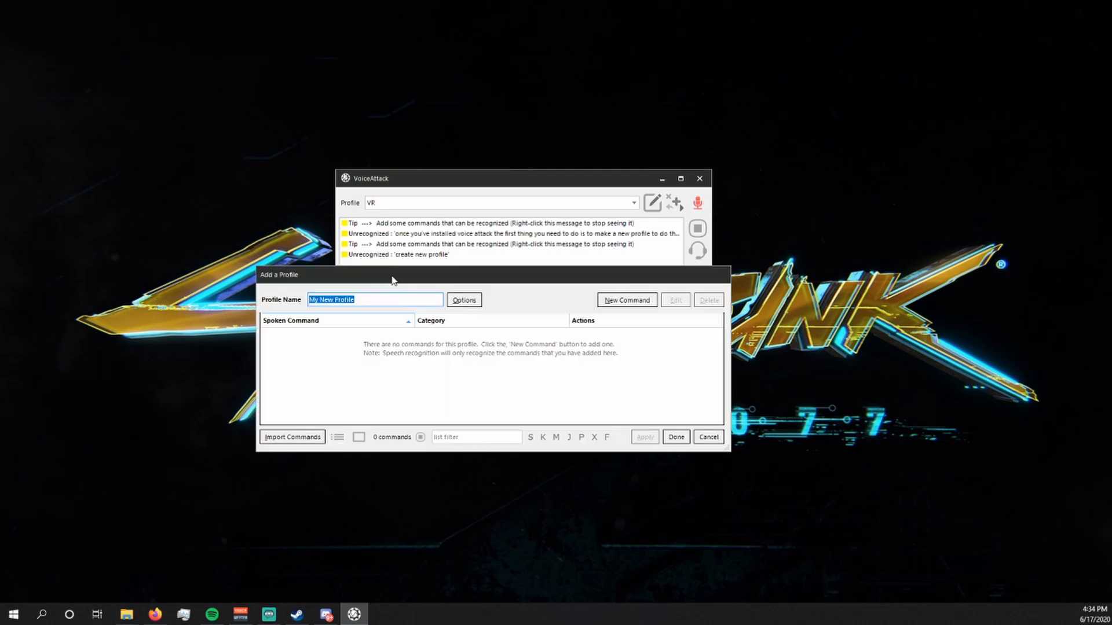
text(Tuto)
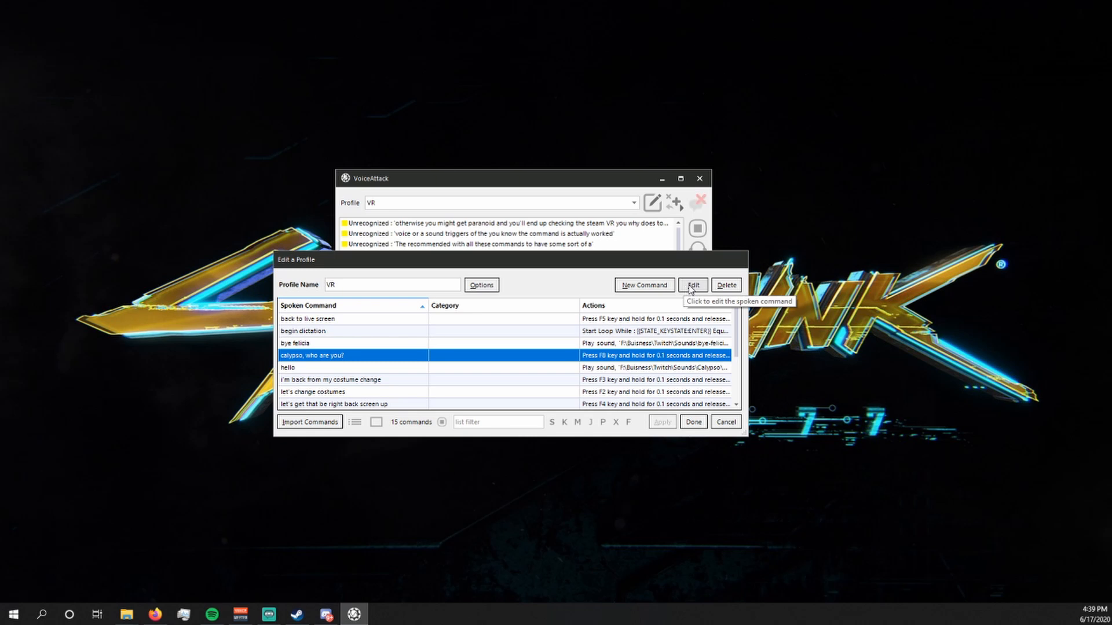
Edit the 'calypso, who are you?' command to view its F8, greeting sound, F9 sequence.
click(691, 285)
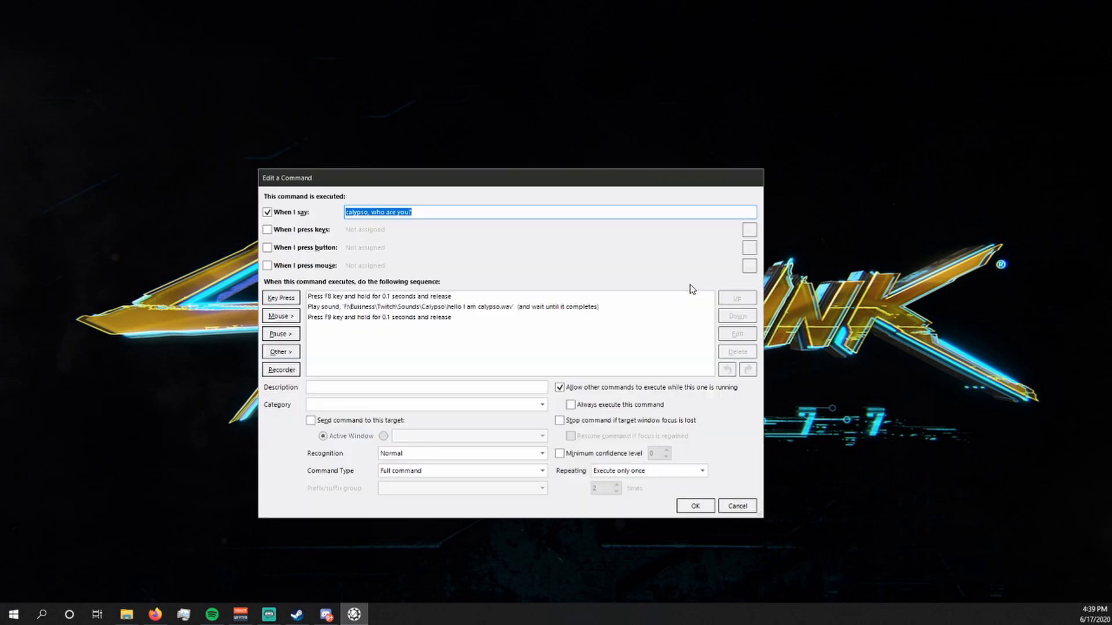
mouse_move(482, 312)
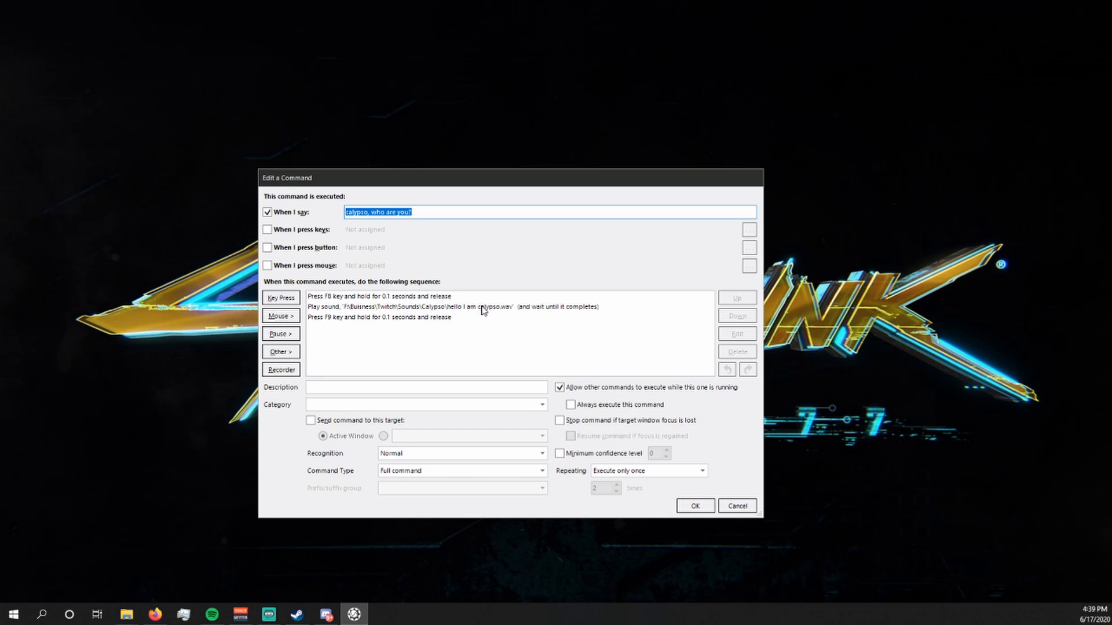
mouse_move(535, 310)
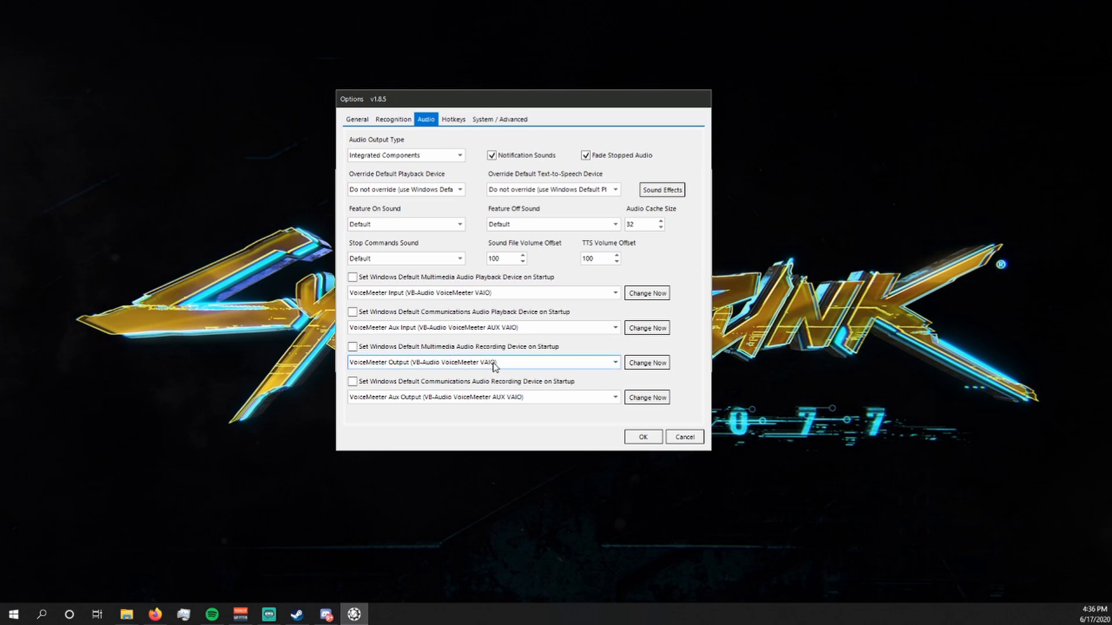
View the Recognition settings showing VoiceMeeter Output as the speech recording device.
click(391, 165)
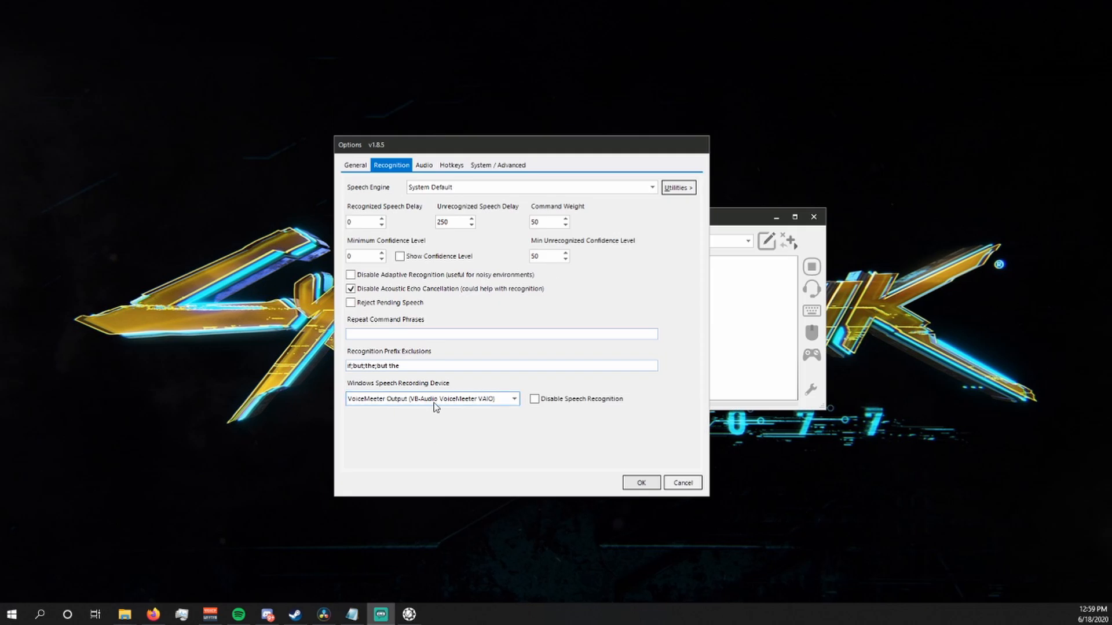
mouse_move(432, 401)
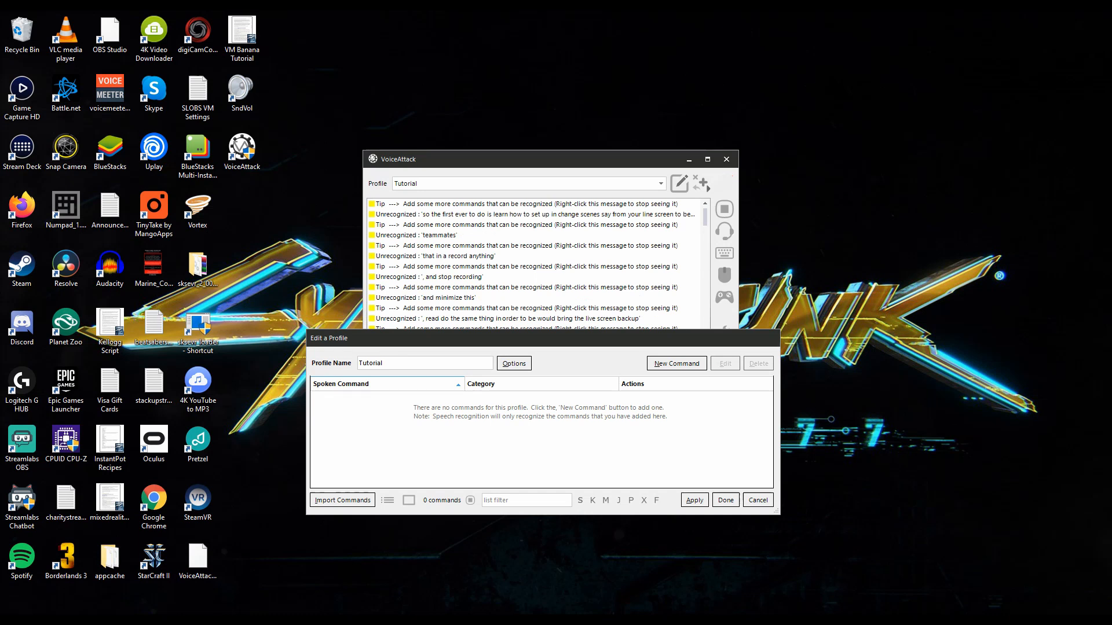
Add a new Tutorial command with the phrase 'let's get that be right back screen up'.
click(725, 500)
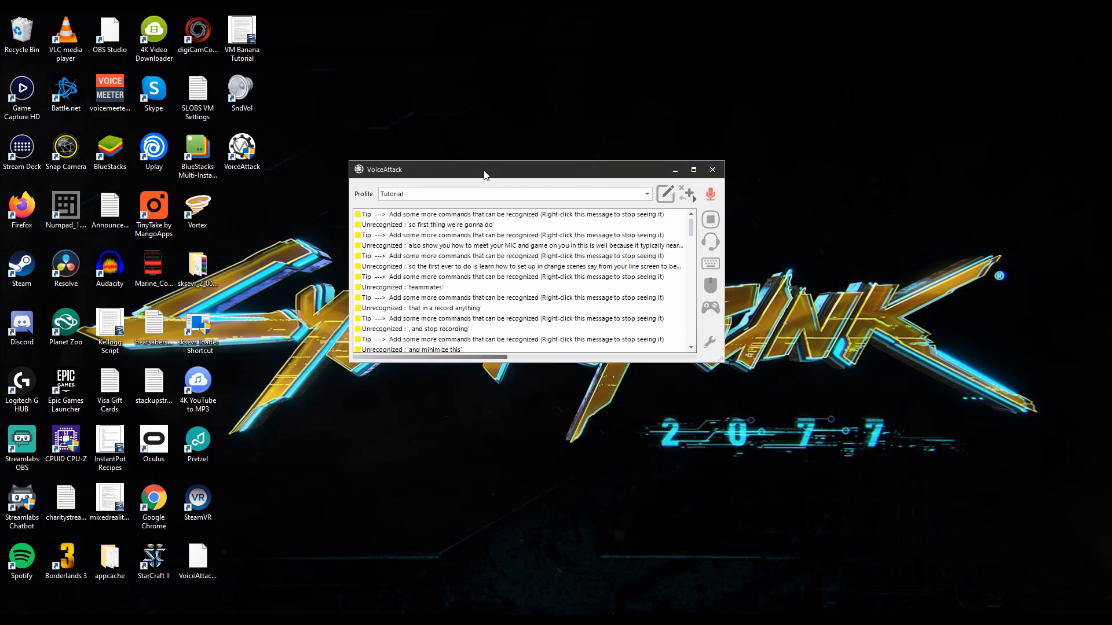
mouse_move(665, 194)
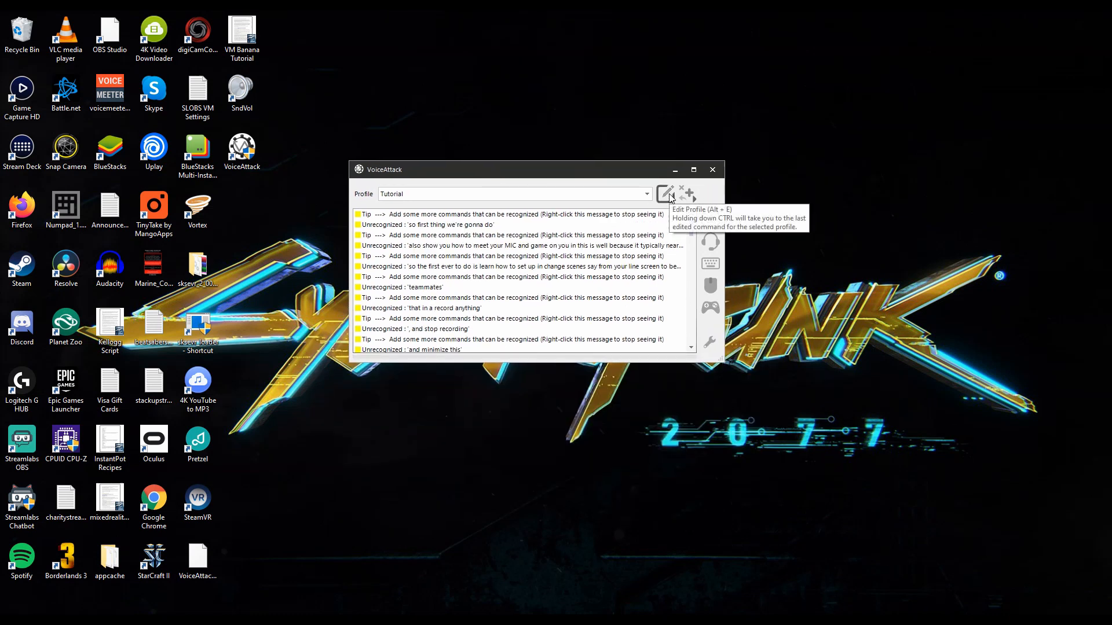
click(665, 193)
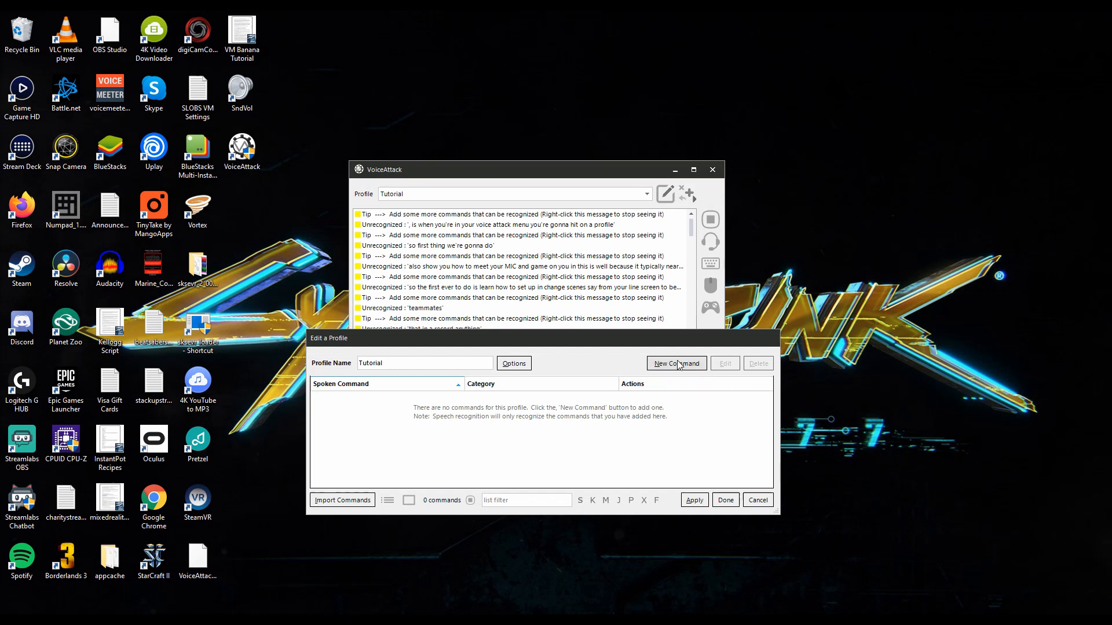
click(675, 362)
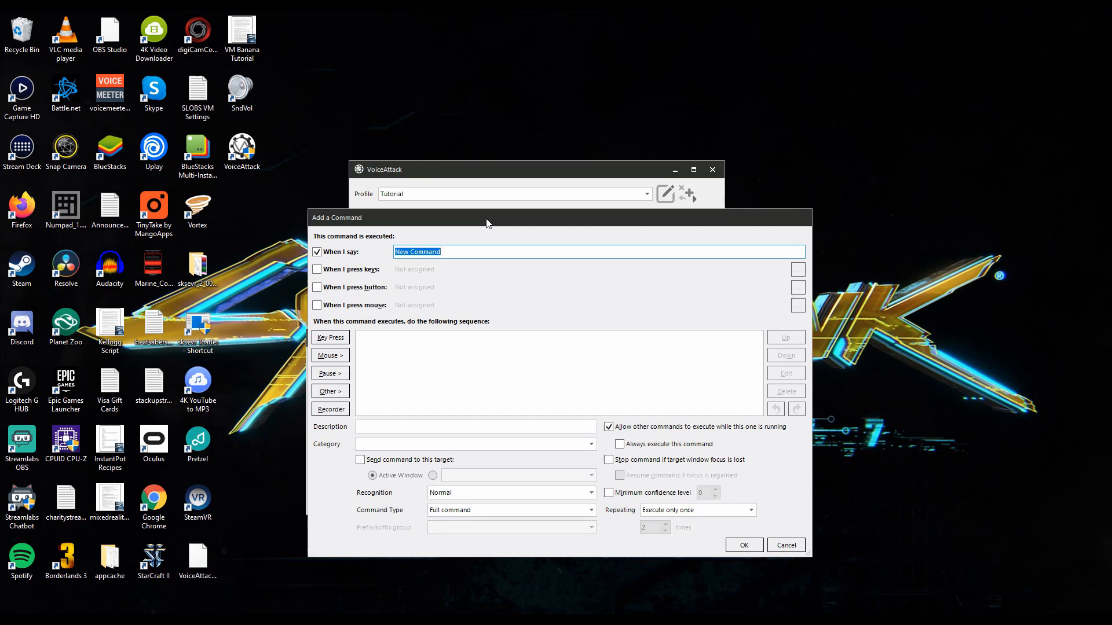
text(le'ts)
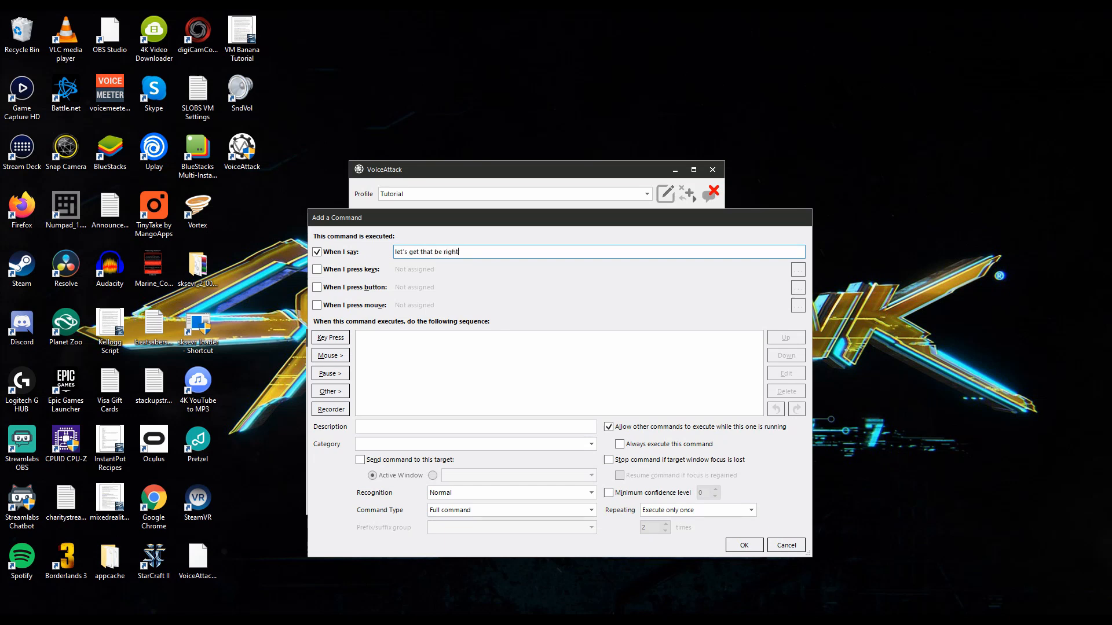
text(back screen up)
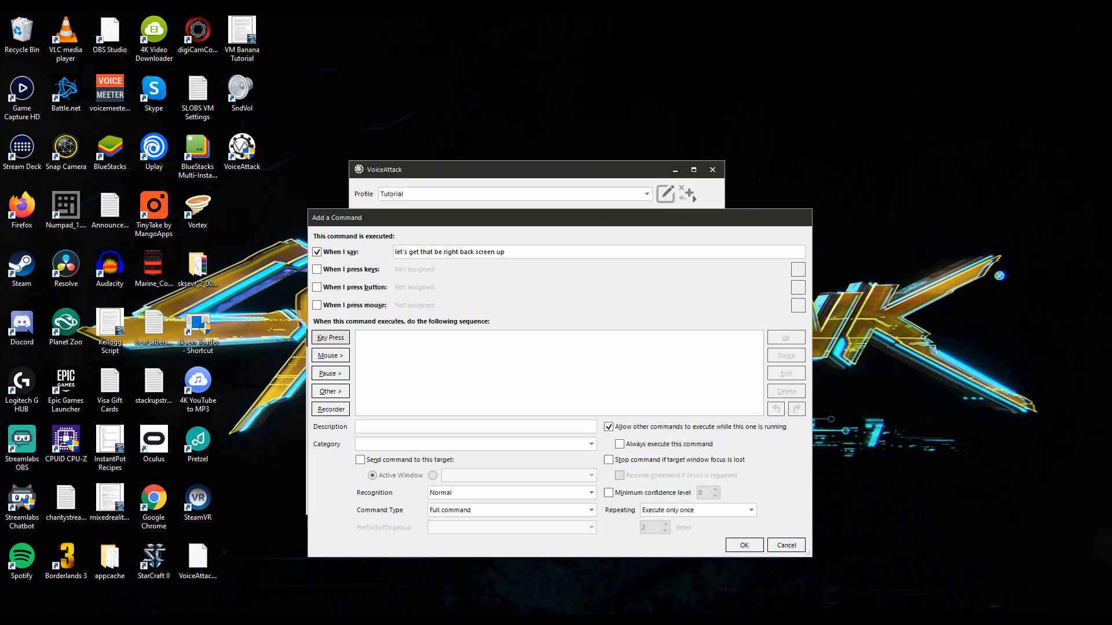
Add a key-press action that presses F4 for 0.1 seconds.
click(330, 337)
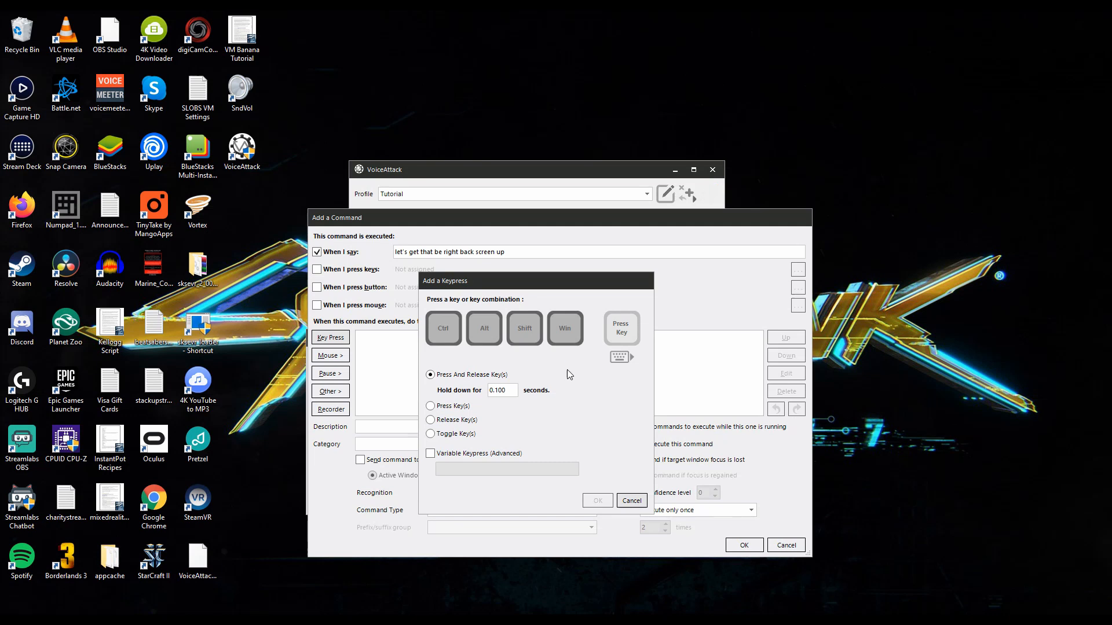
key(f4)
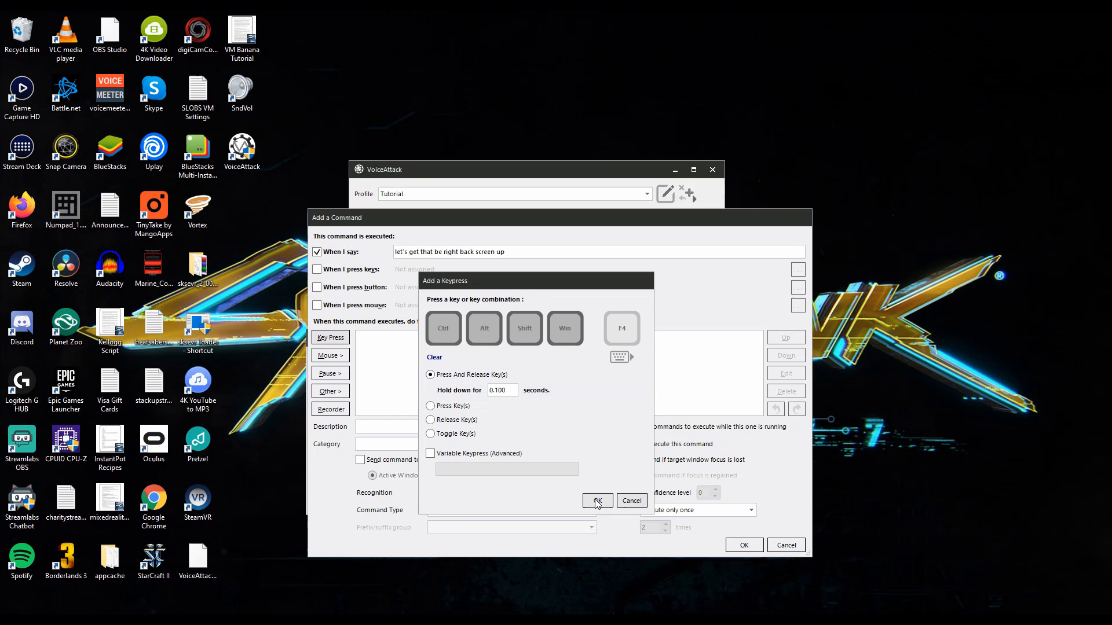
click(596, 501)
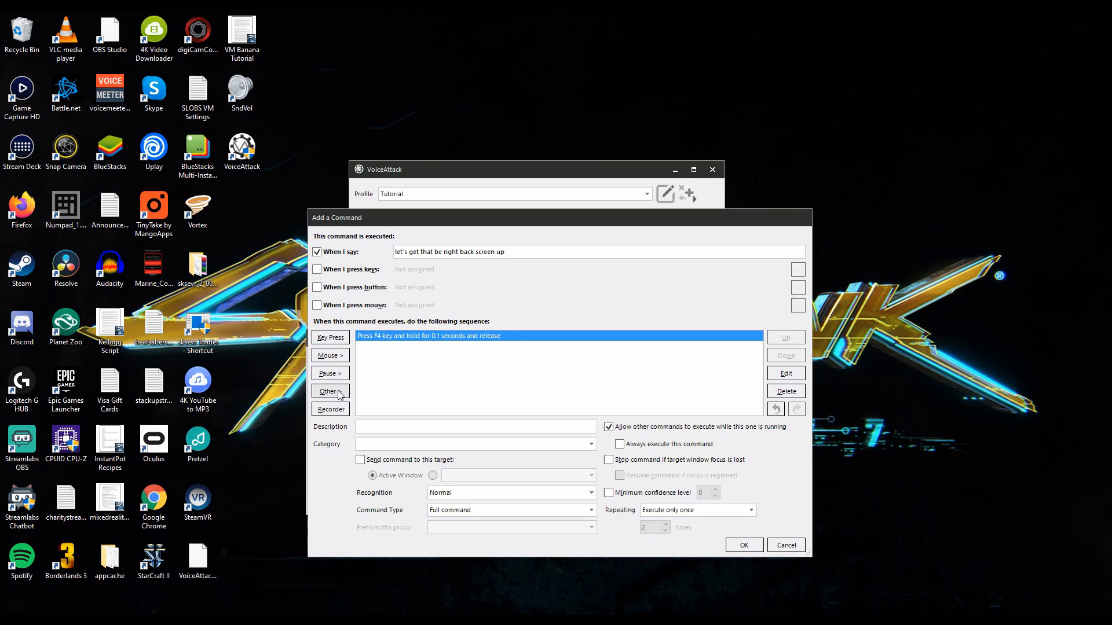
Add a Play a Sound action using okay.wav.
click(328, 391)
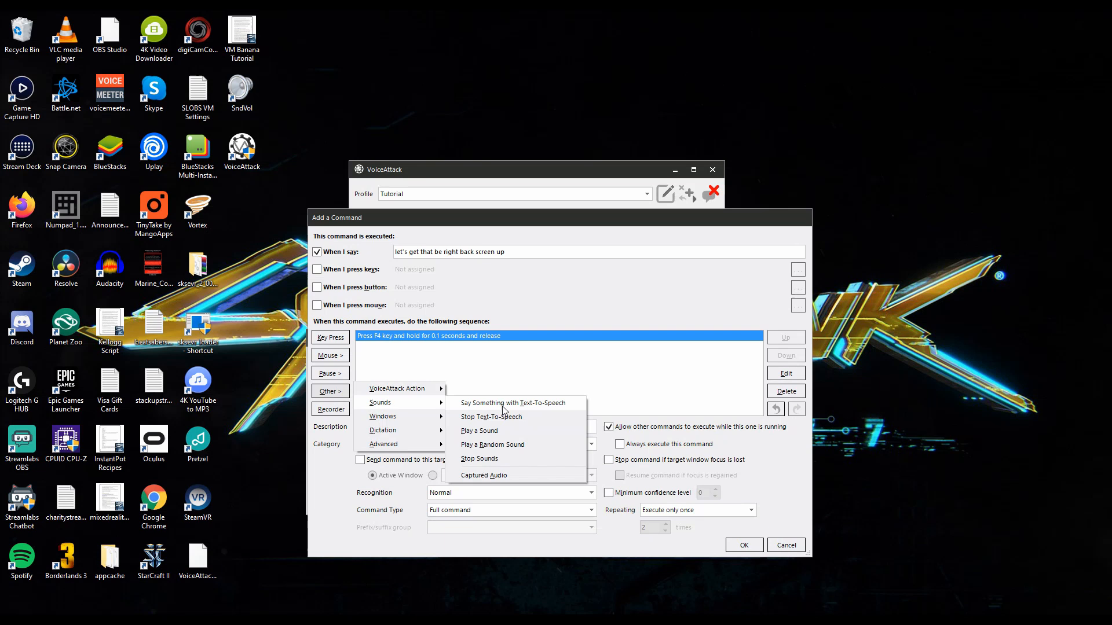
click(480, 431)
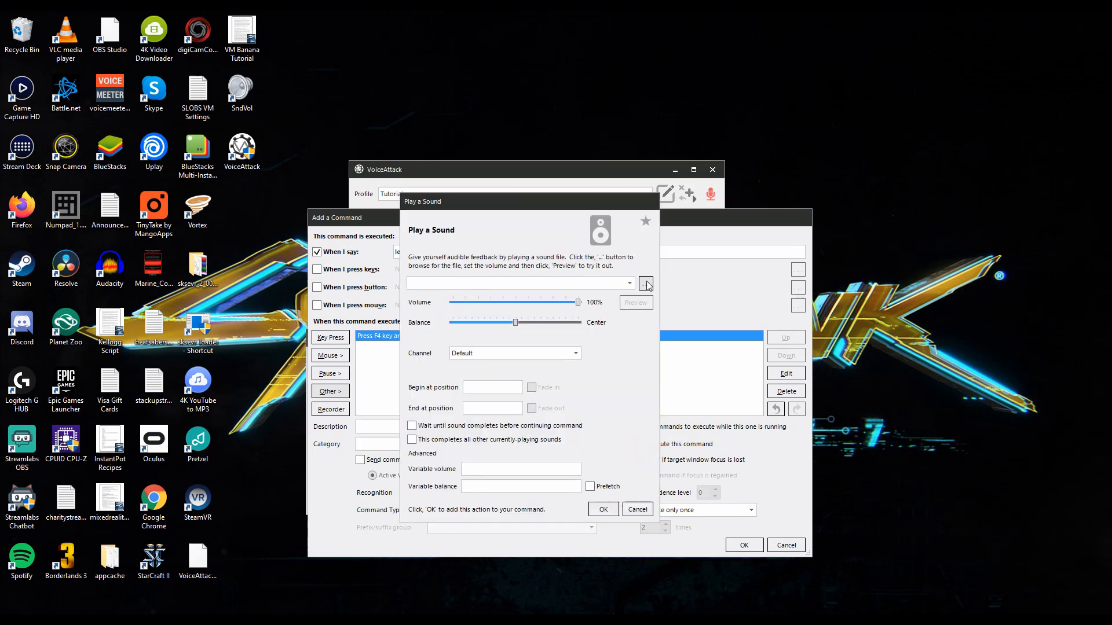
click(646, 283)
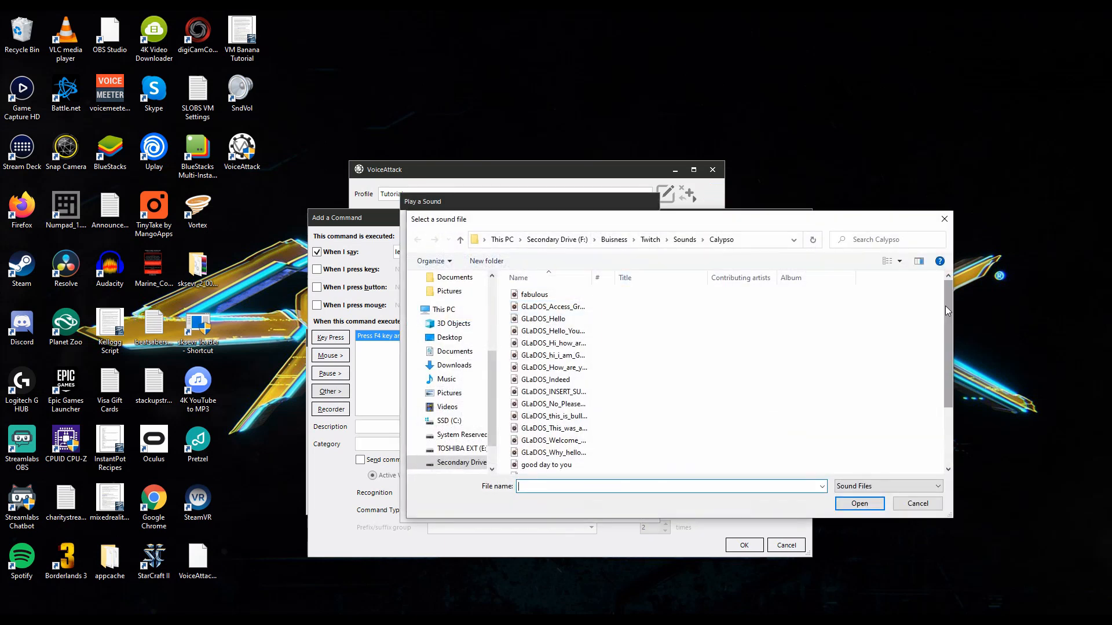
scroll(down, 3)
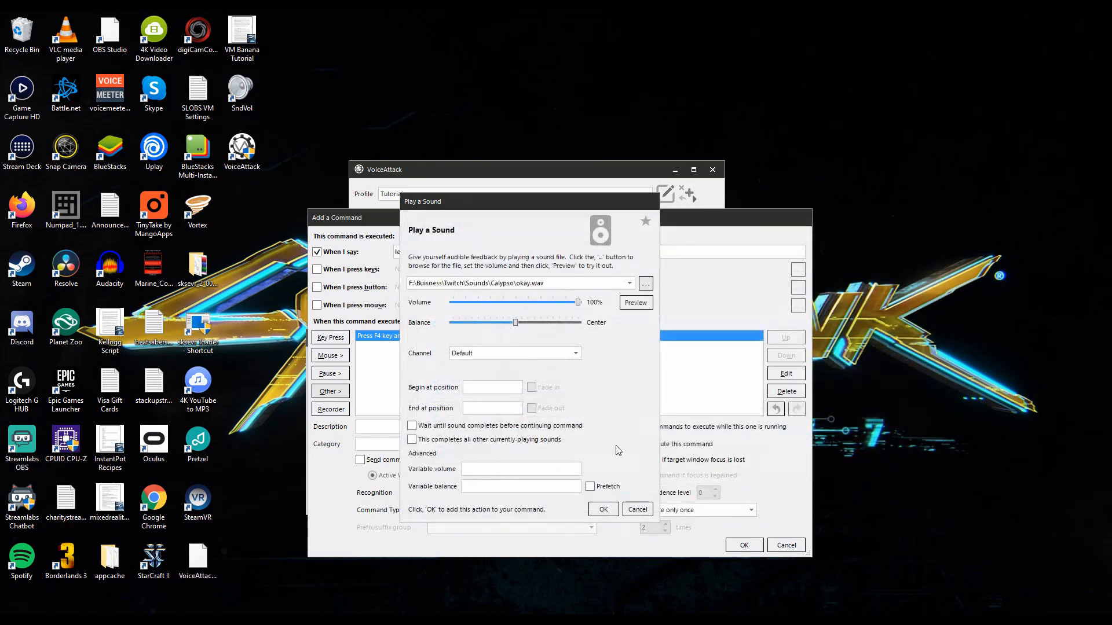
click(602, 510)
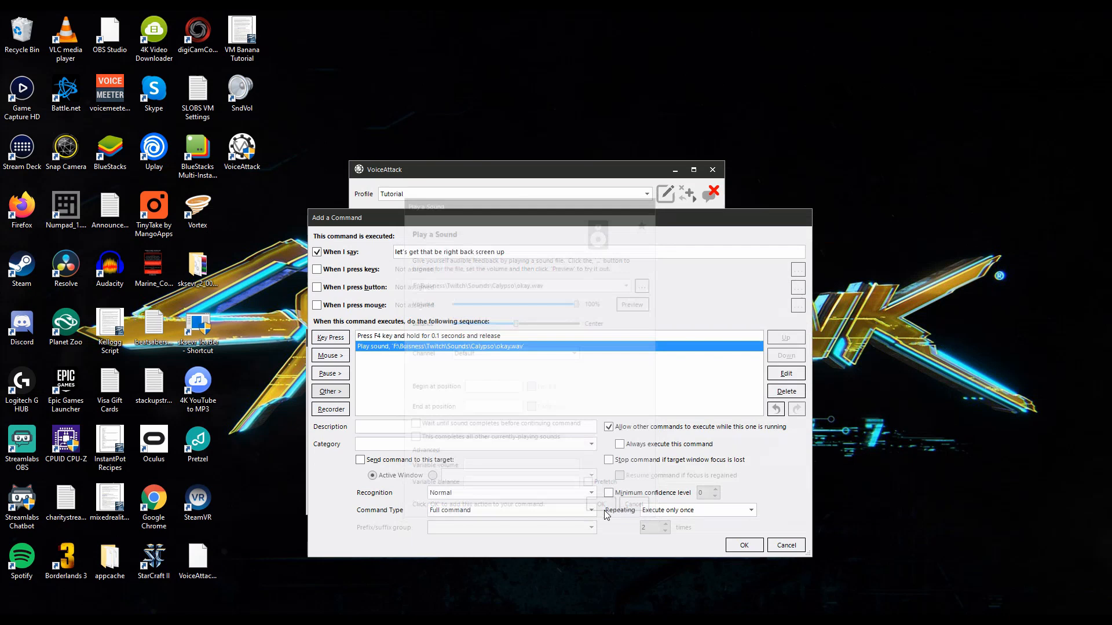
Save the new command and finish editing the Tutorial profile.
click(743, 545)
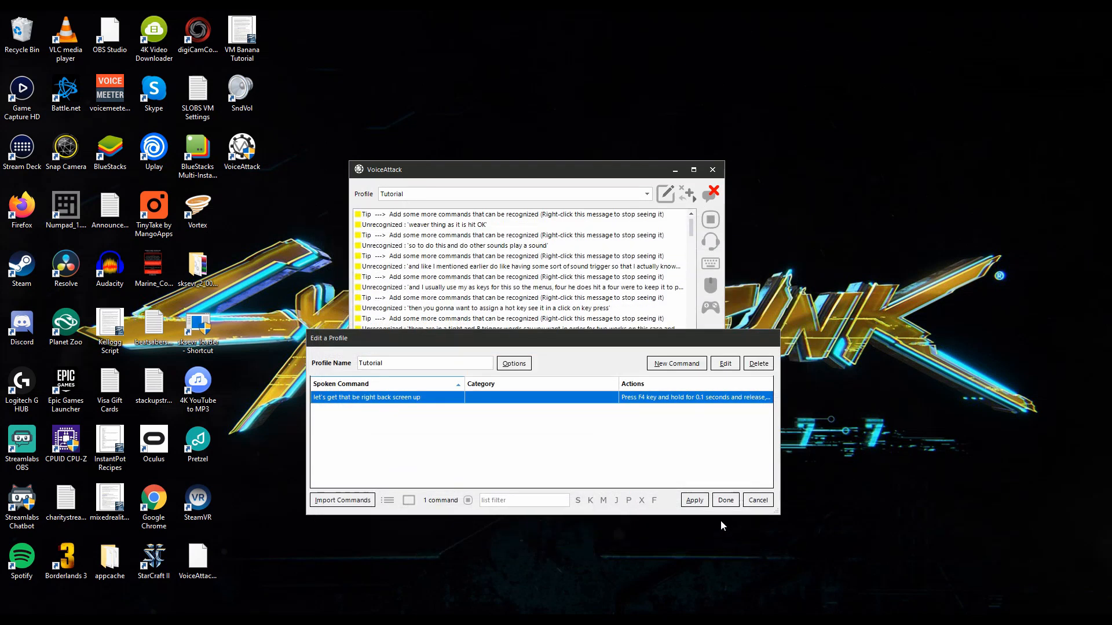
click(694, 501)
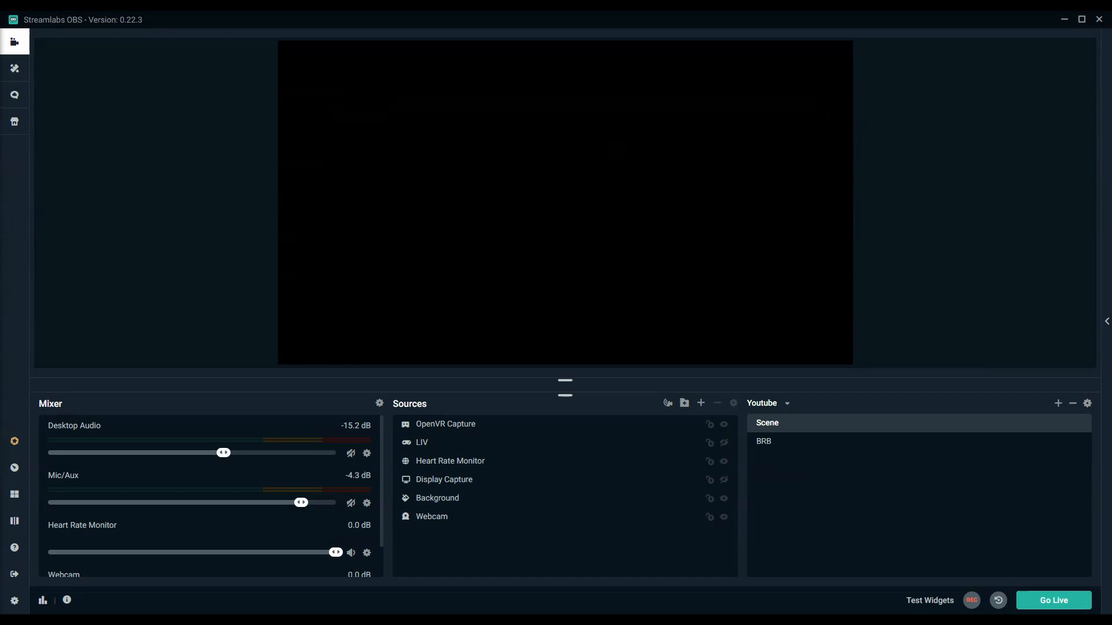
In Streamlabs OBS settings, show the Hotkeys page with F4 as the scene's Switch to scene hotkey.
click(350, 503)
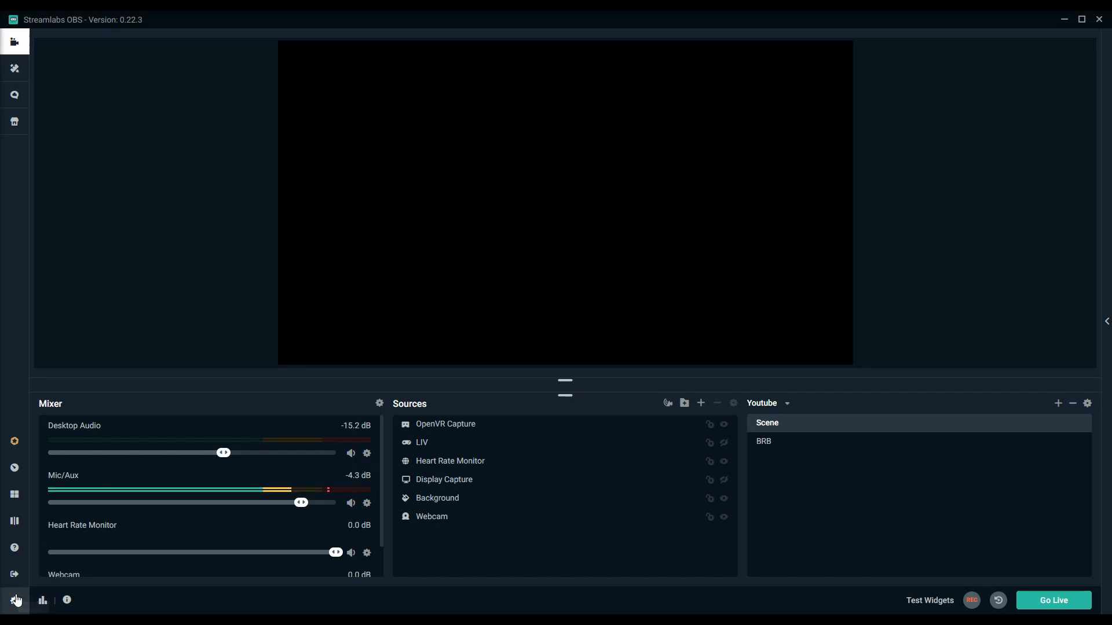
click(14, 601)
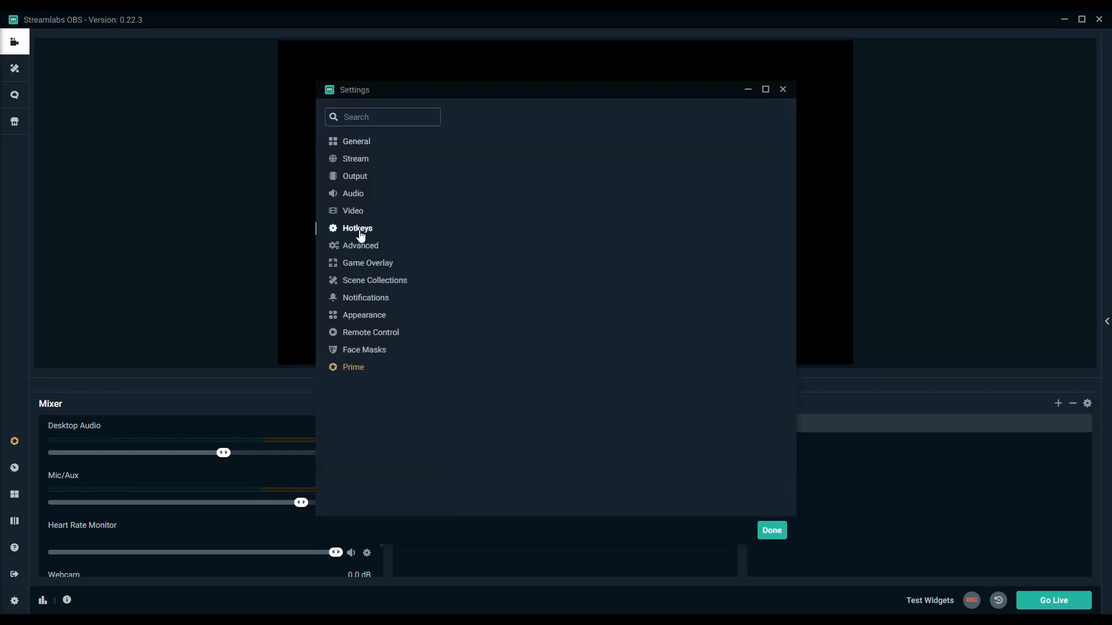
click(358, 228)
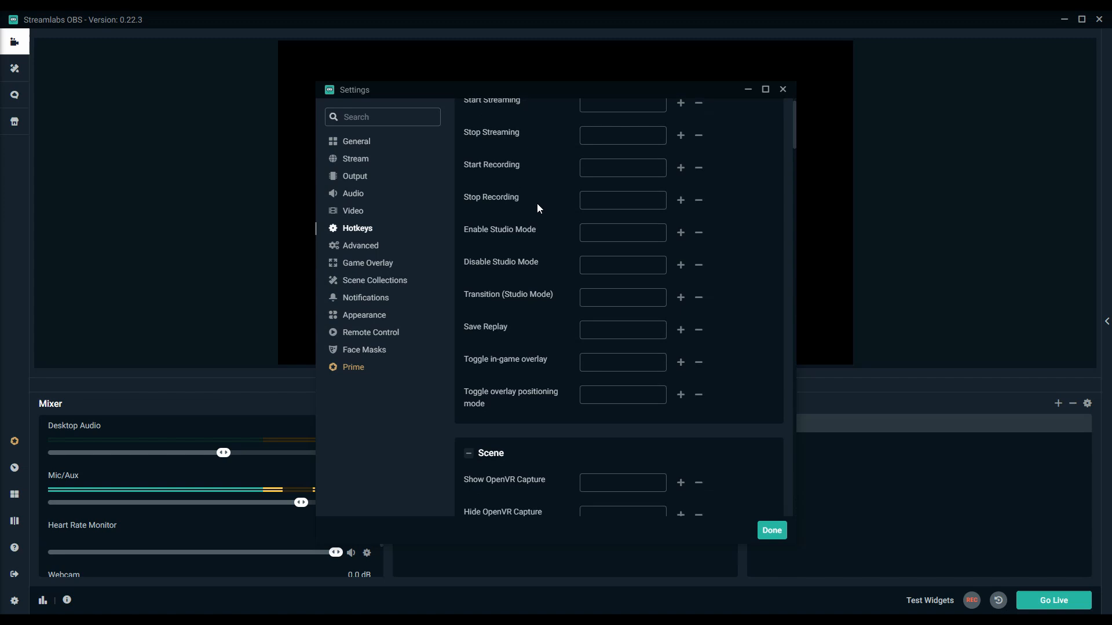
scroll(down, 3)
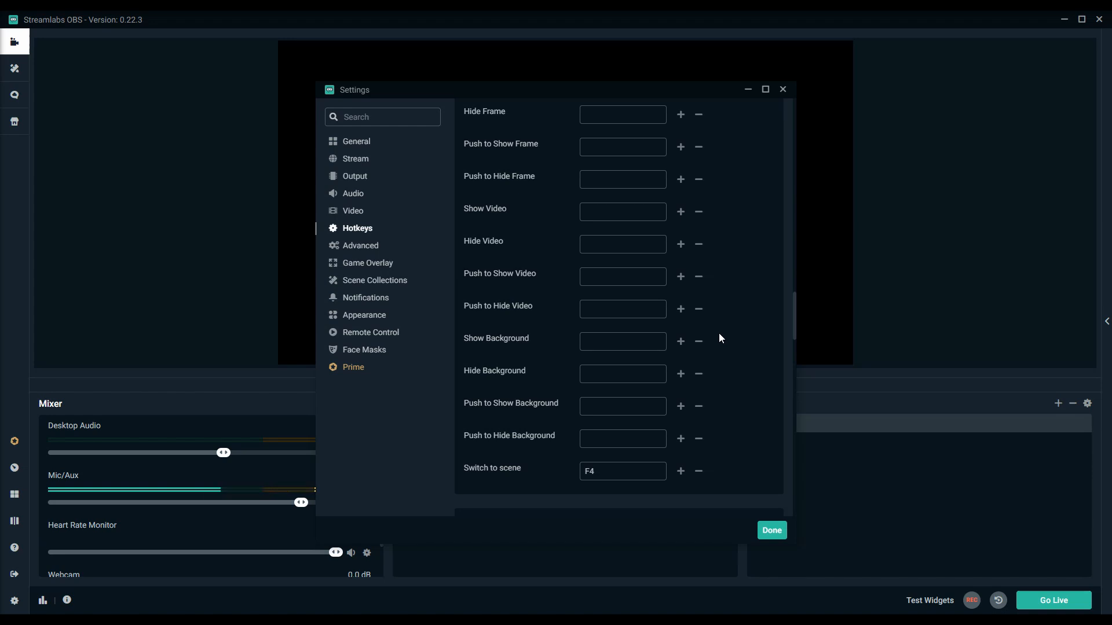
Assign F4 as the Mute hotkey for Mic/Aux and Desktop Audio, then close settings with Done.
scroll(down, 3)
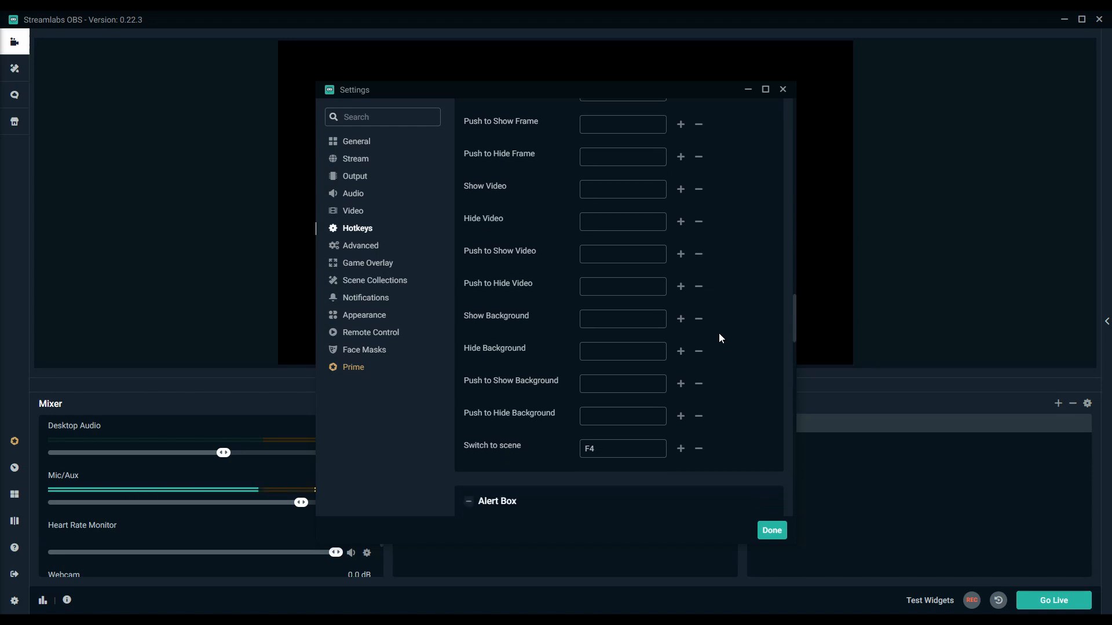
scroll(down, 3)
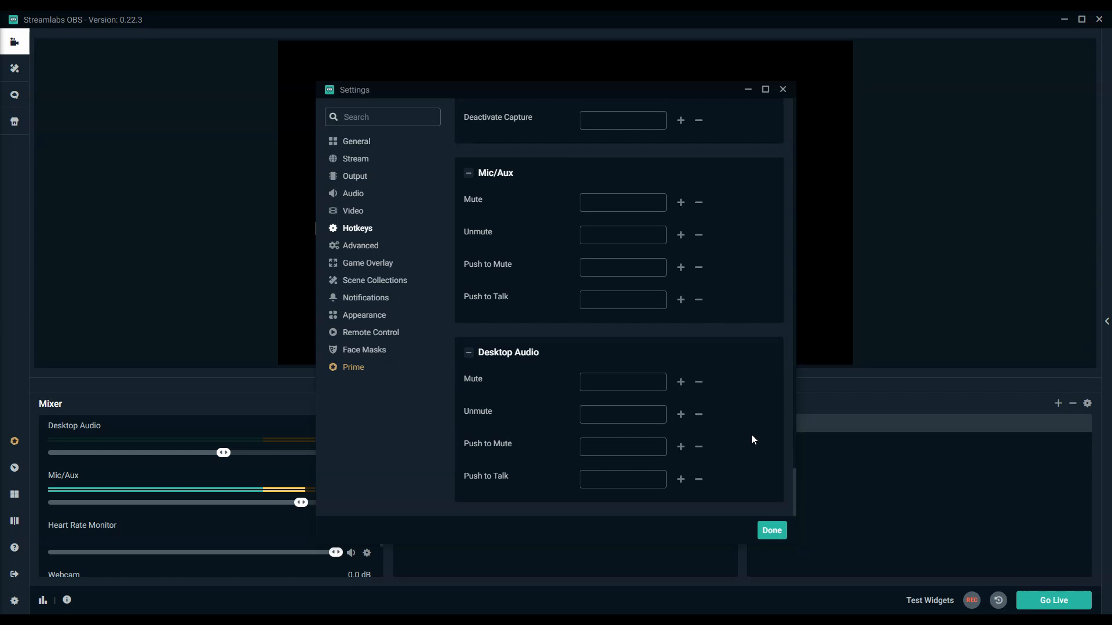
click(622, 203)
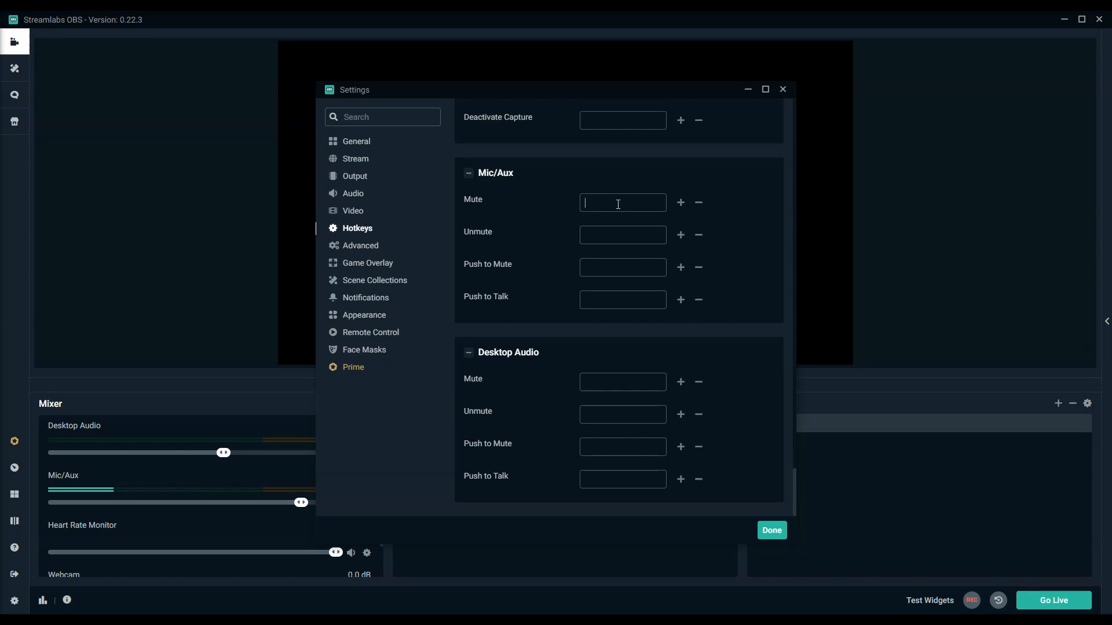
key(F4)
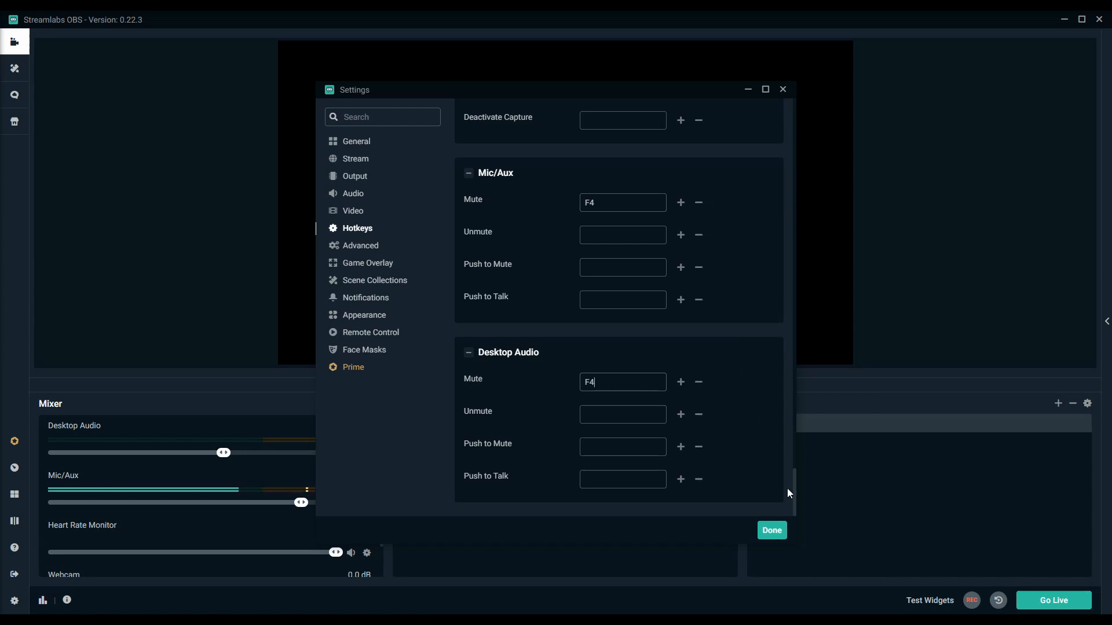
click(770, 530)
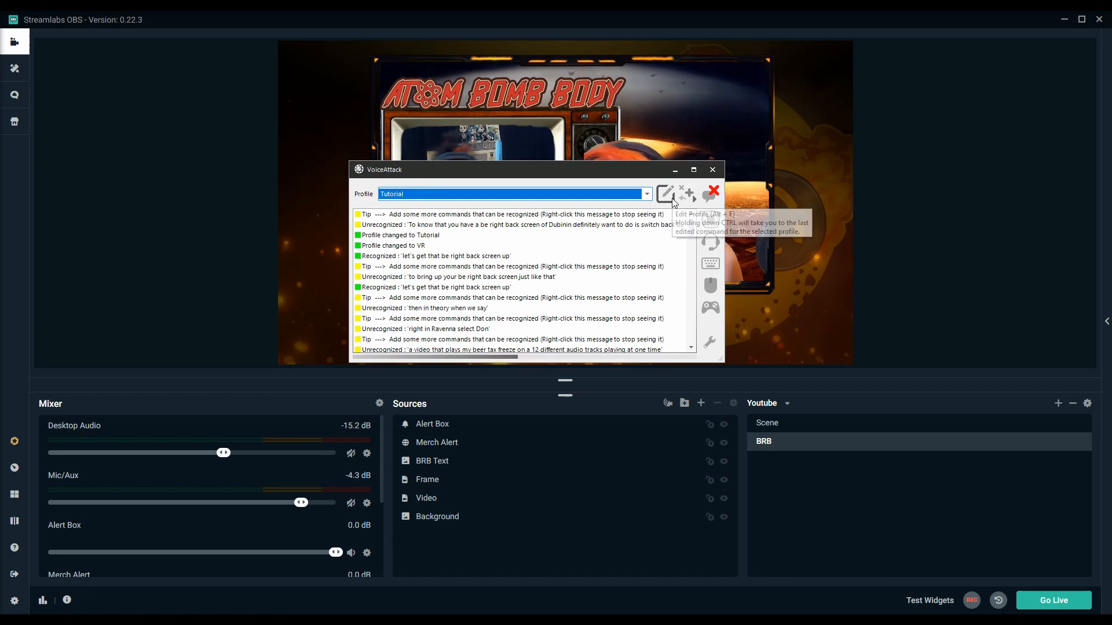
Create a new 'switch back to live' command in the Tutorial profile with an F5 key press.
click(665, 193)
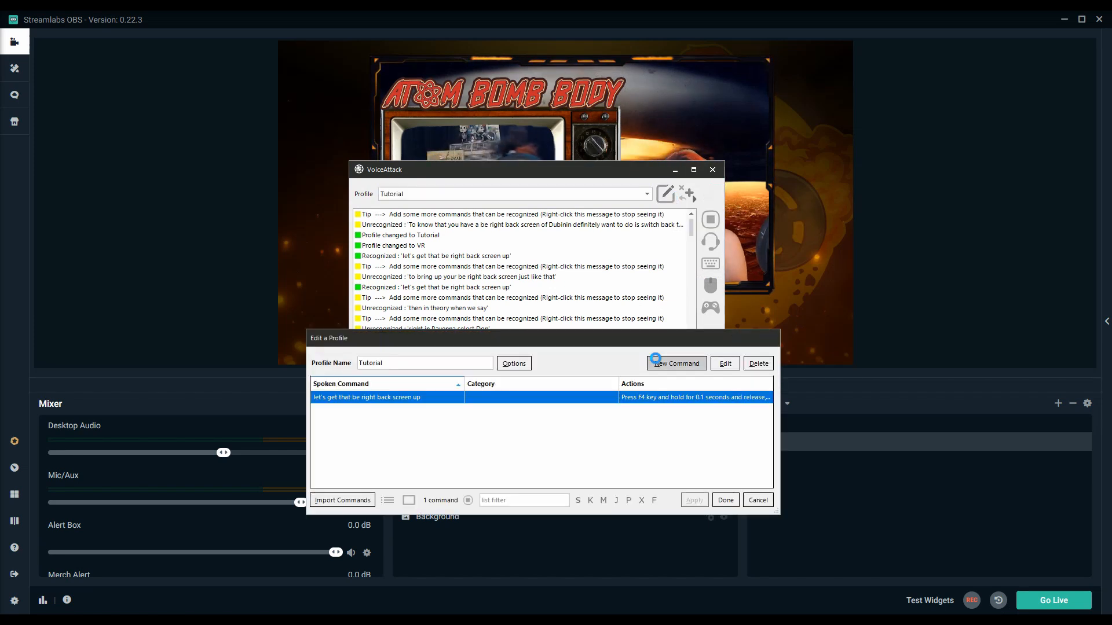
click(676, 362)
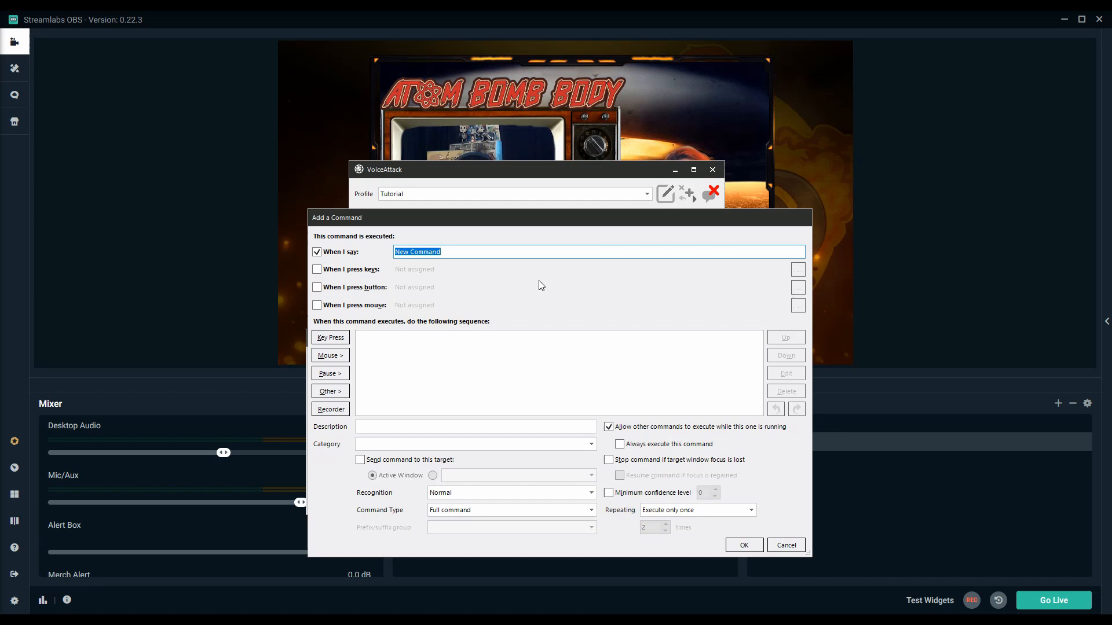
text(switch back to live)
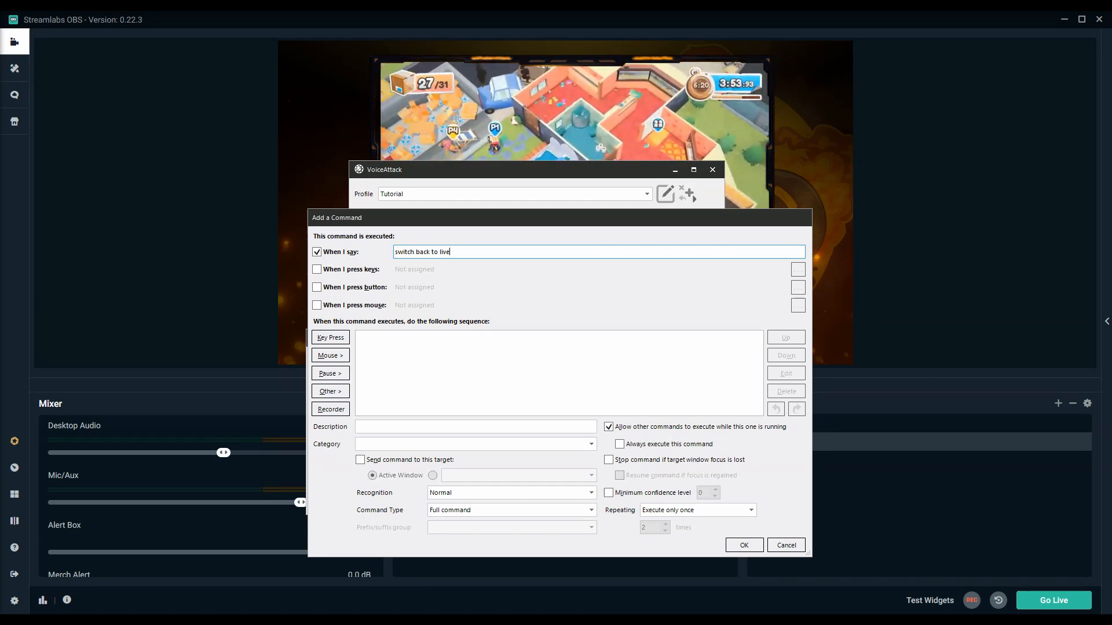
click(330, 337)
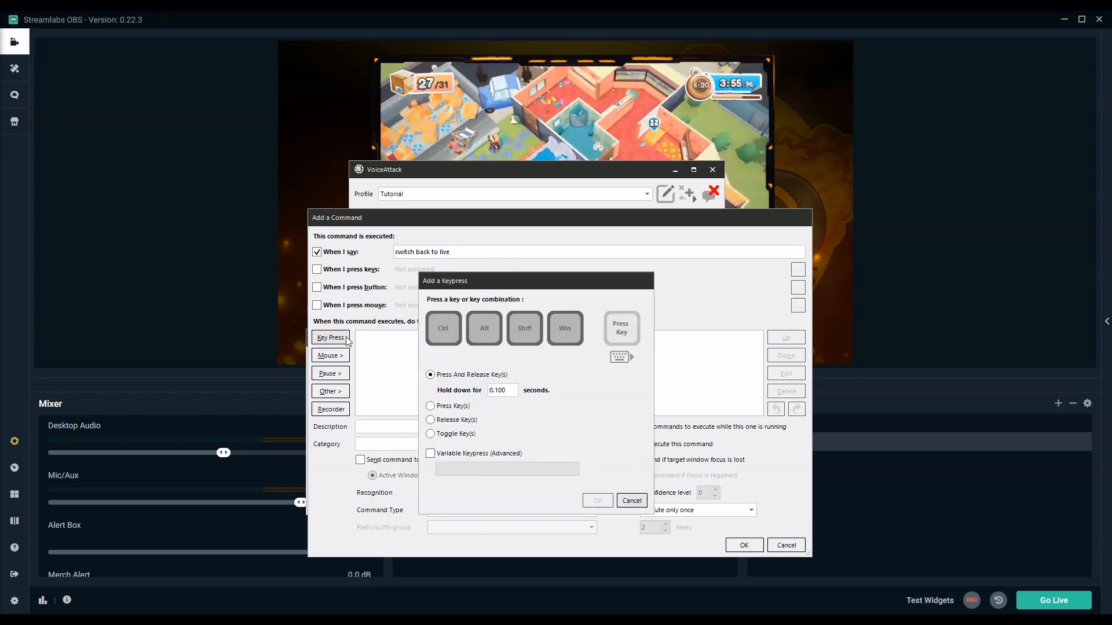
mouse_move(546, 370)
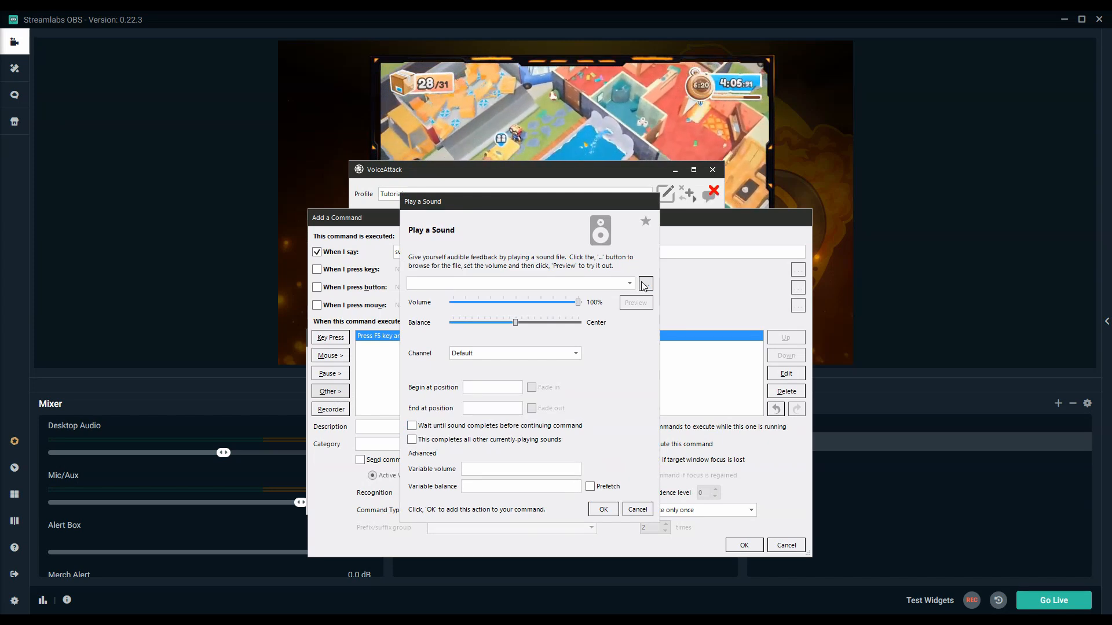
Add a Play a Sound action using welcome back.wav and save the command.
click(645, 282)
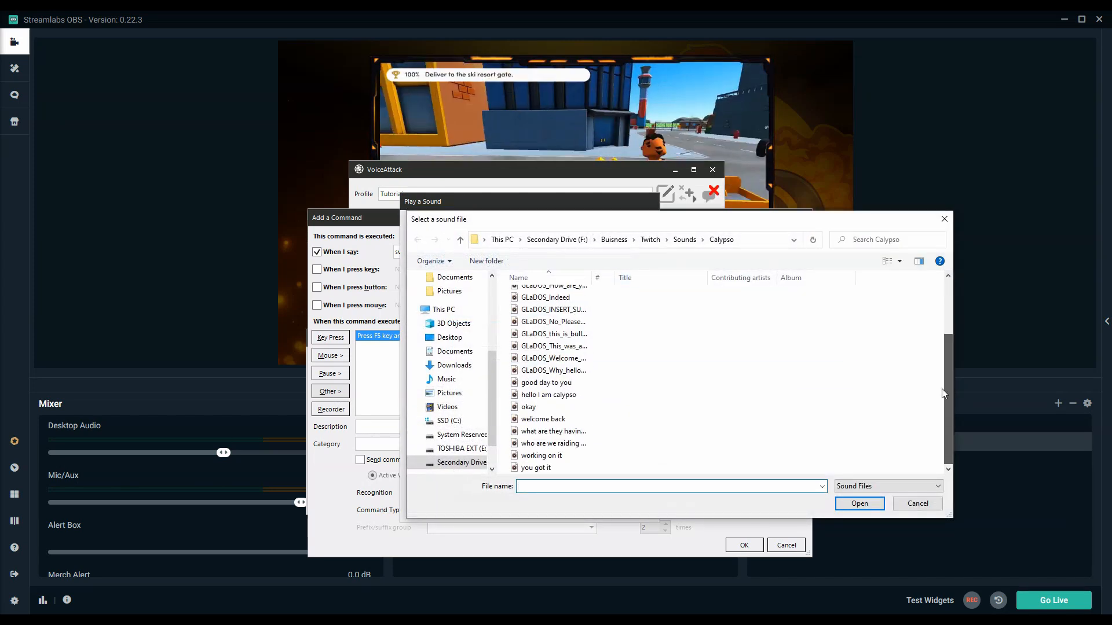
click(543, 418)
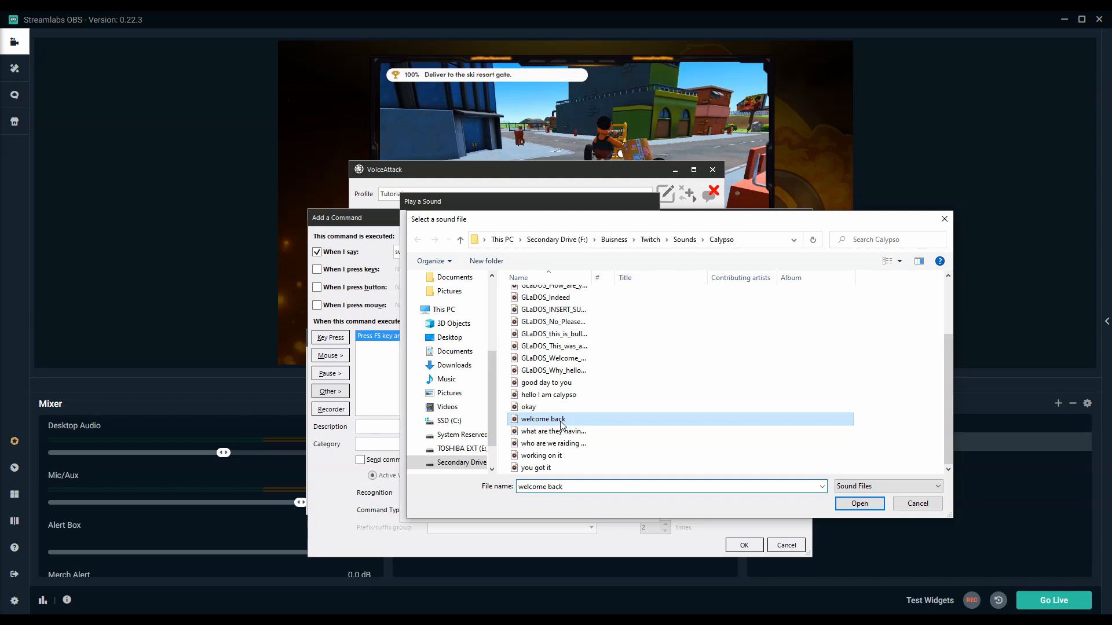
click(858, 504)
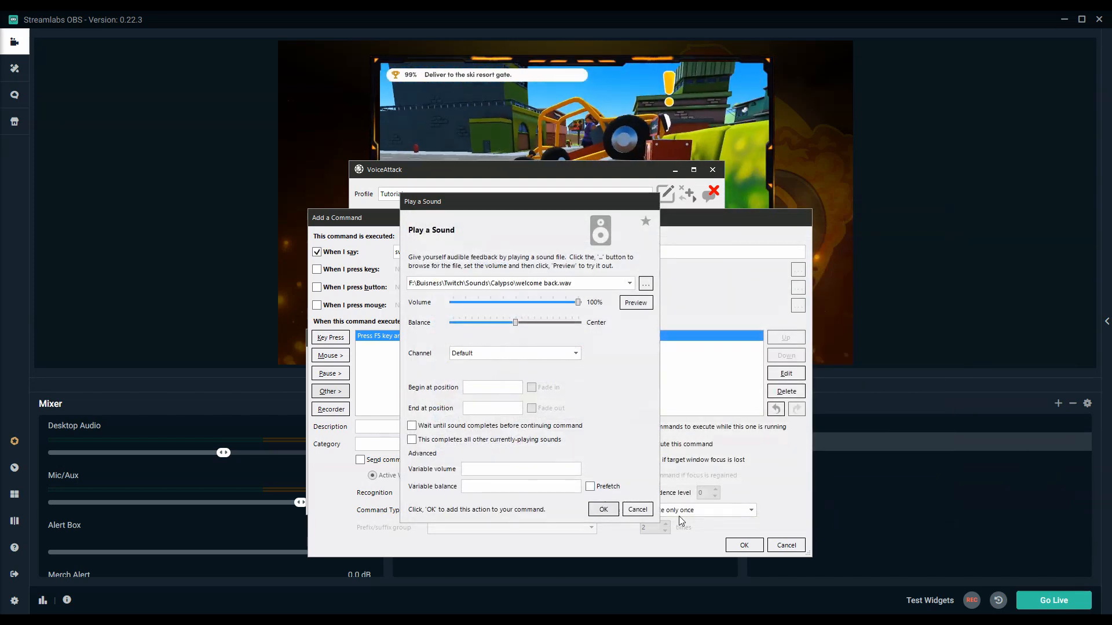
click(602, 510)
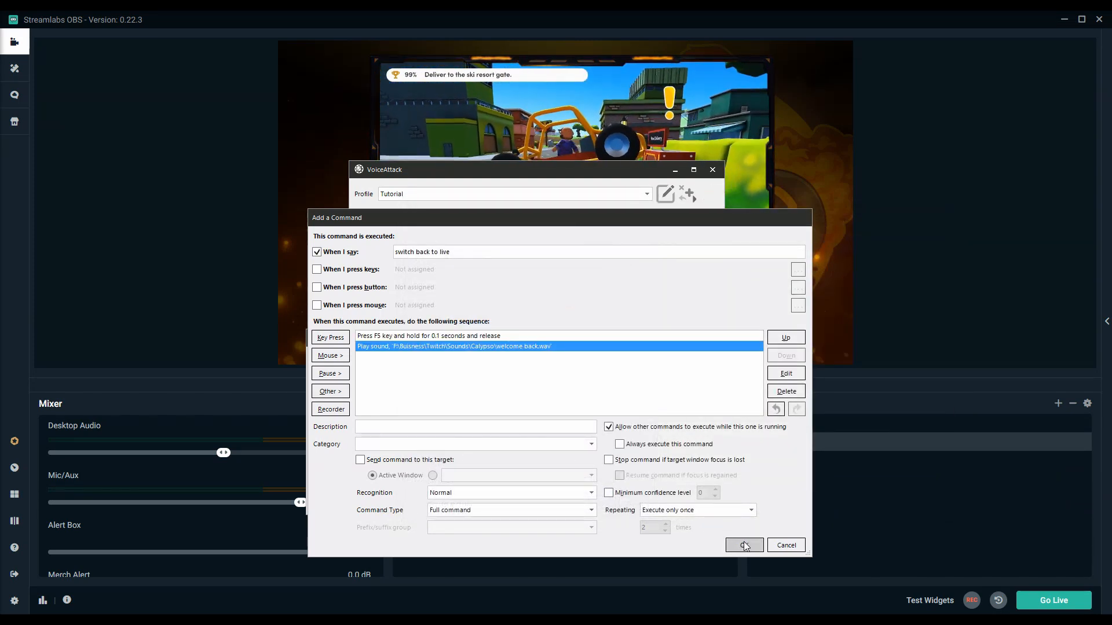
click(744, 545)
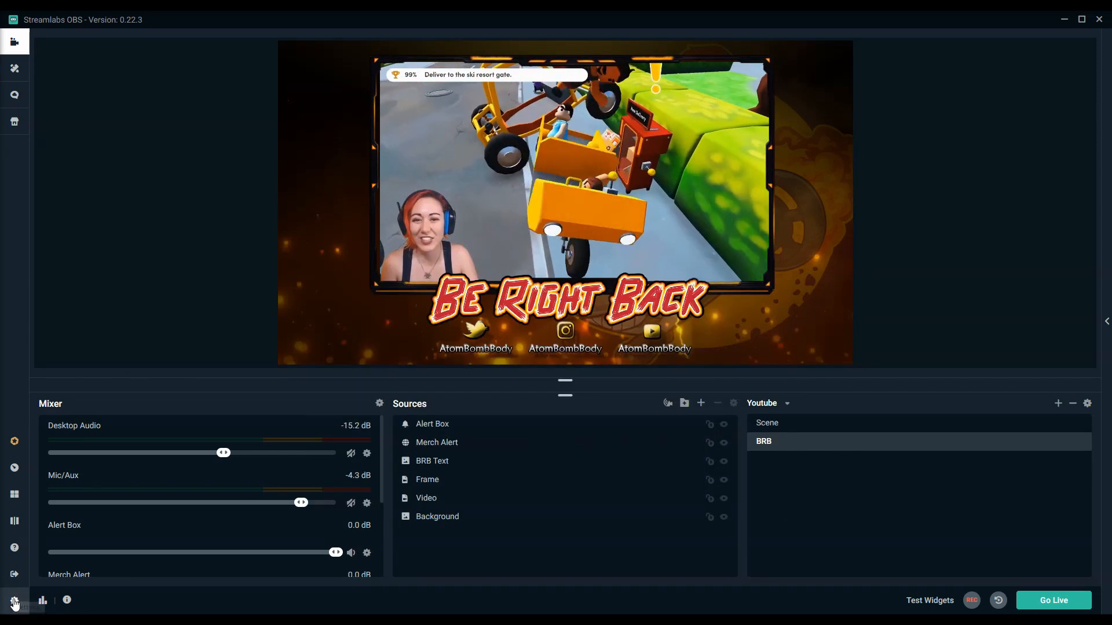
Assign F5 as the webcam scene's Switch to scene hotkey in Streamlabs OBS Hotkeys settings.
click(14, 601)
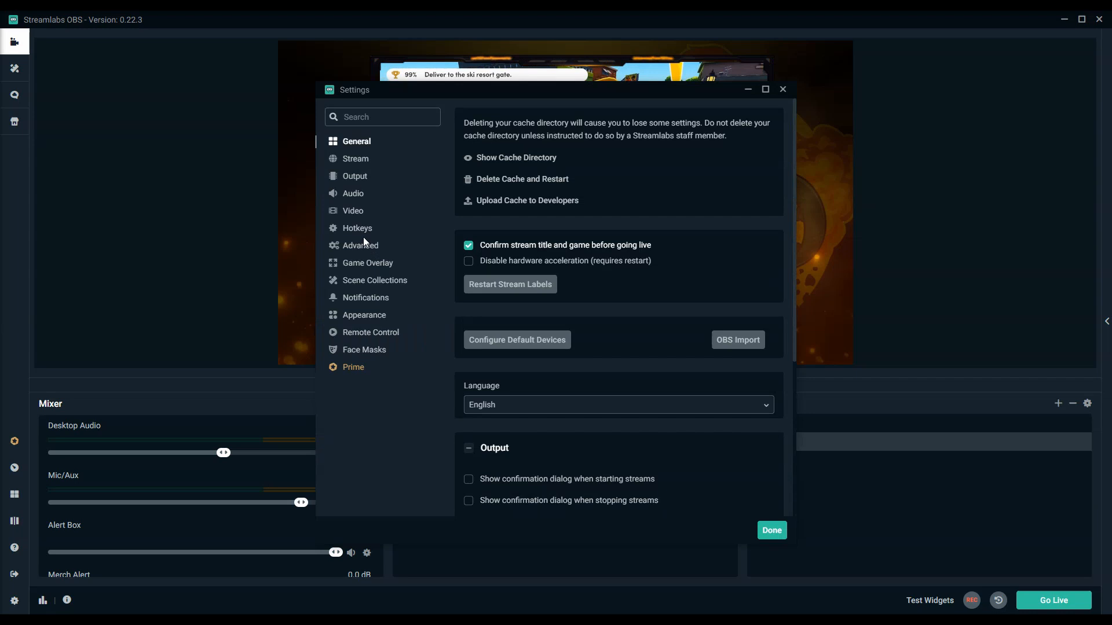
click(358, 228)
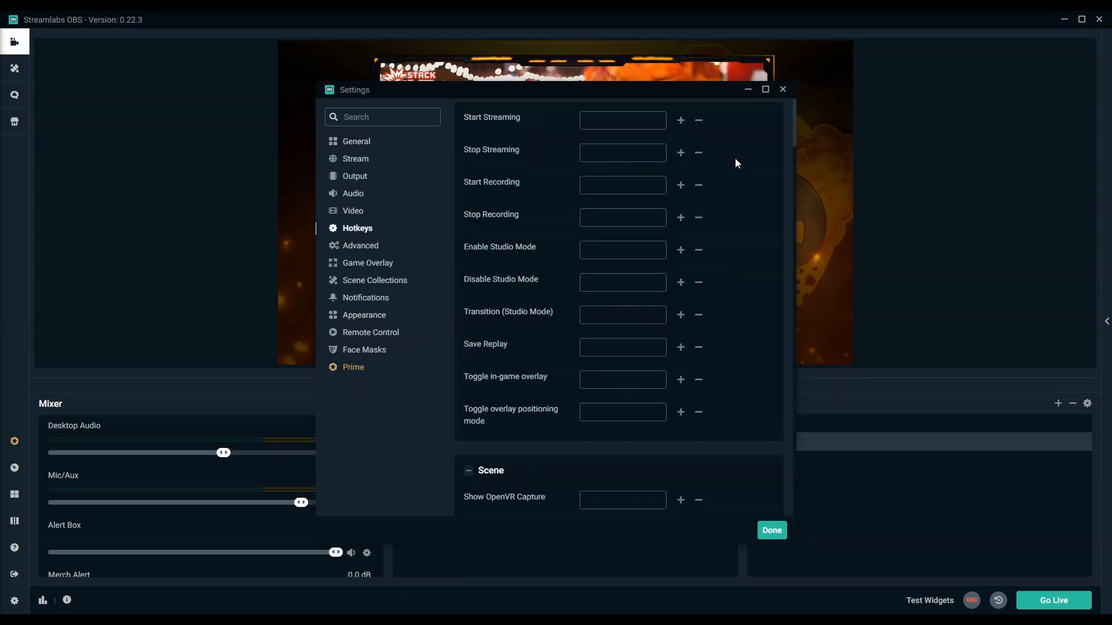
scroll(down, 3)
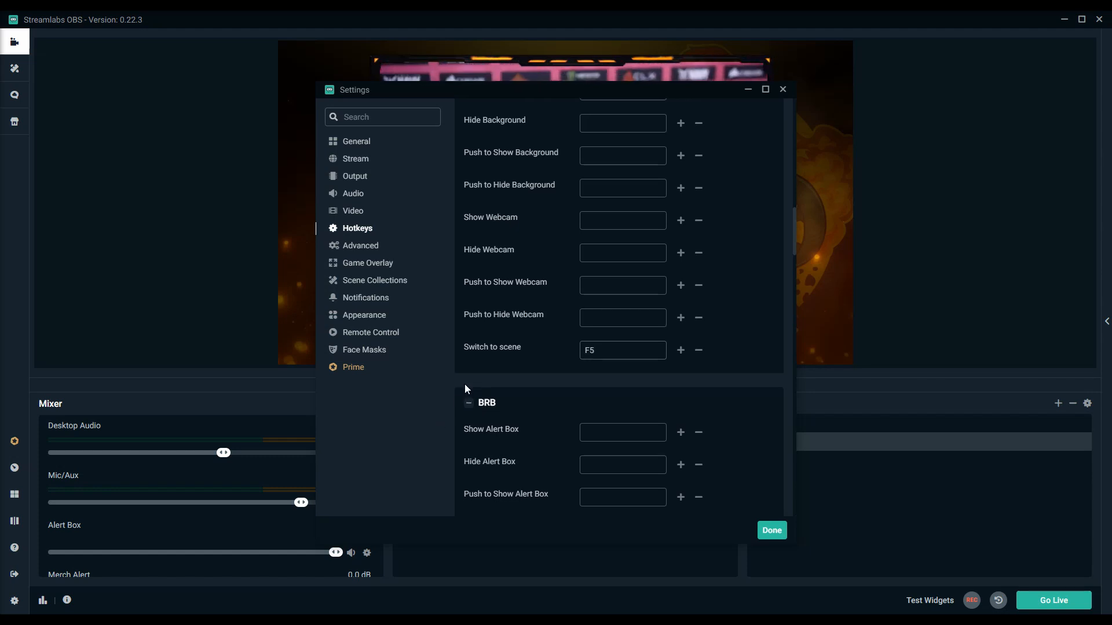
scroll(down, 3)
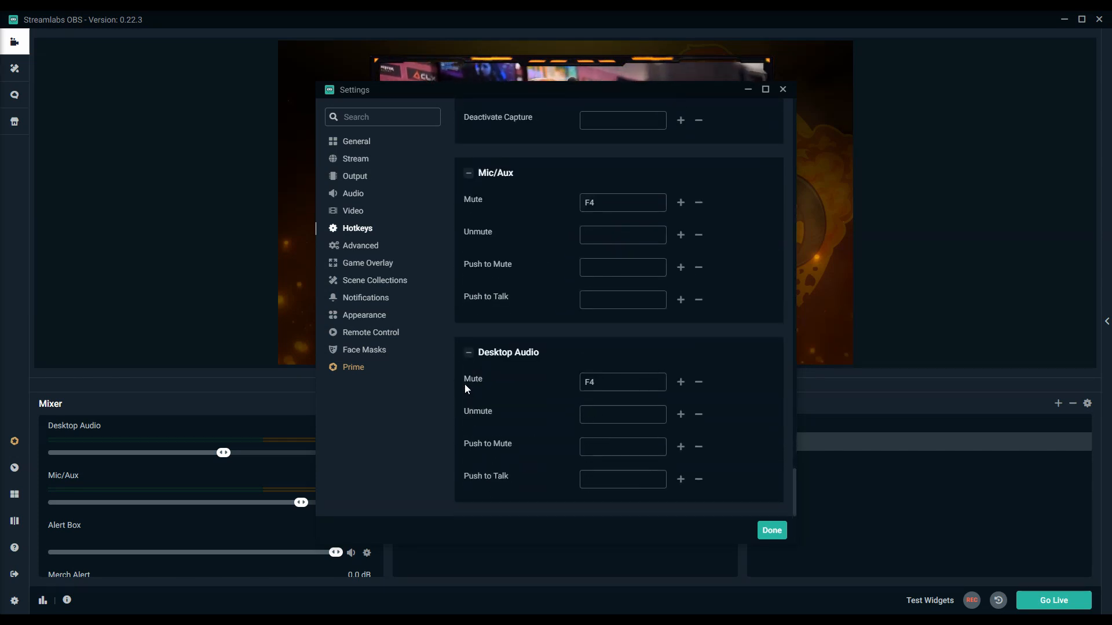
text(F5)
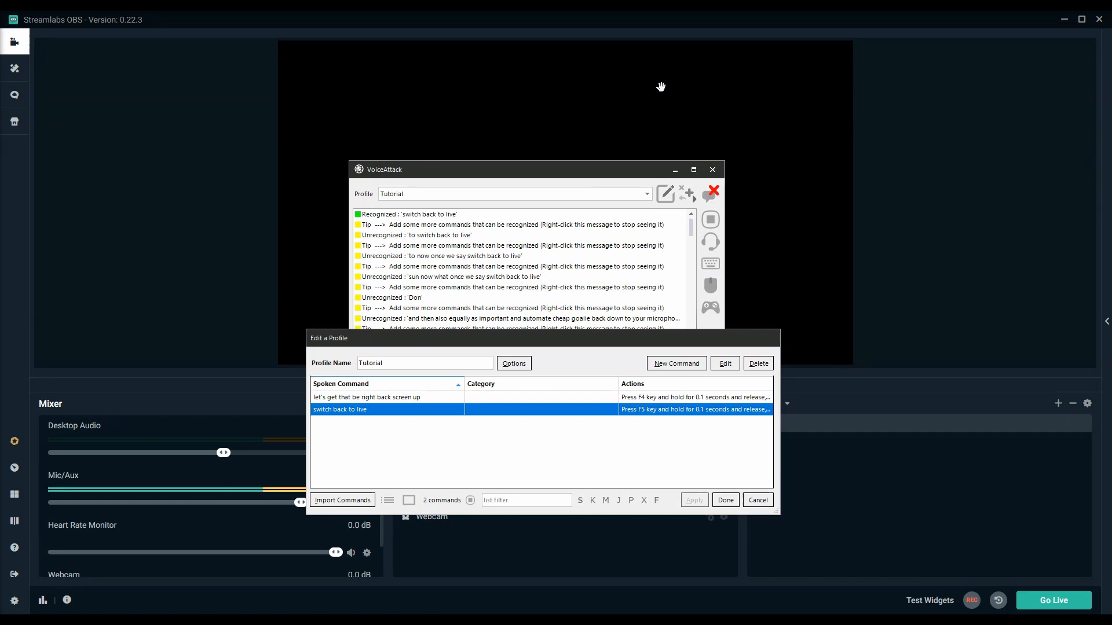
mouse_move(735, 128)
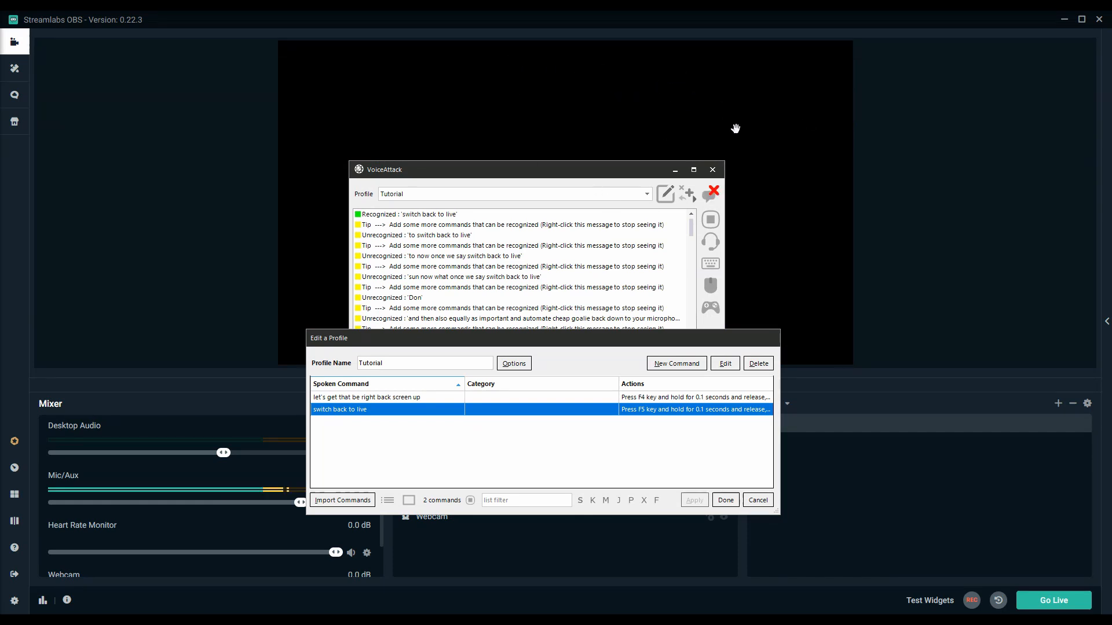
mouse_move(636, 92)
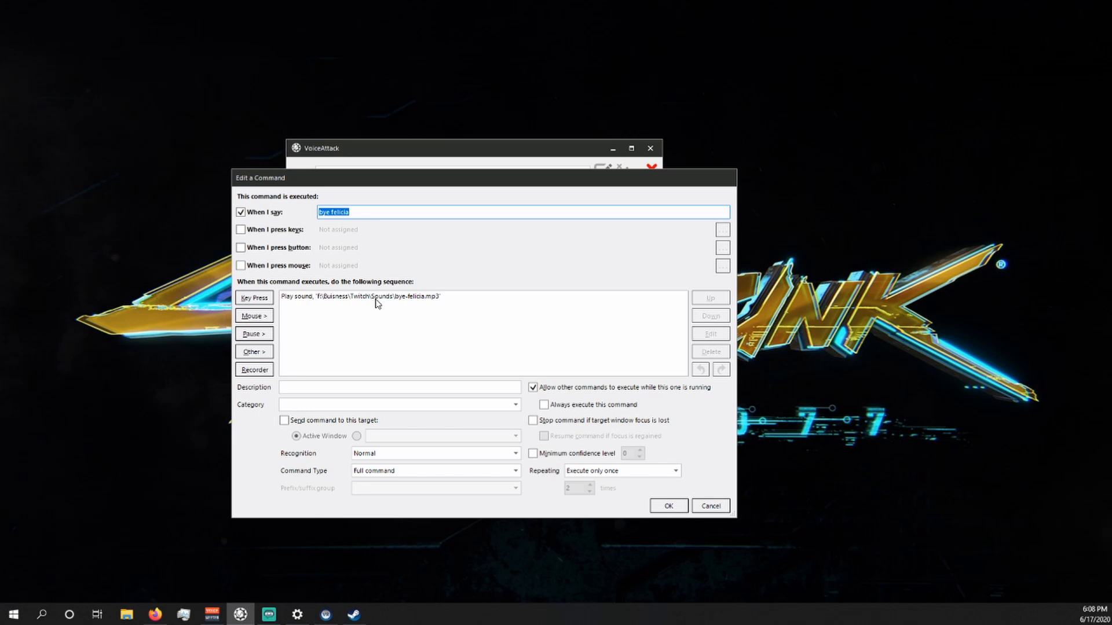
mouse_move(264, 333)
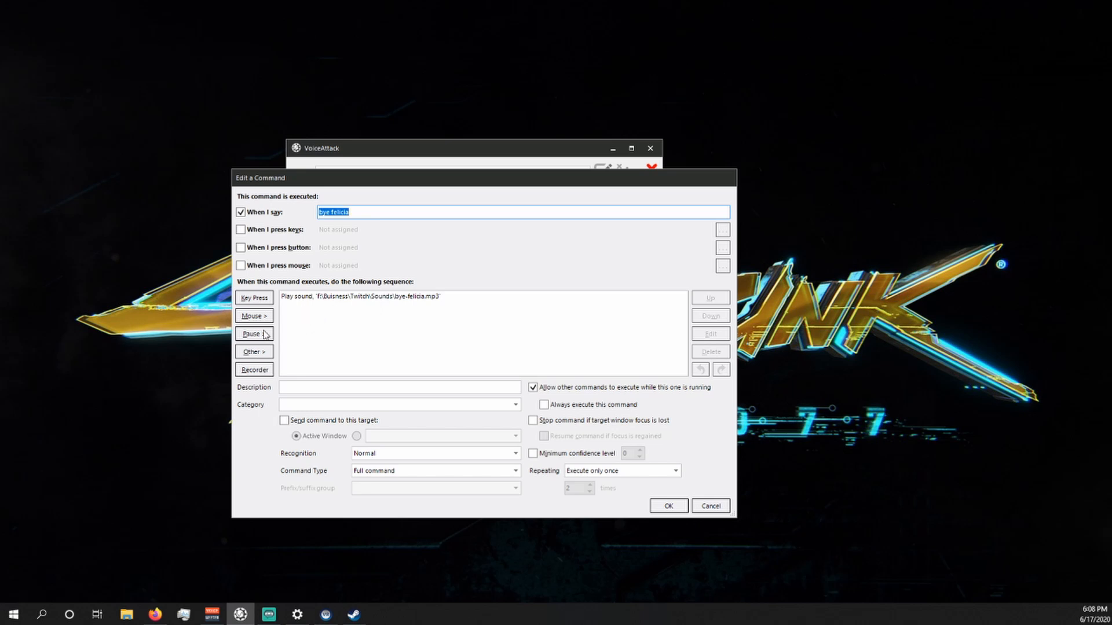
Start adding an Other > Sounds > Play a Sound action to the bye felicia command.
click(254, 351)
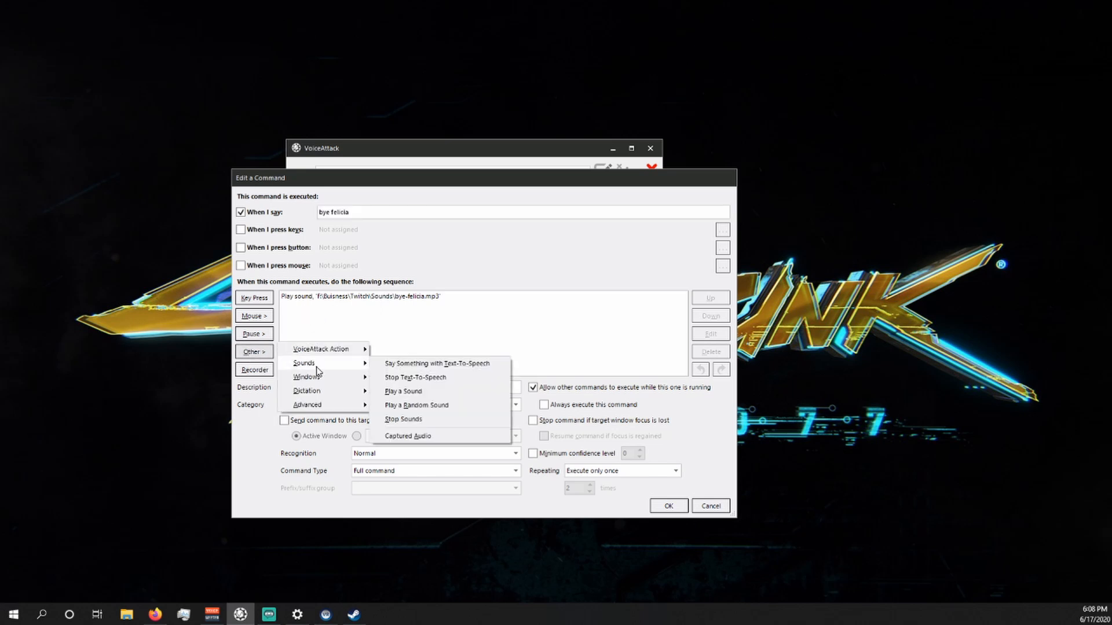
click(403, 391)
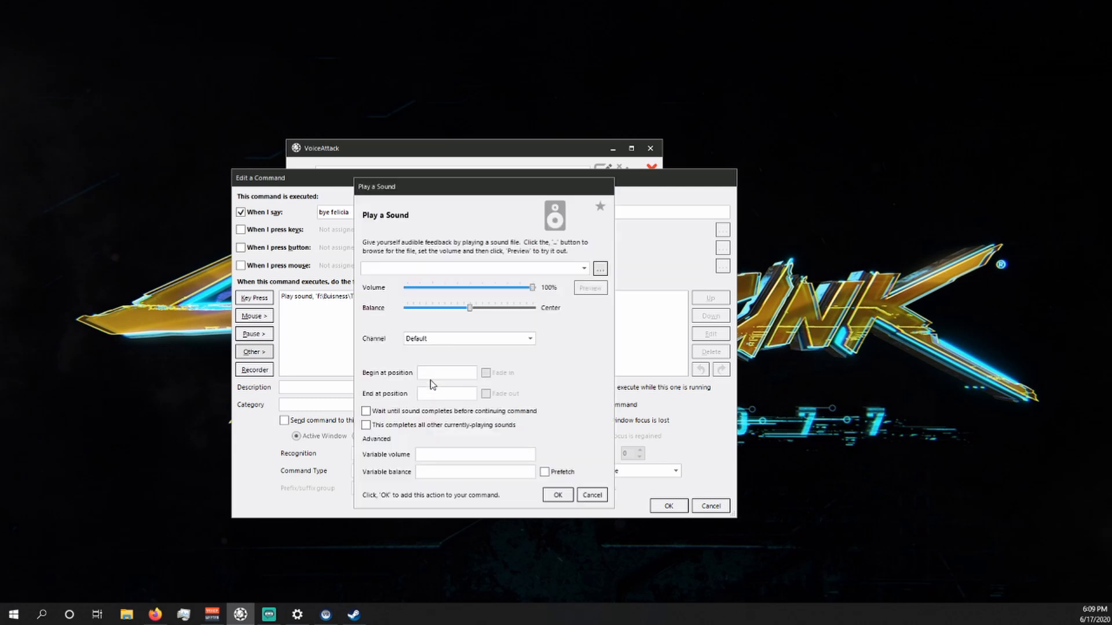
click(599, 269)
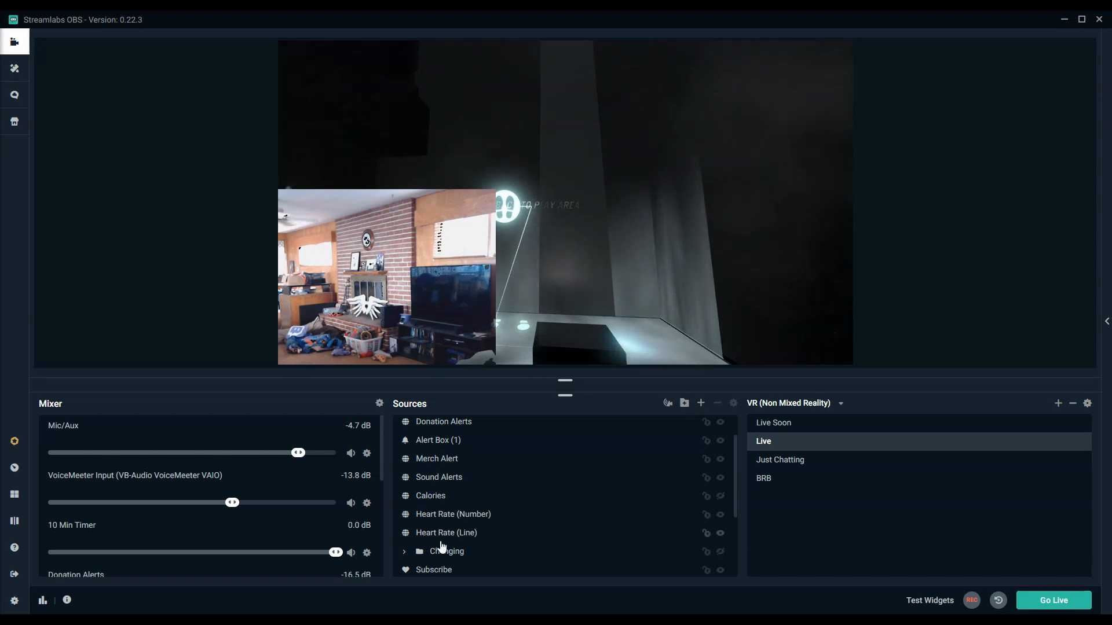
mouse_move(467, 568)
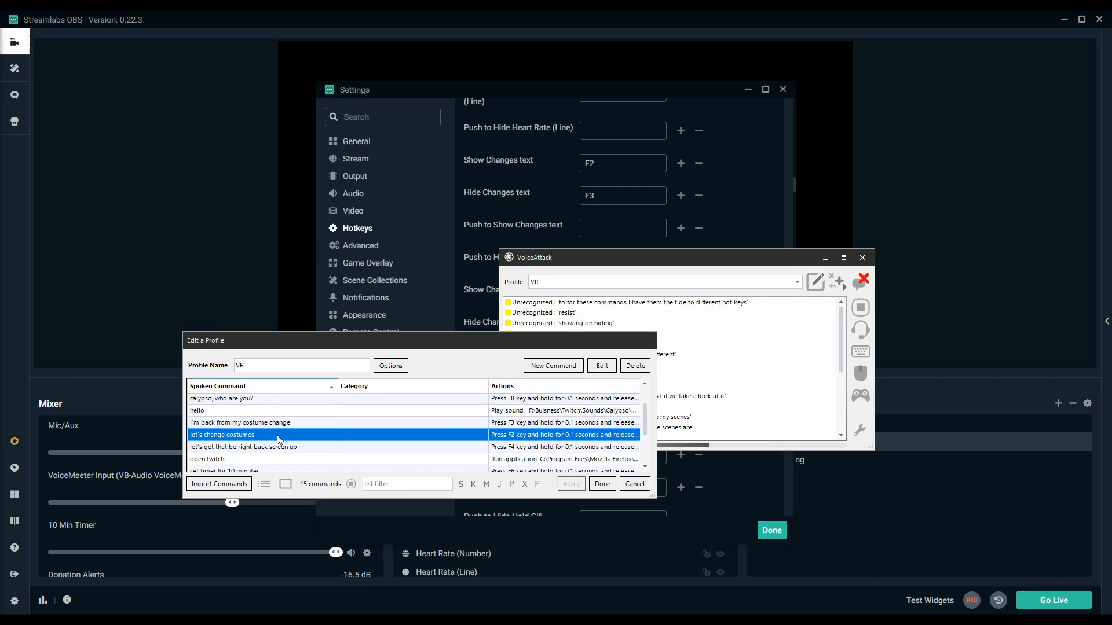
Review the let's change costumes command against the OBS hotkey list.
click(601, 365)
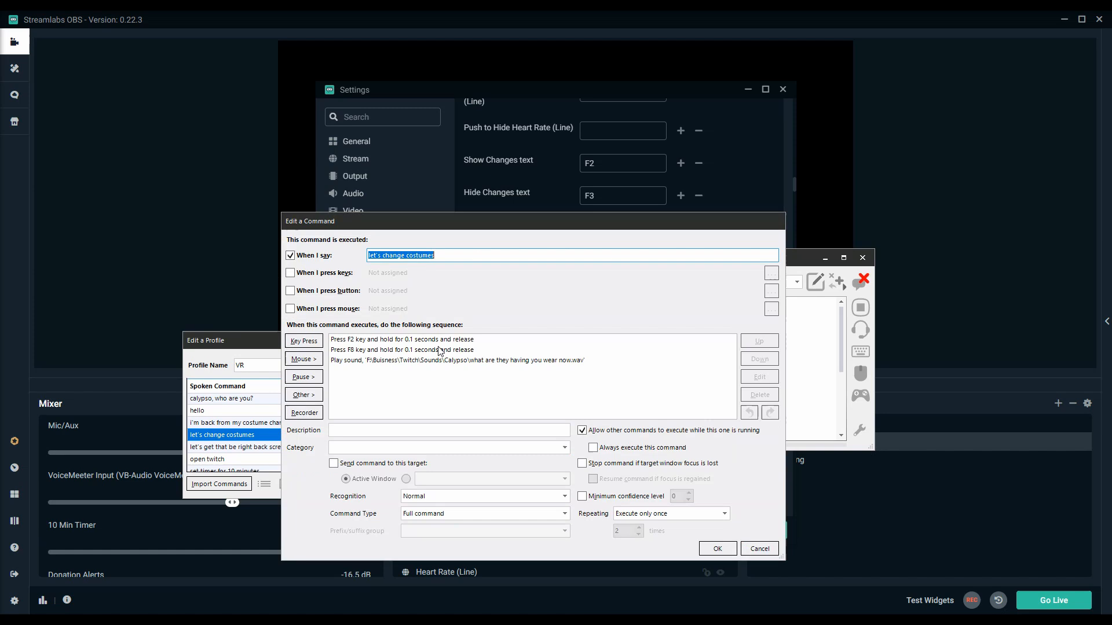
click(399, 340)
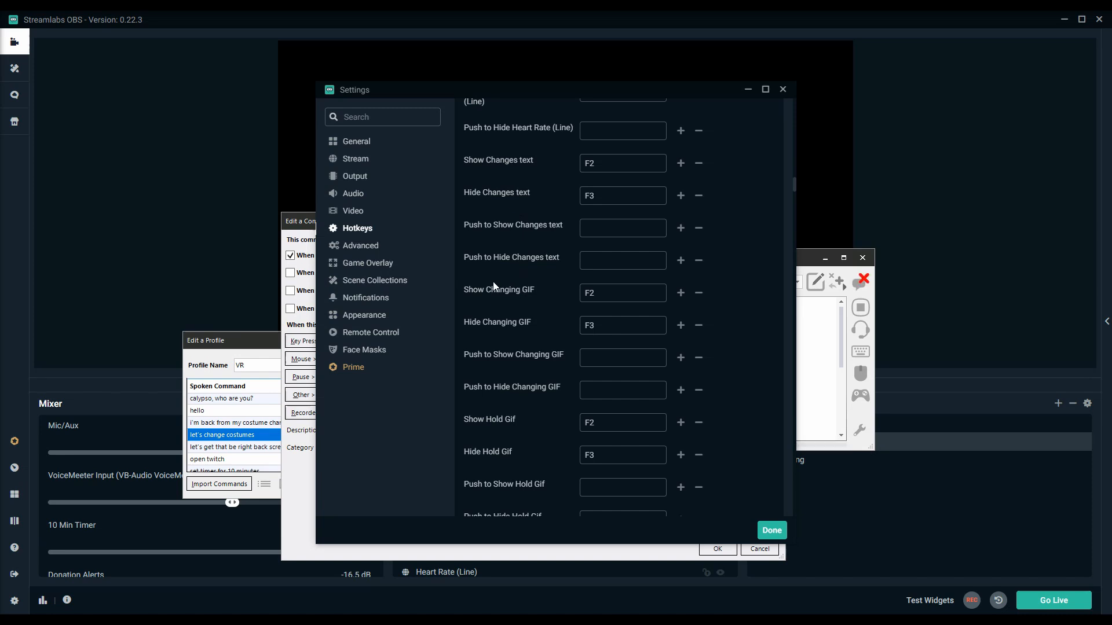
scroll(down, 3)
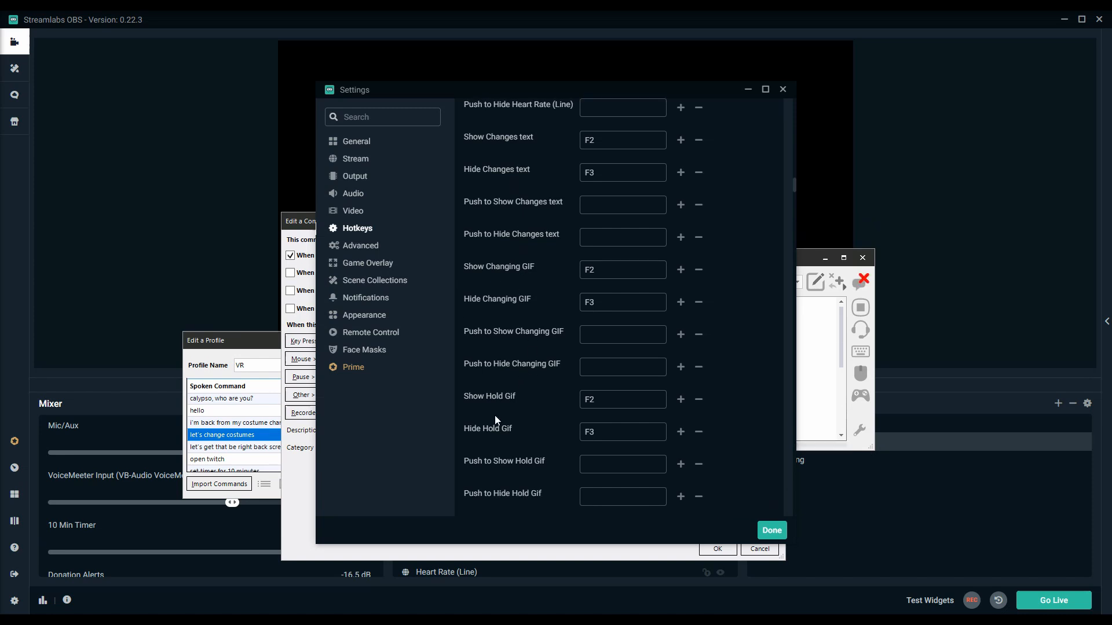
scroll(down, 3)
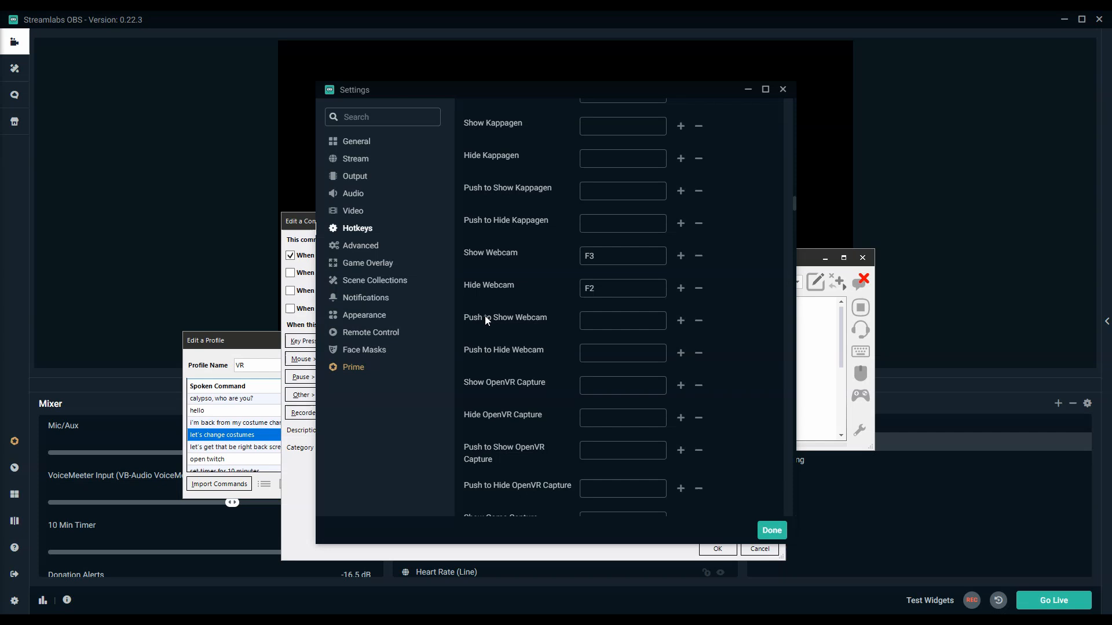
scroll(down, 3)
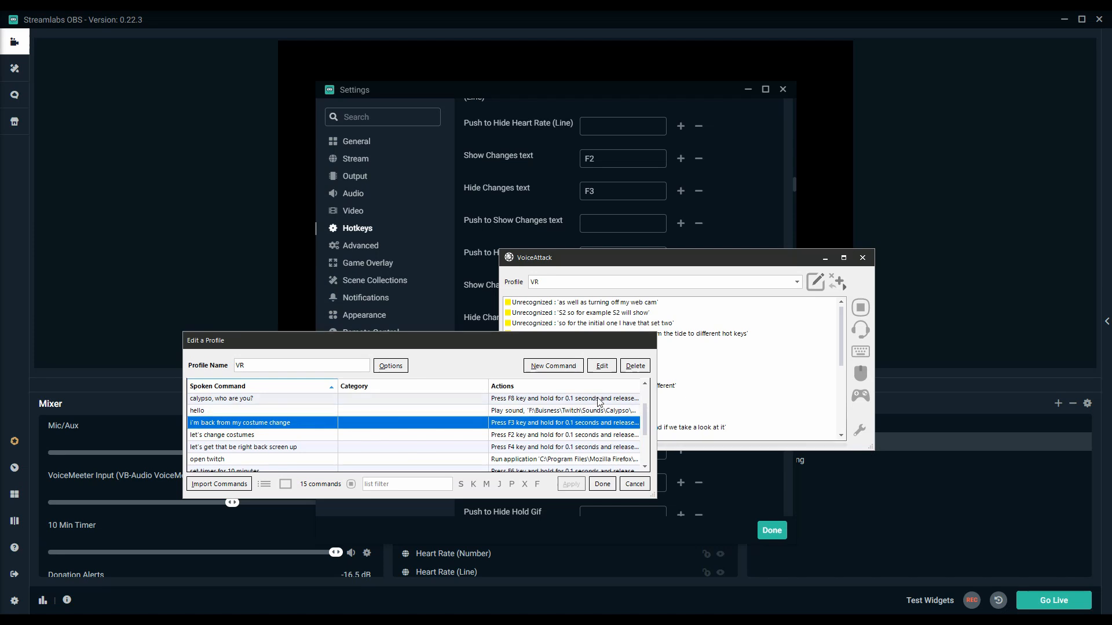
Review the I'm back from my costume change command (F3, sound, F9) against the OBS hotkeys.
click(601, 365)
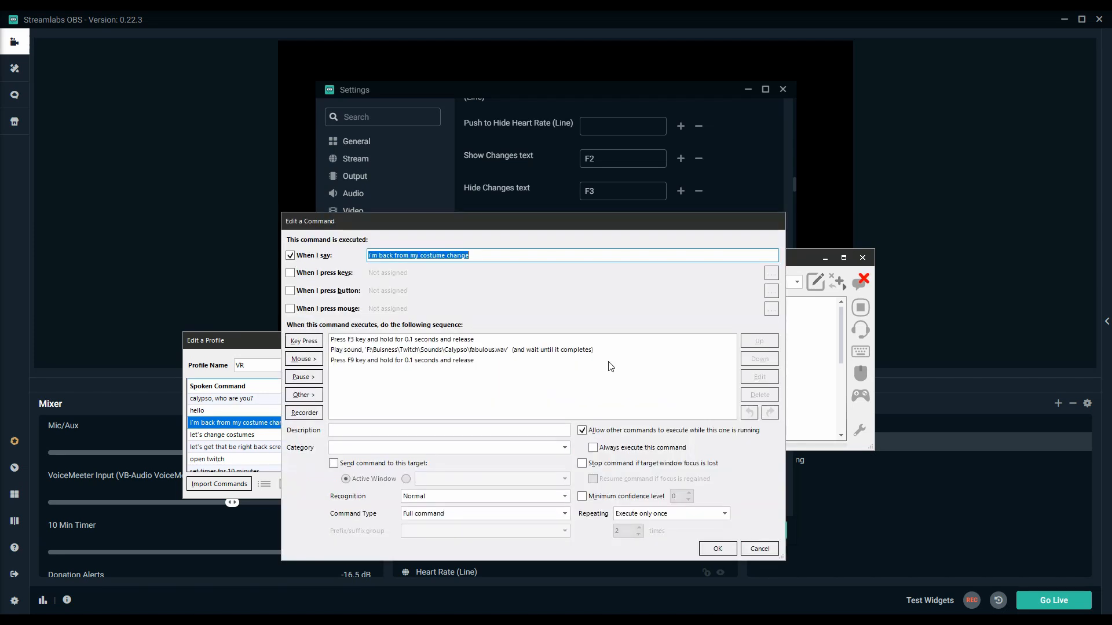
click(402, 339)
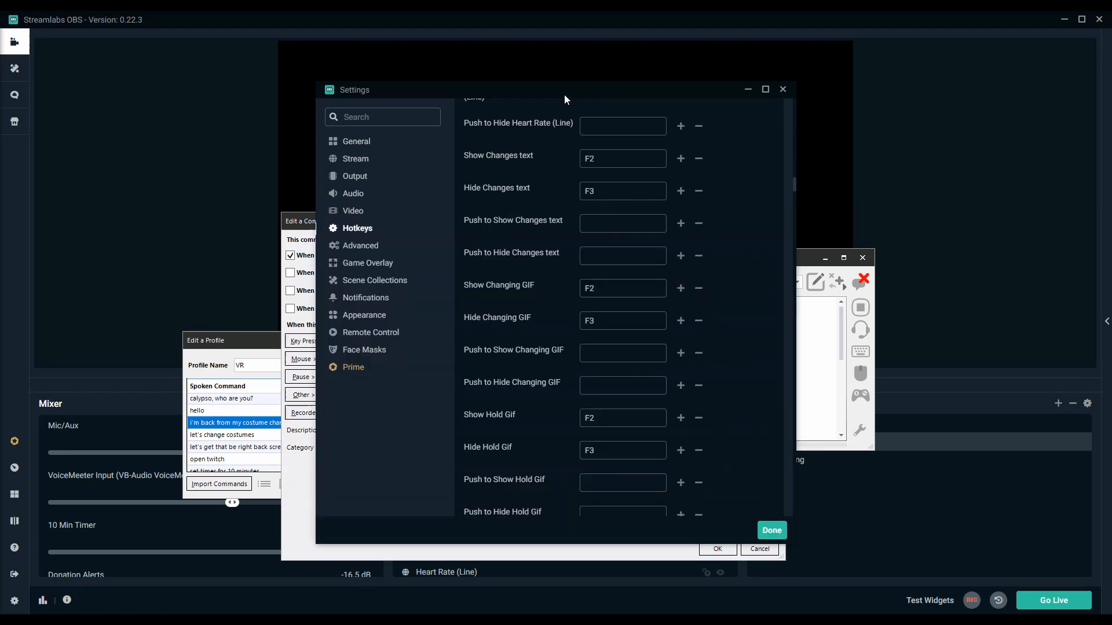
mouse_move(554, 253)
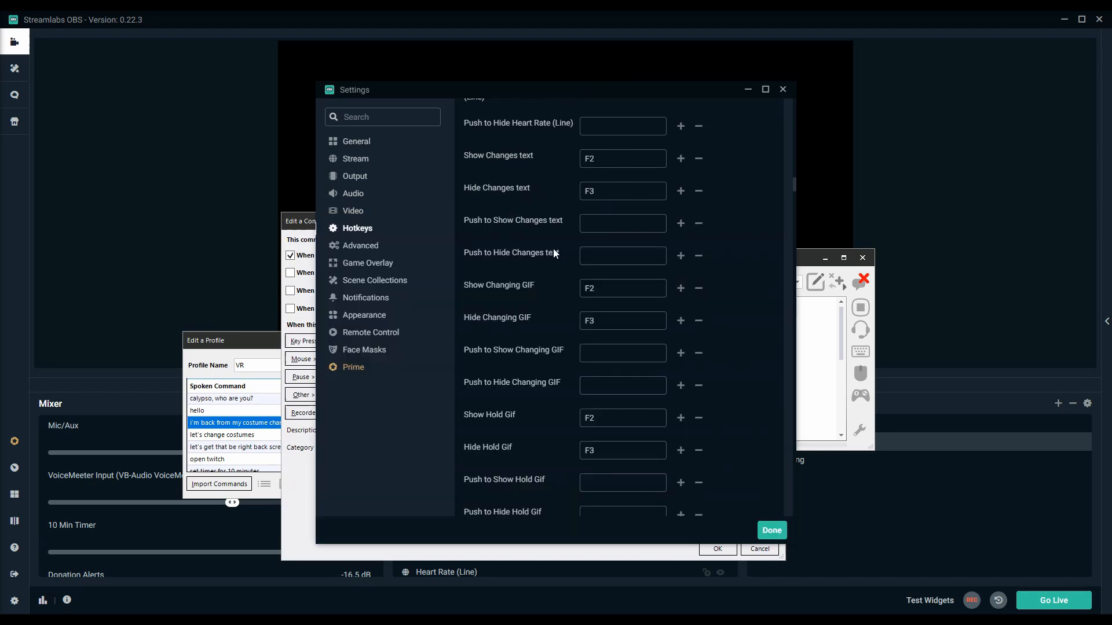
scroll(down, 3)
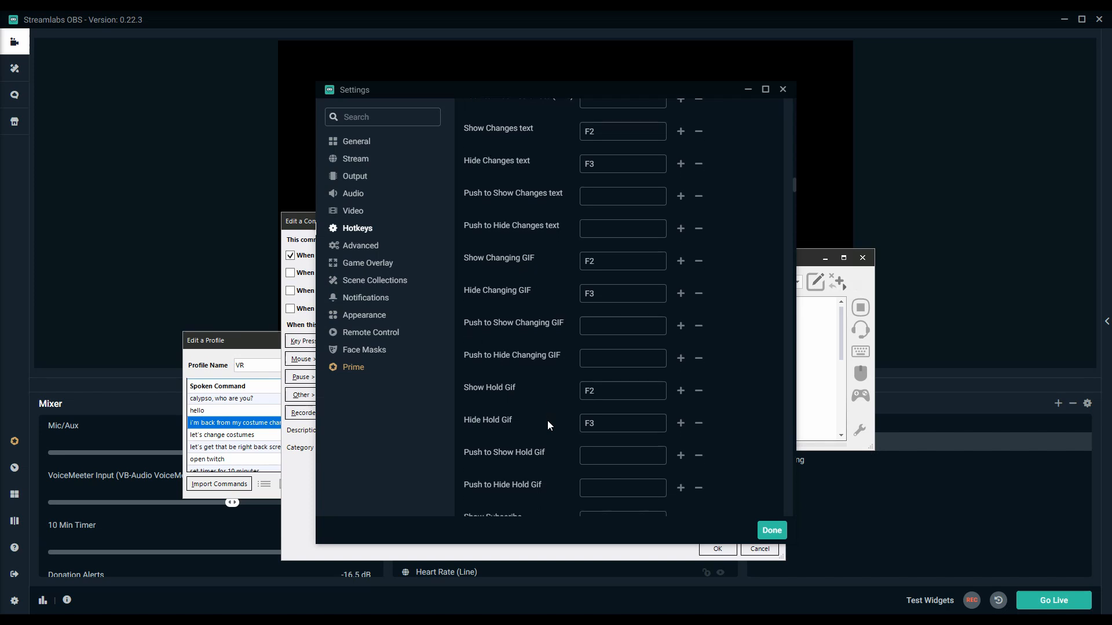
scroll(down, 3)
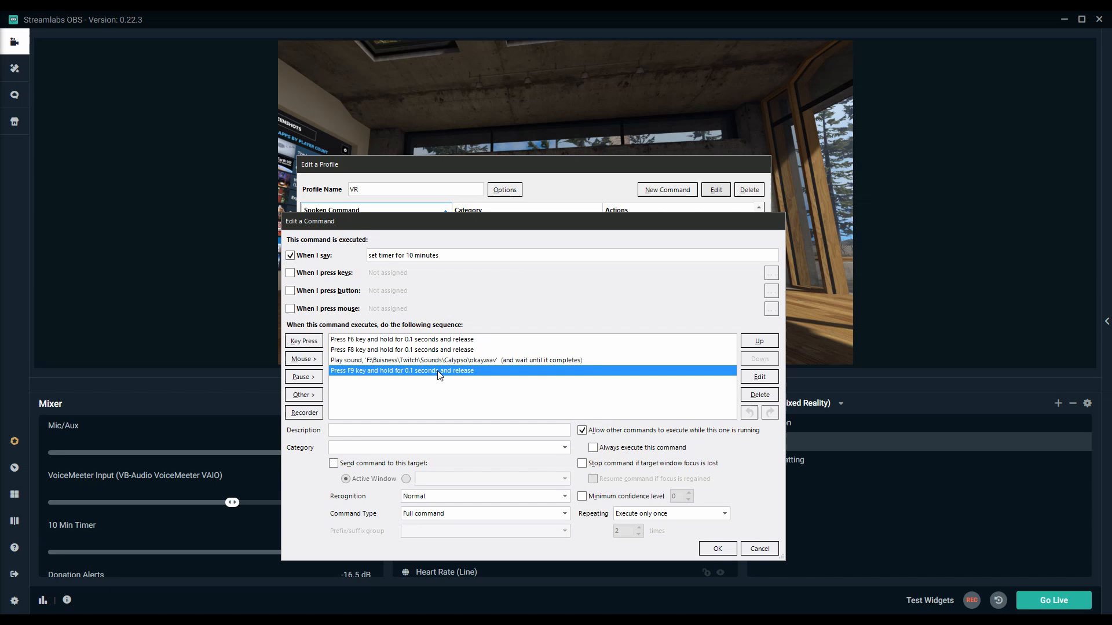
Review the turn off timer command's F7, F8 and F9 actions, then close it and the VR profile editor.
click(715, 548)
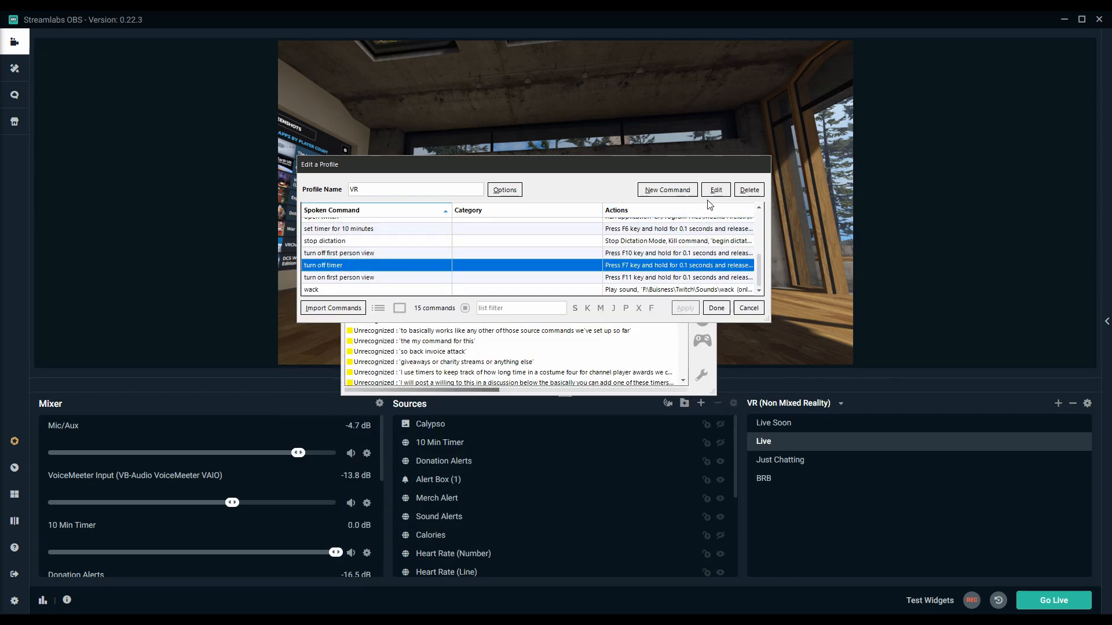
click(714, 189)
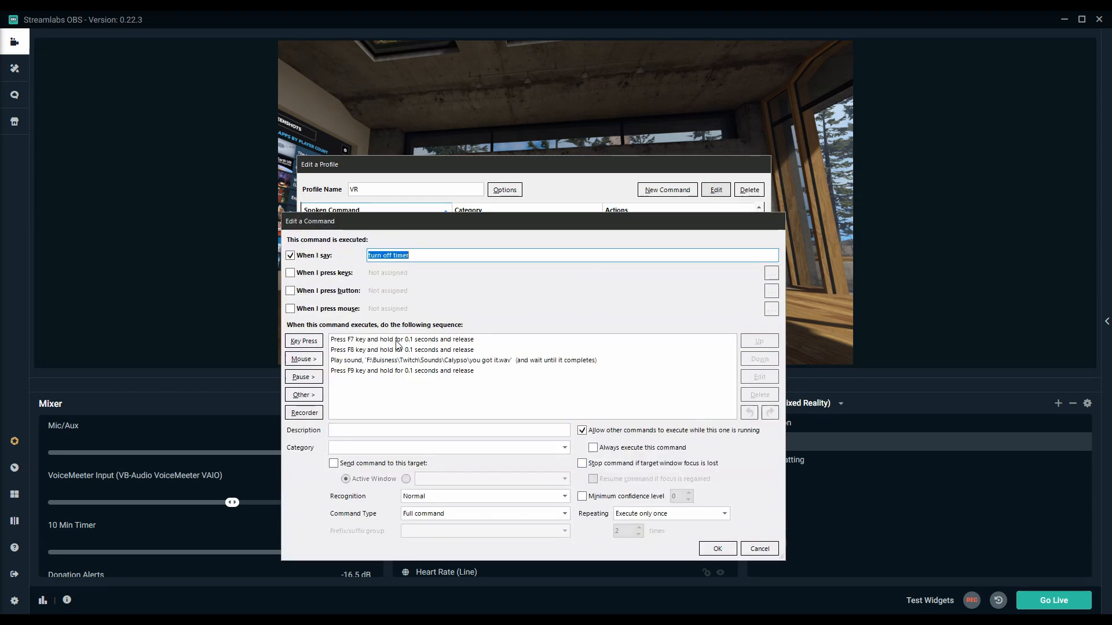
click(401, 340)
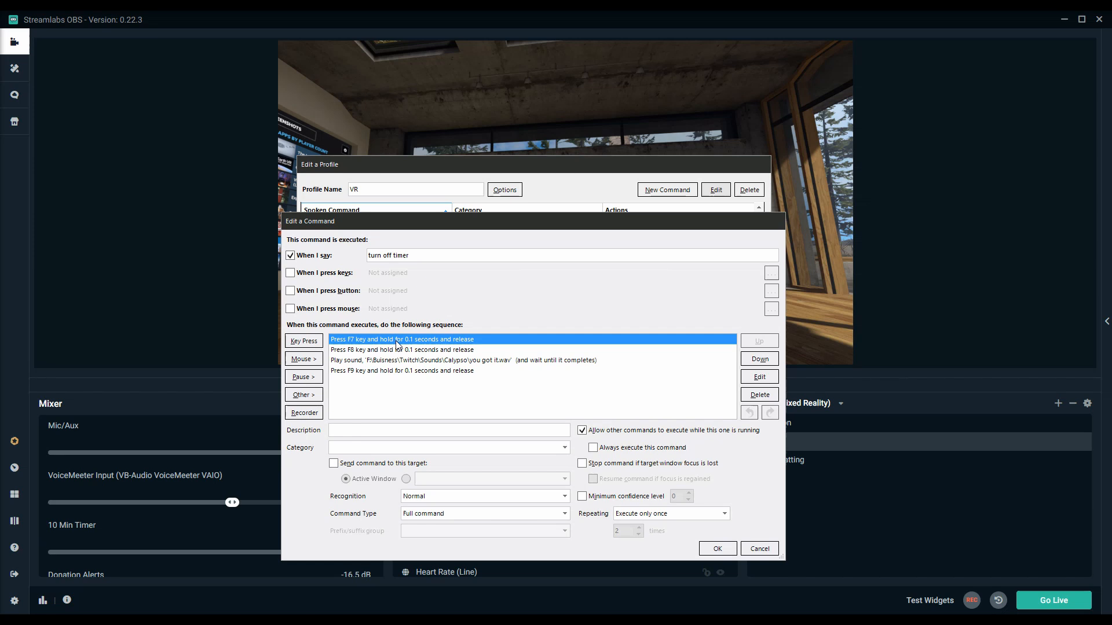
click(402, 350)
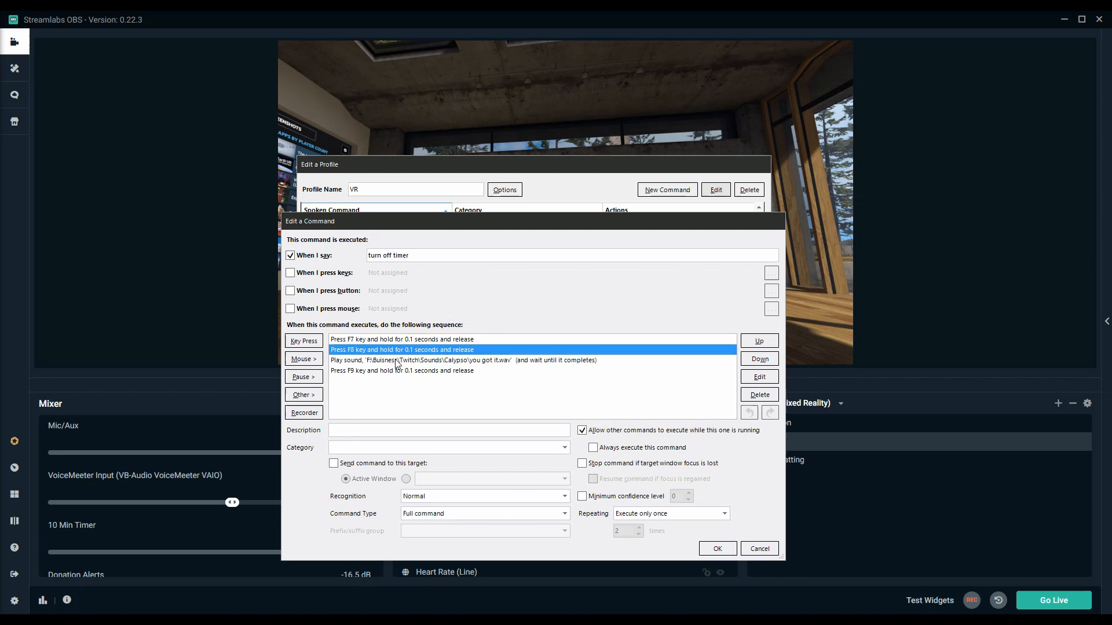
click(461, 360)
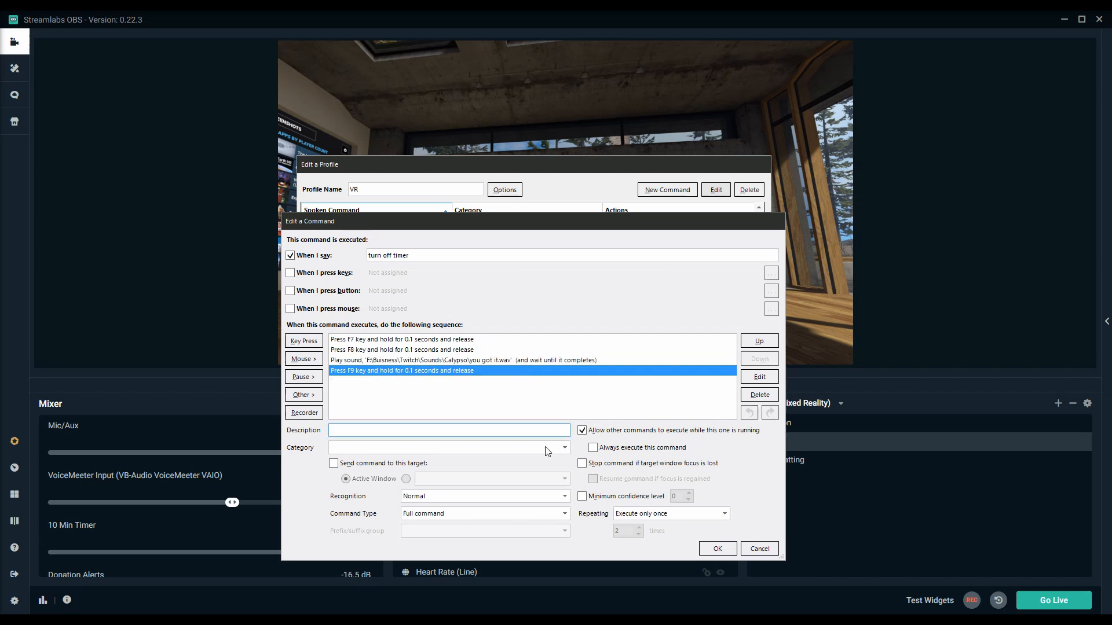
click(716, 548)
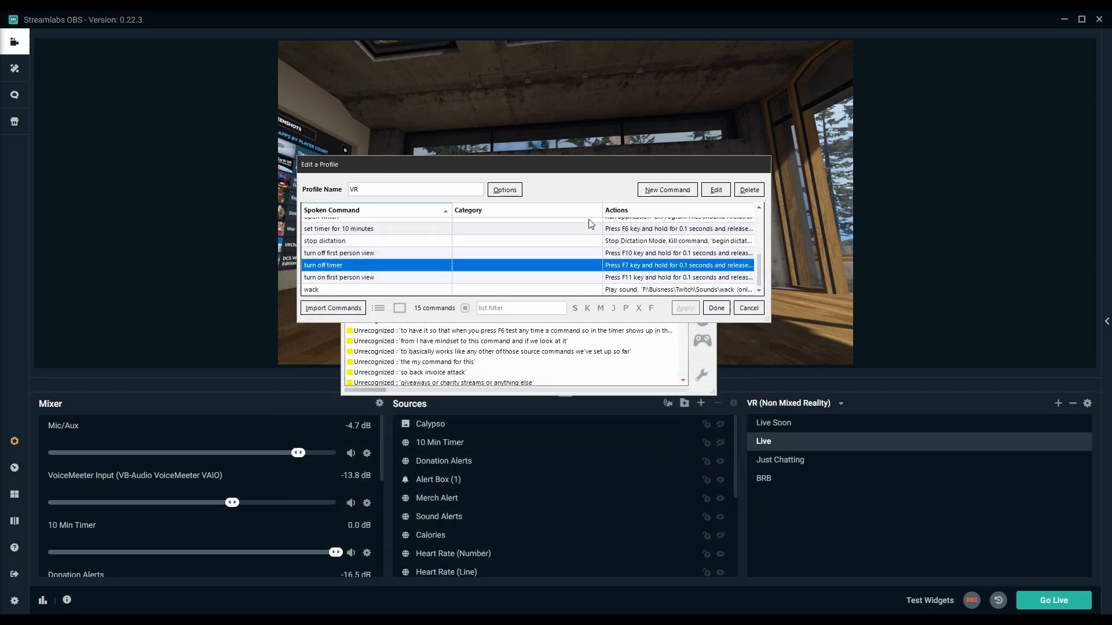
click(747, 307)
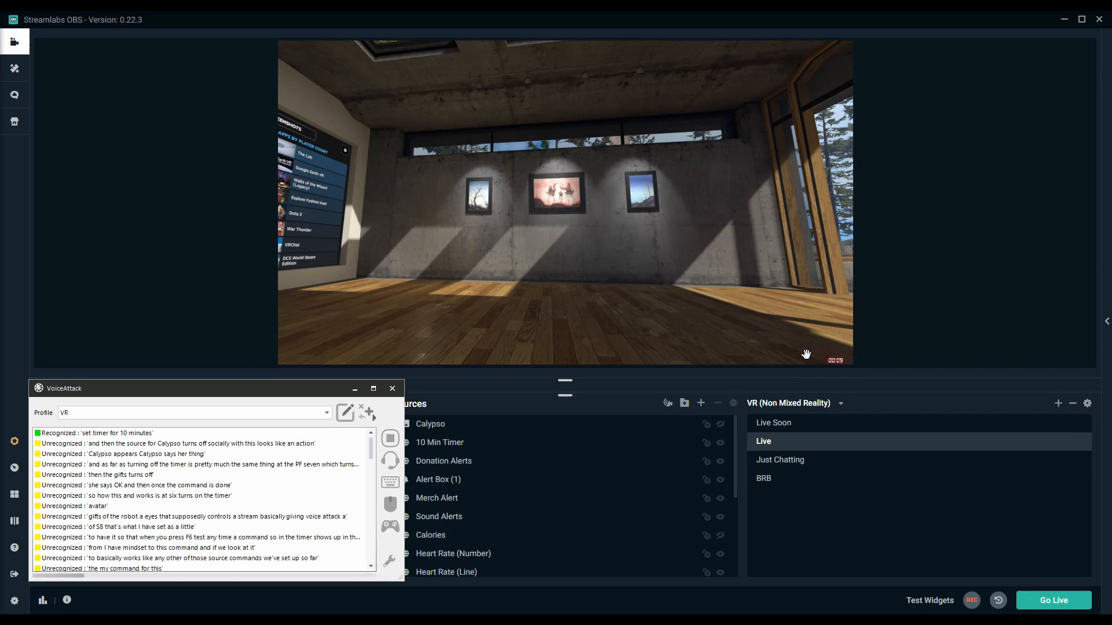
mouse_move(814, 347)
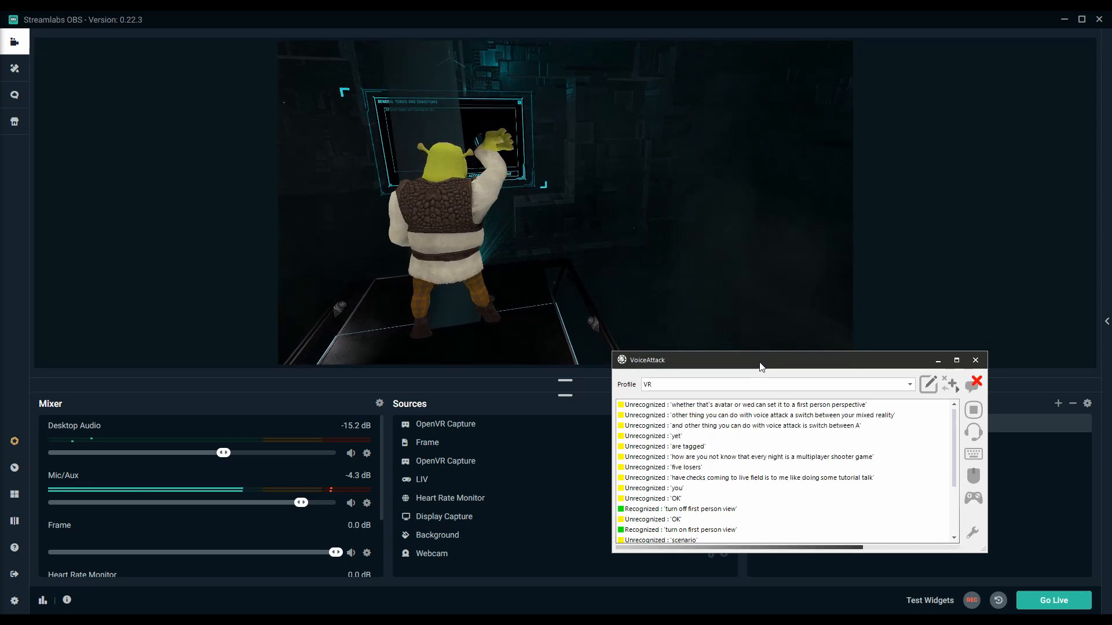
Drag the VoiceAttack window around the OBS preview while speaking the first-person view commands.
drag(758, 359, 893, 390)
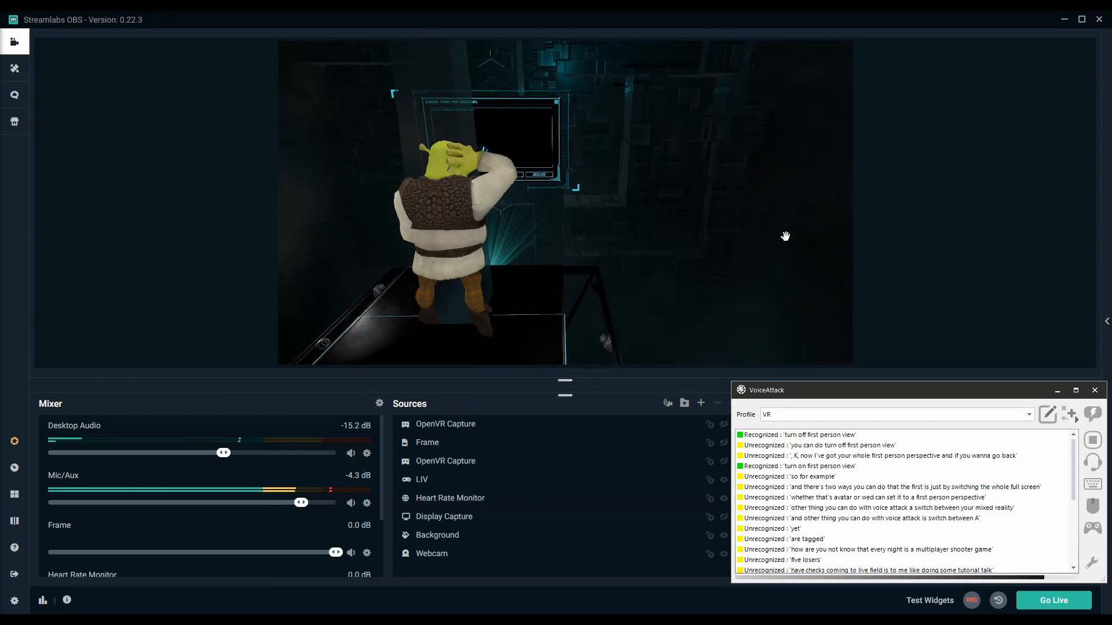
drag(766, 391, 464, 279)
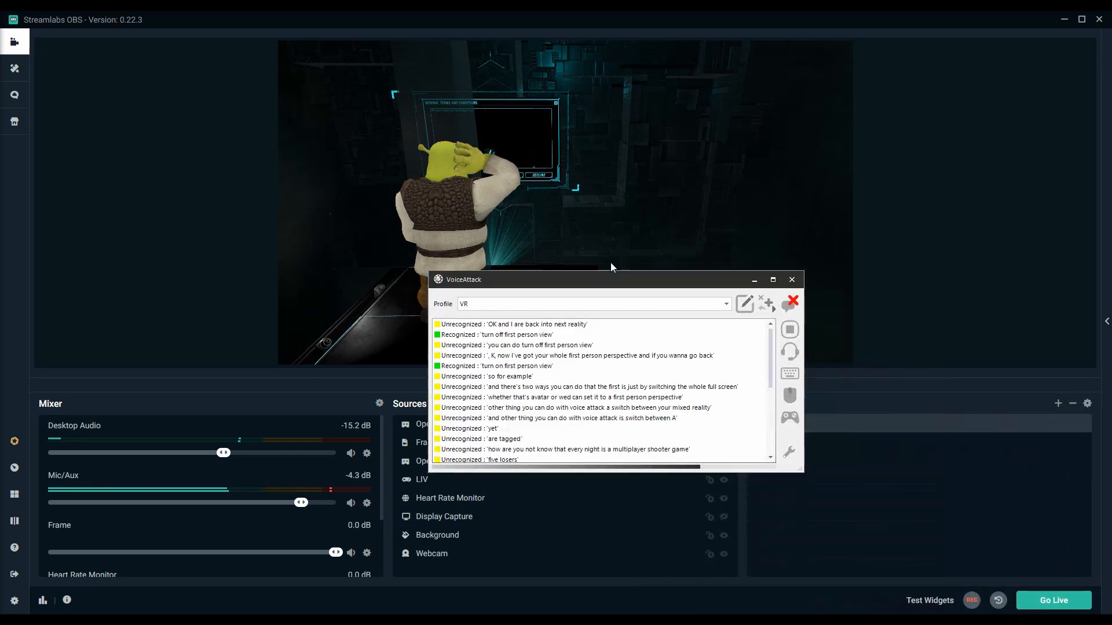
drag(465, 279, 709, 96)
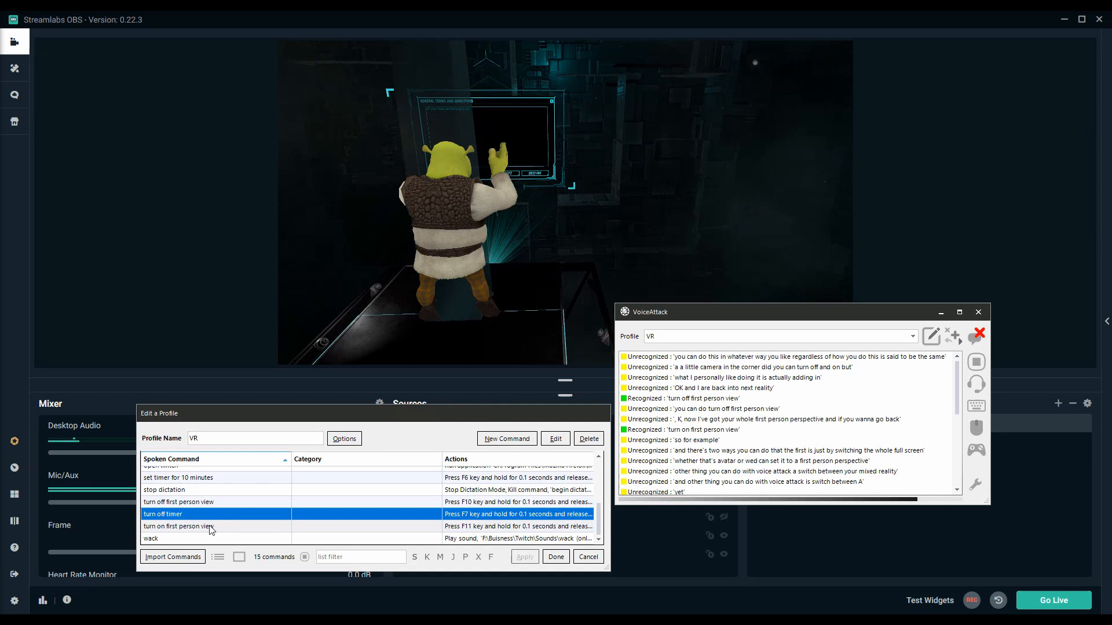
Check that the turn on first person view command presses F11, then close it.
click(179, 526)
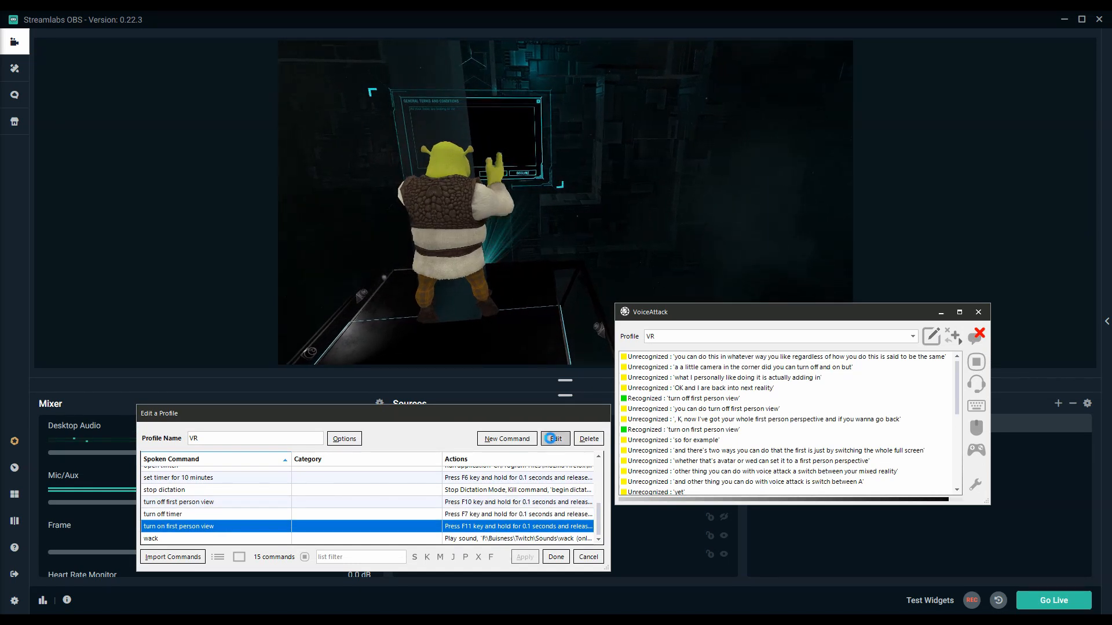
click(555, 438)
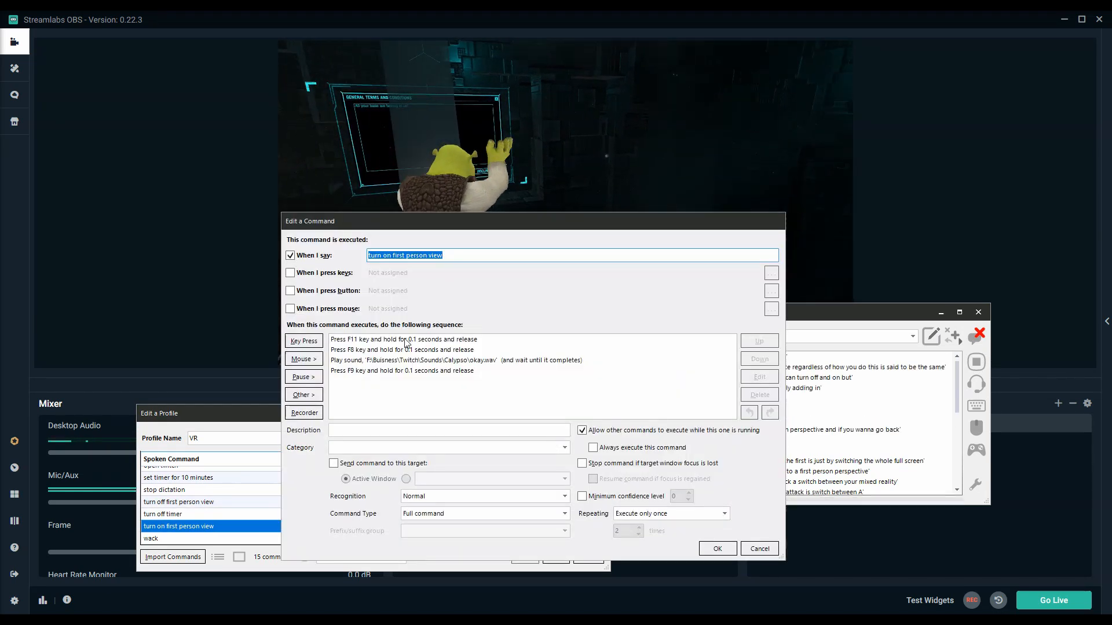
click(402, 340)
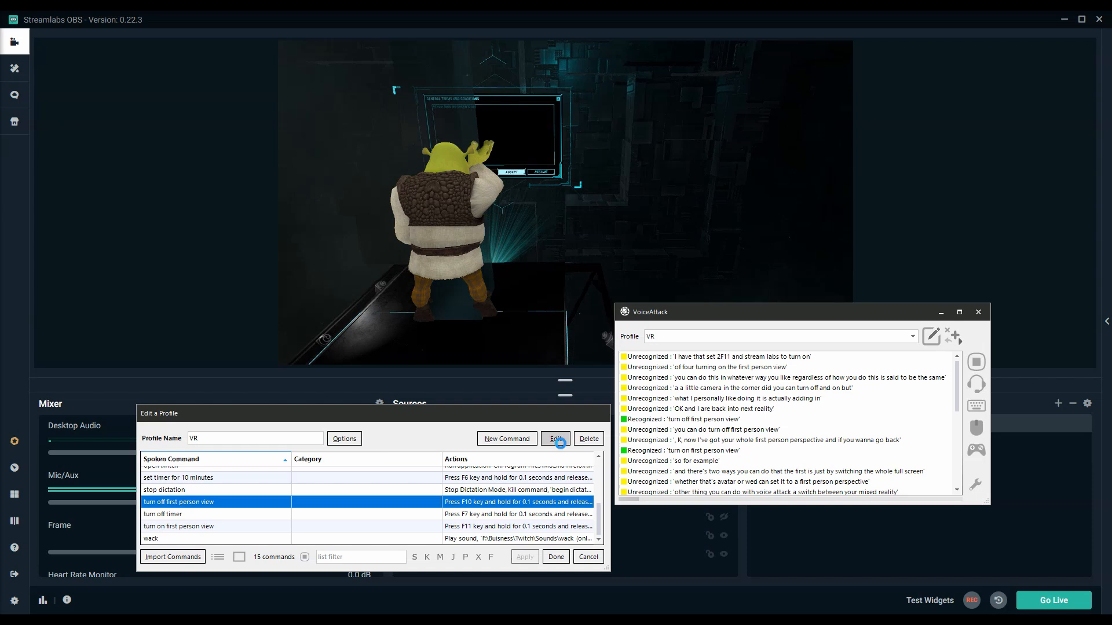
Check that the turn off first person view command presses F10 and confirm it.
click(555, 438)
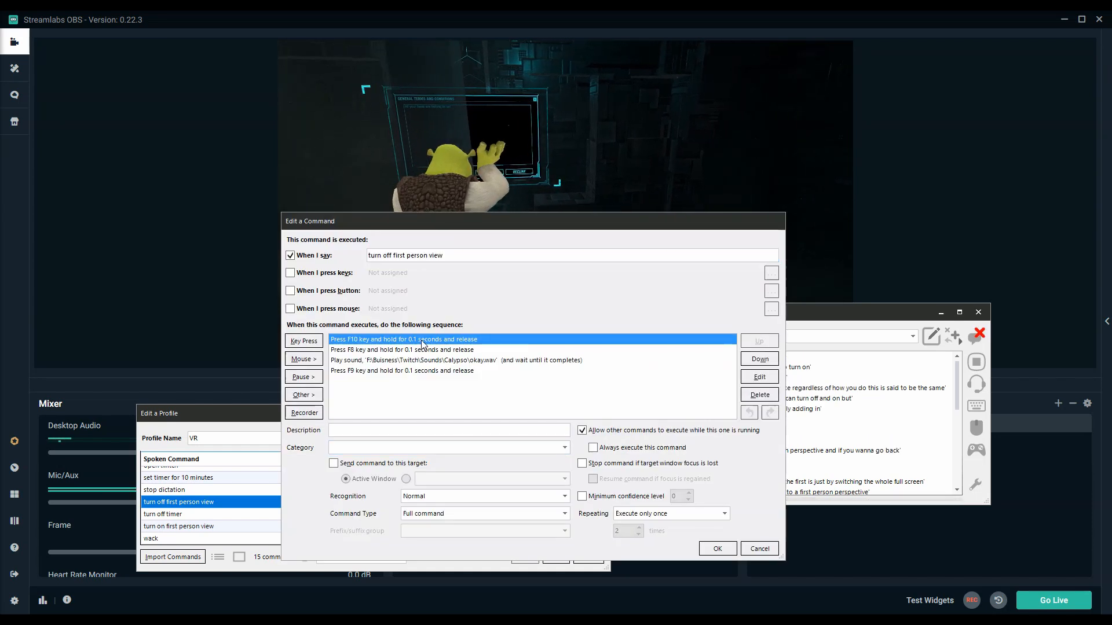
click(402, 350)
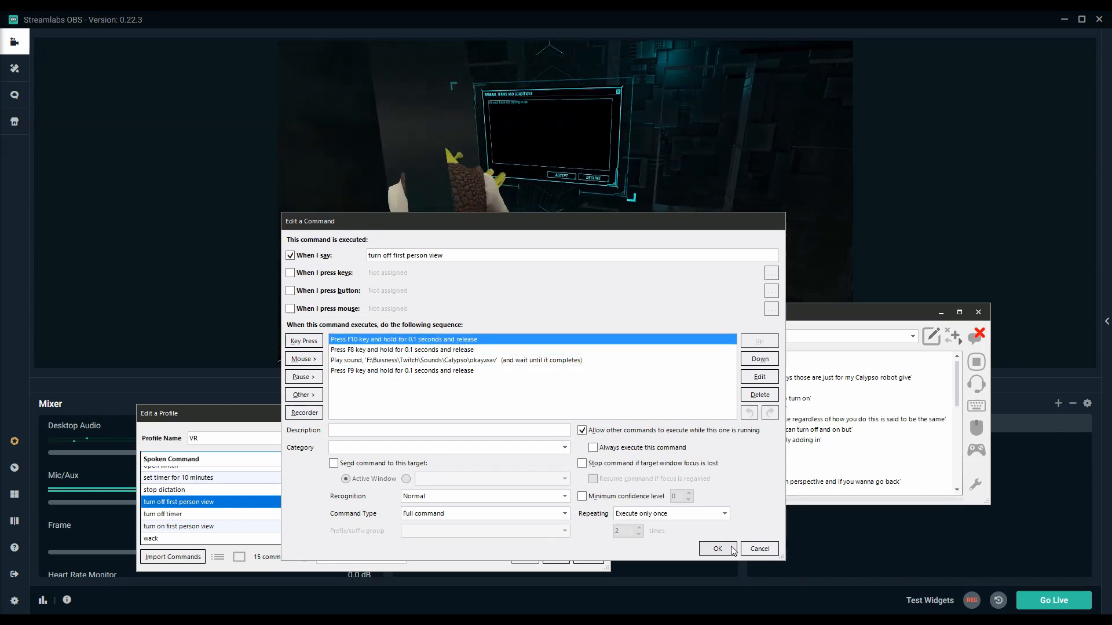
click(717, 548)
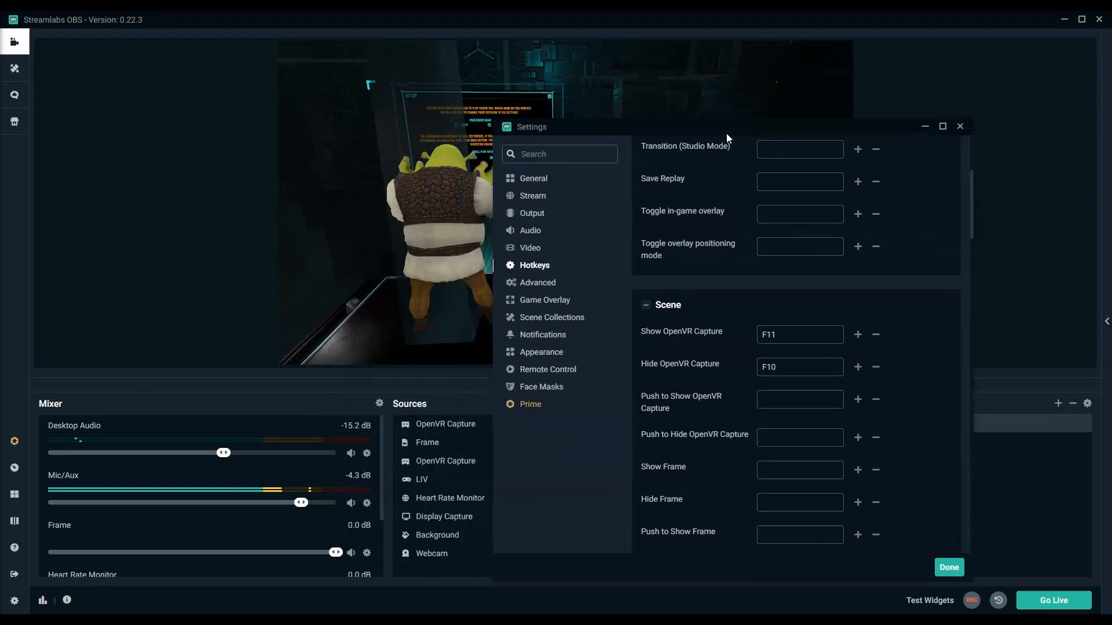
Assign F11 to Show OpenVR Capture and F10 to Hide Frame in the next scene's hotkeys.
drag(728, 126, 773, 112)
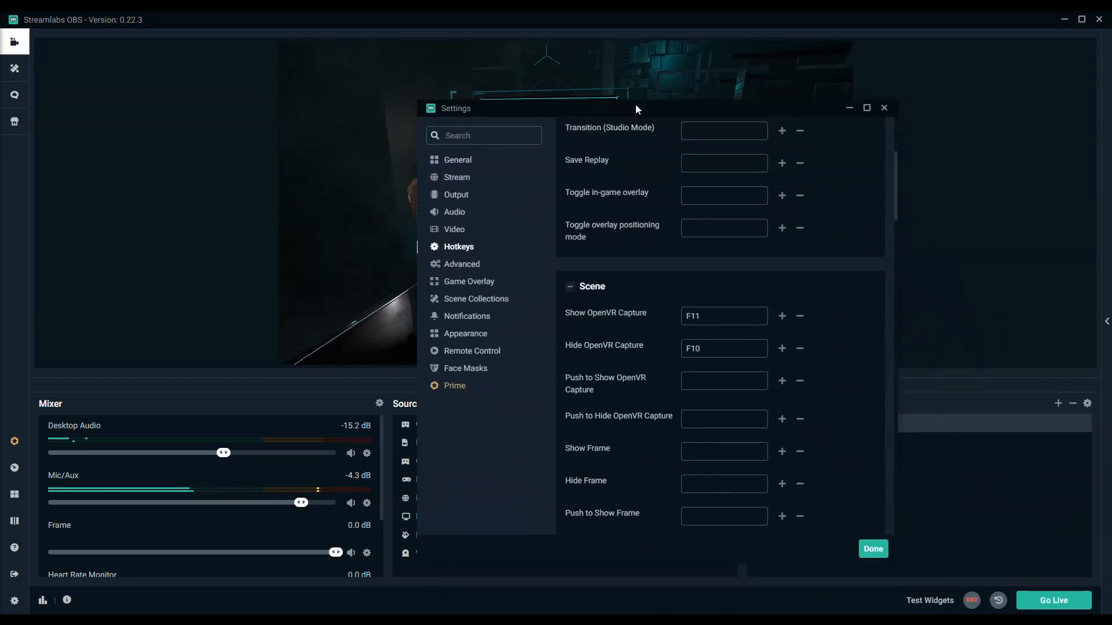
click(721, 315)
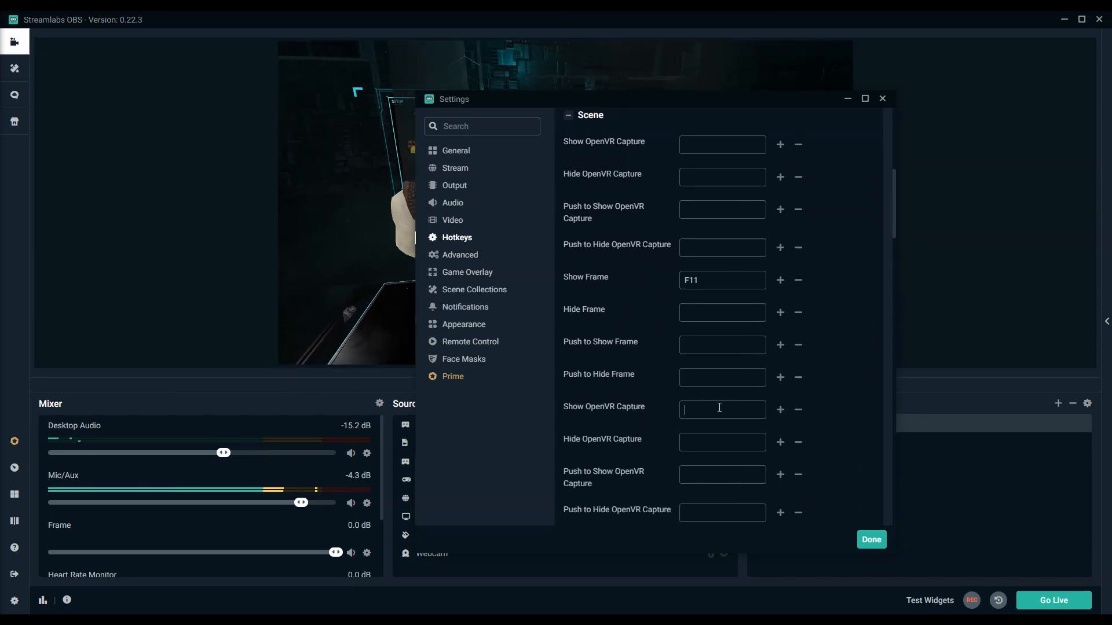
text(F11)
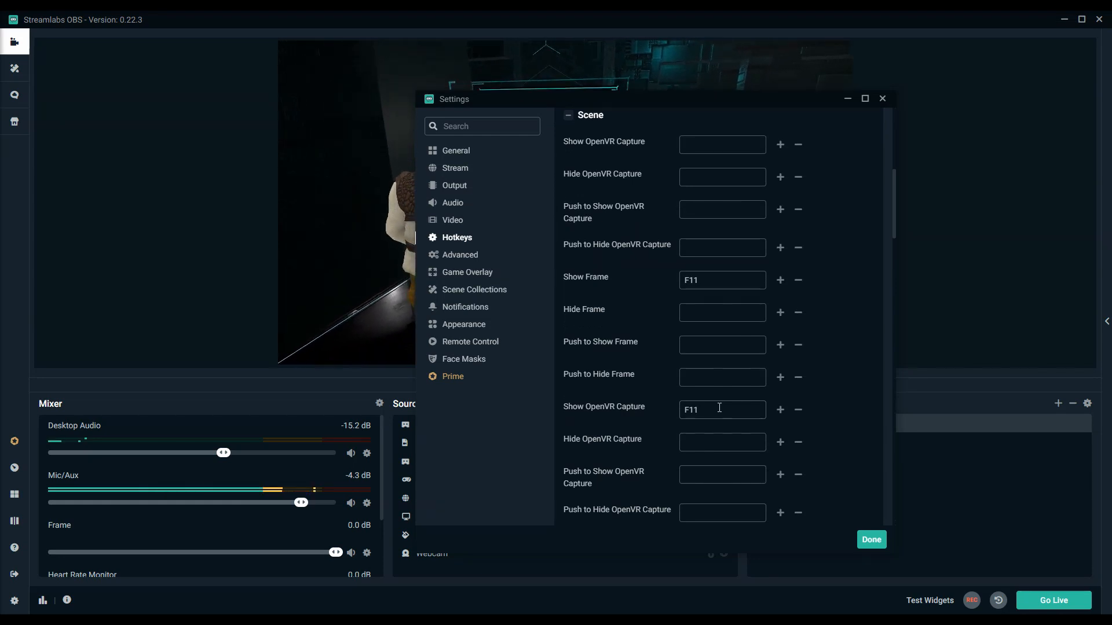
click(722, 312)
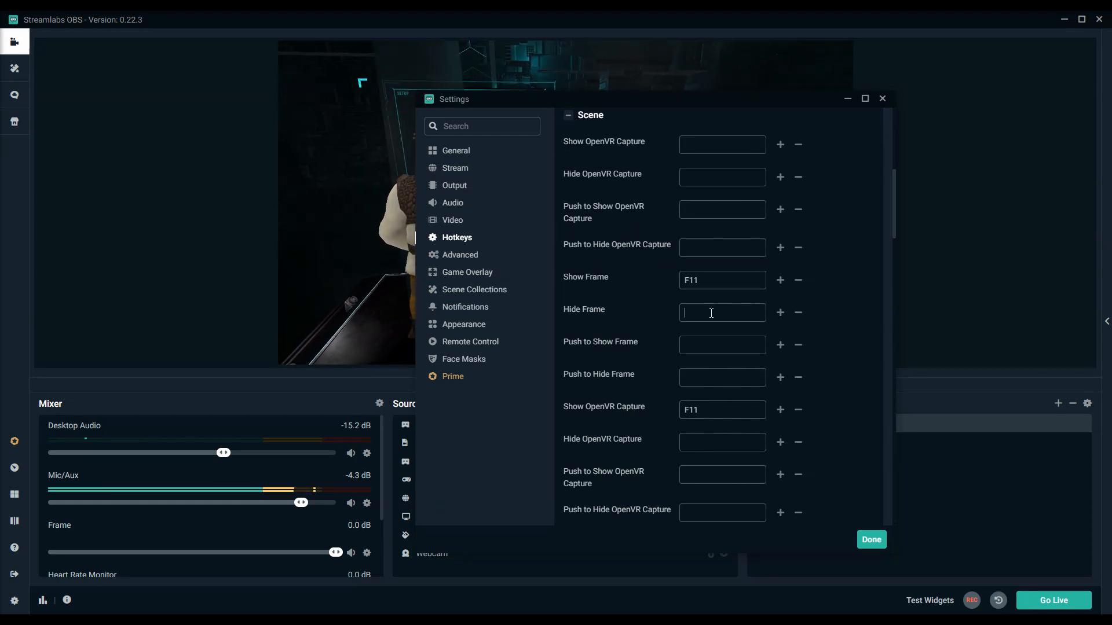
text(F10)
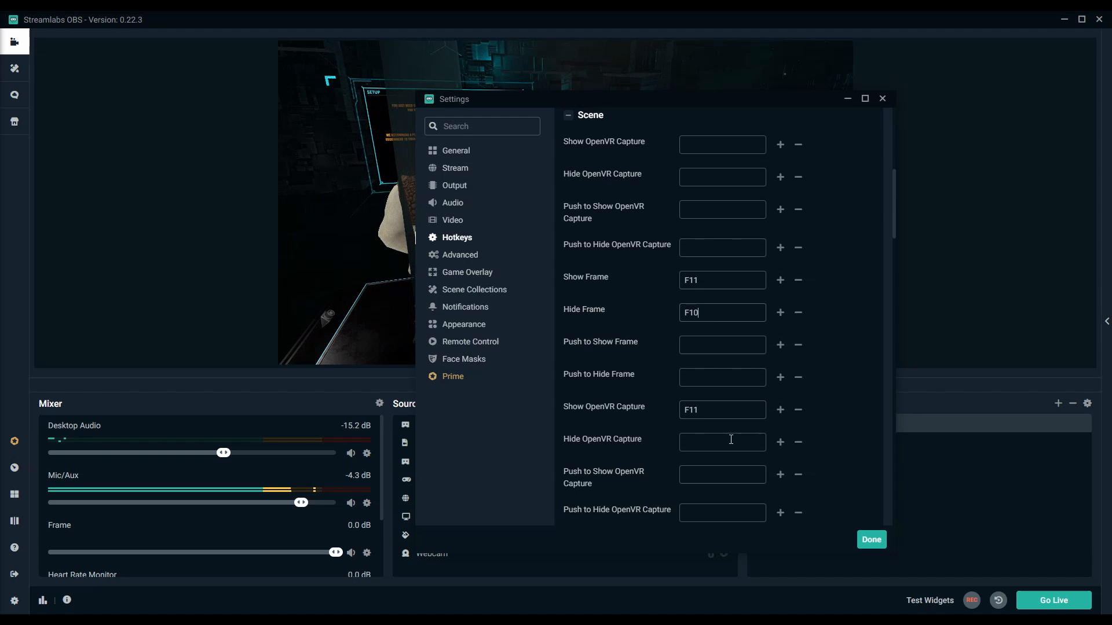
click(870, 540)
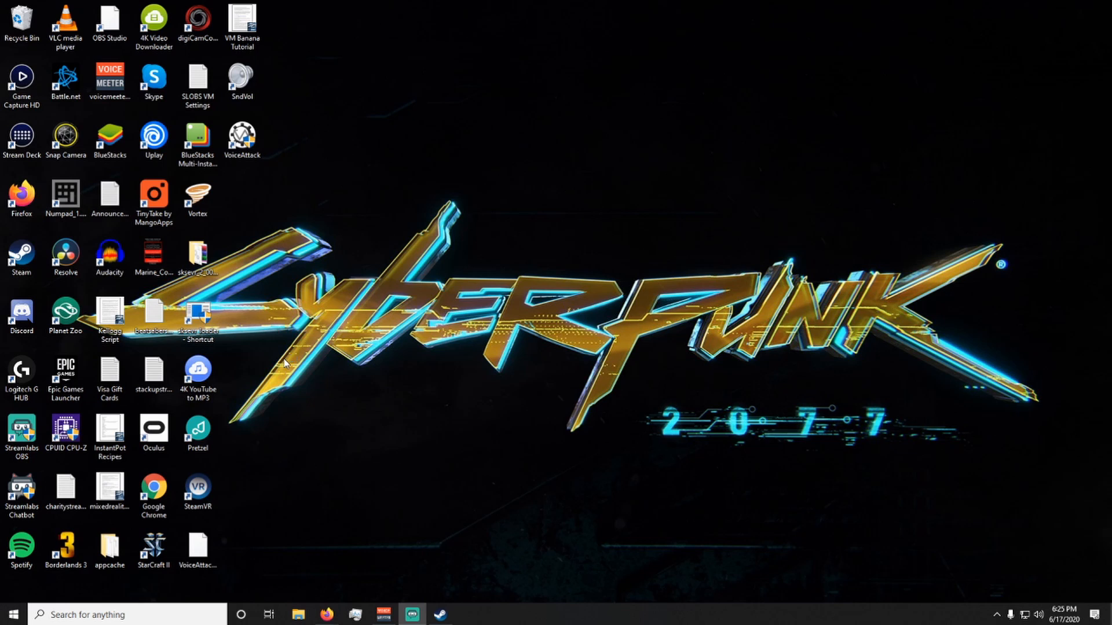
mouse_move(347, 311)
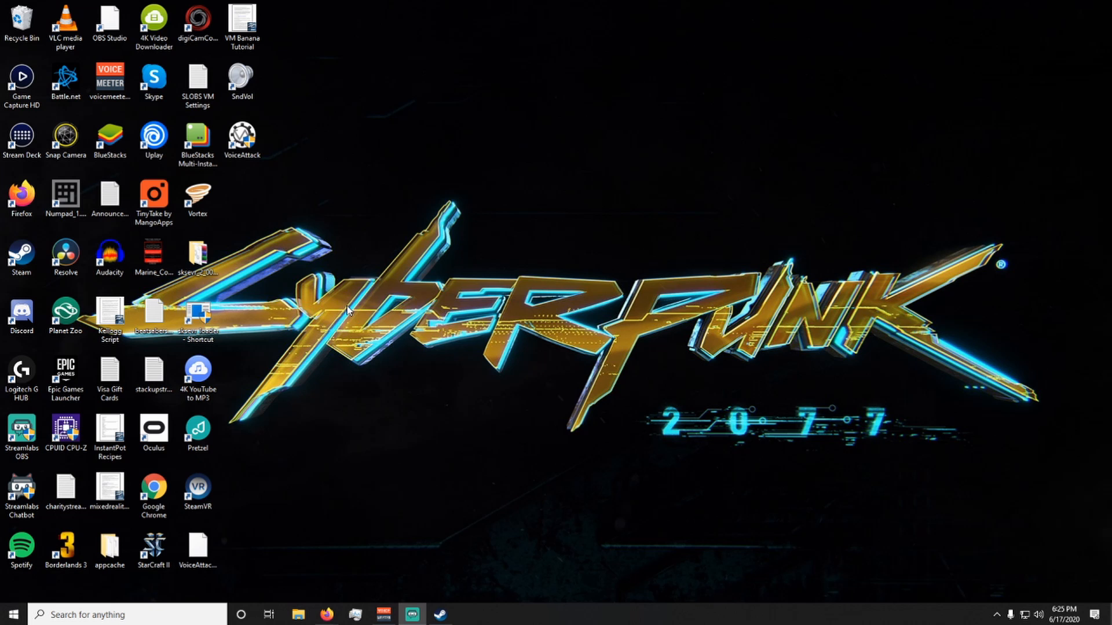
Launch Windows Speech Recognition from the taskbar search for 'speech'.
click(106, 614)
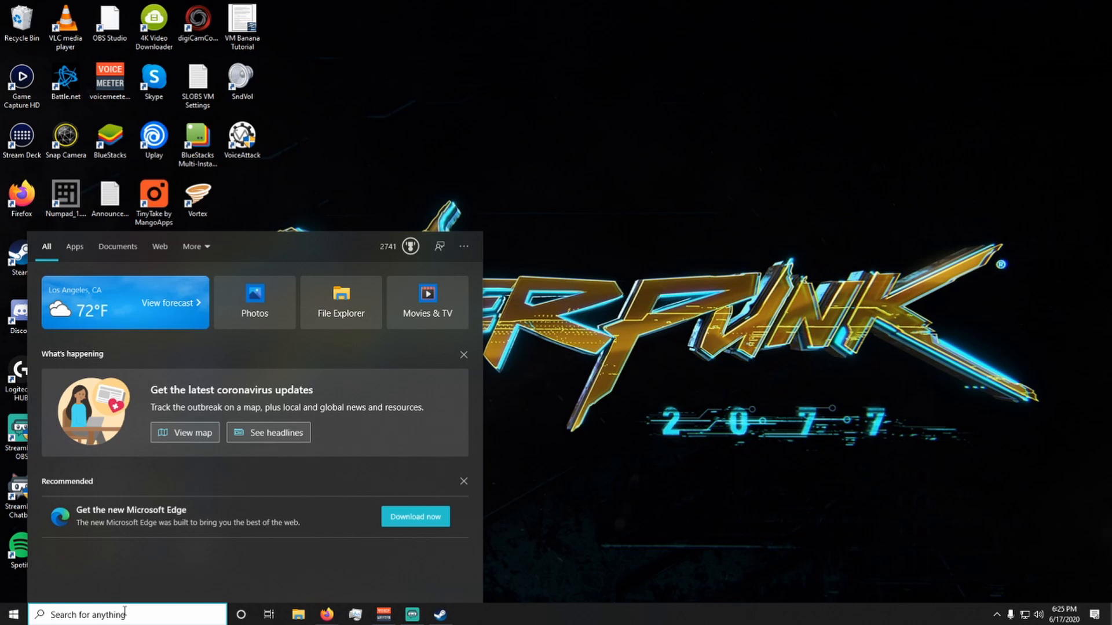
text(speech)
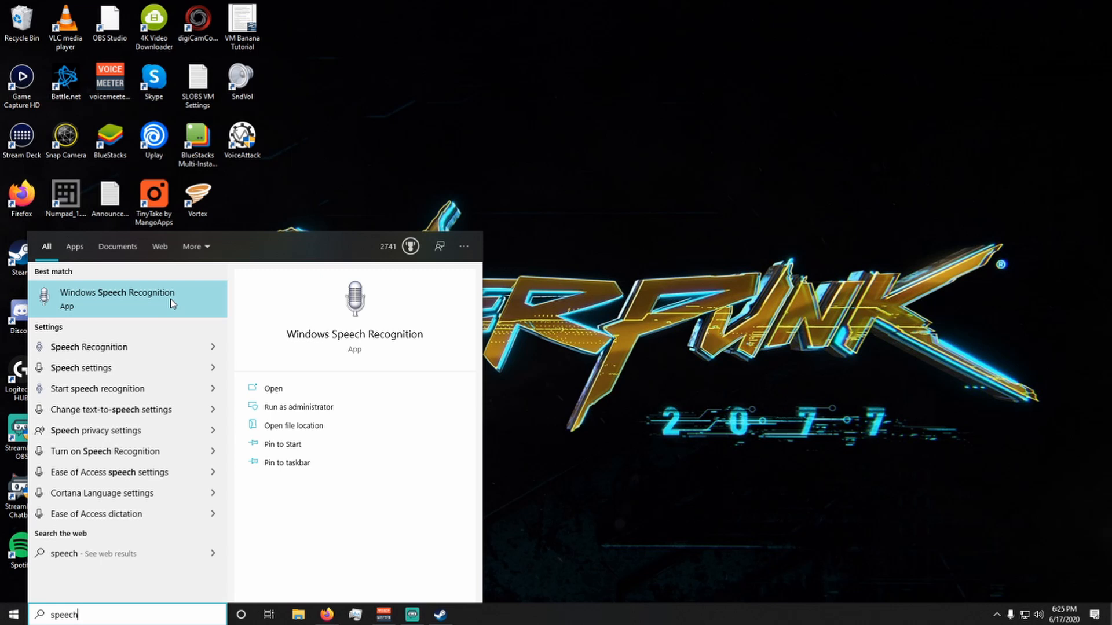
click(117, 297)
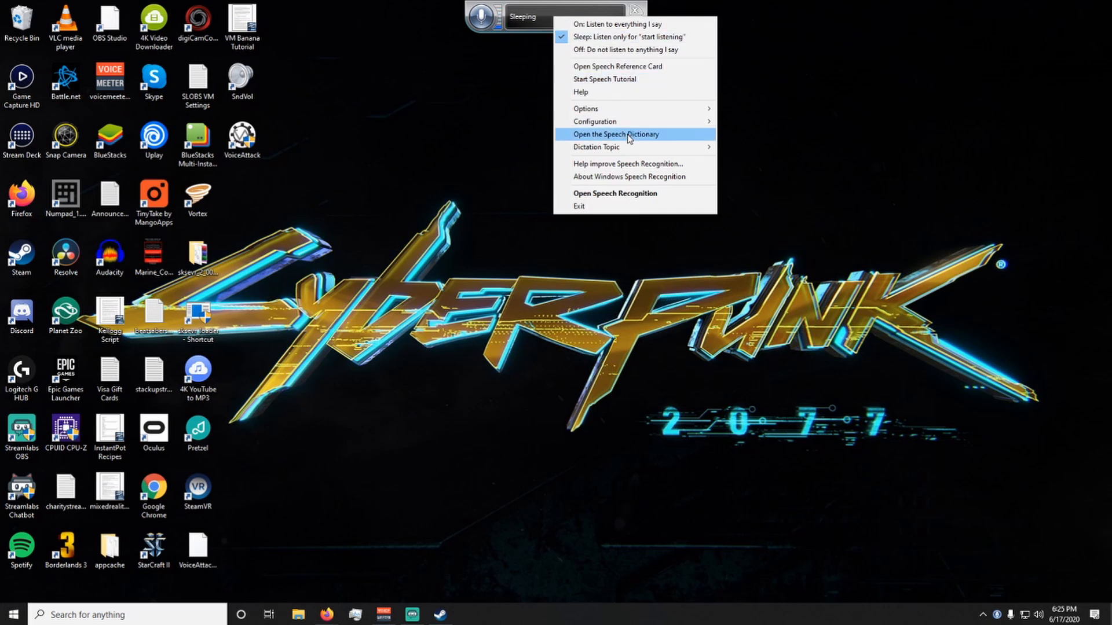
Enter 'calypso mute my microphone' as a new word in the Speech Dictionary and continue.
click(615, 135)
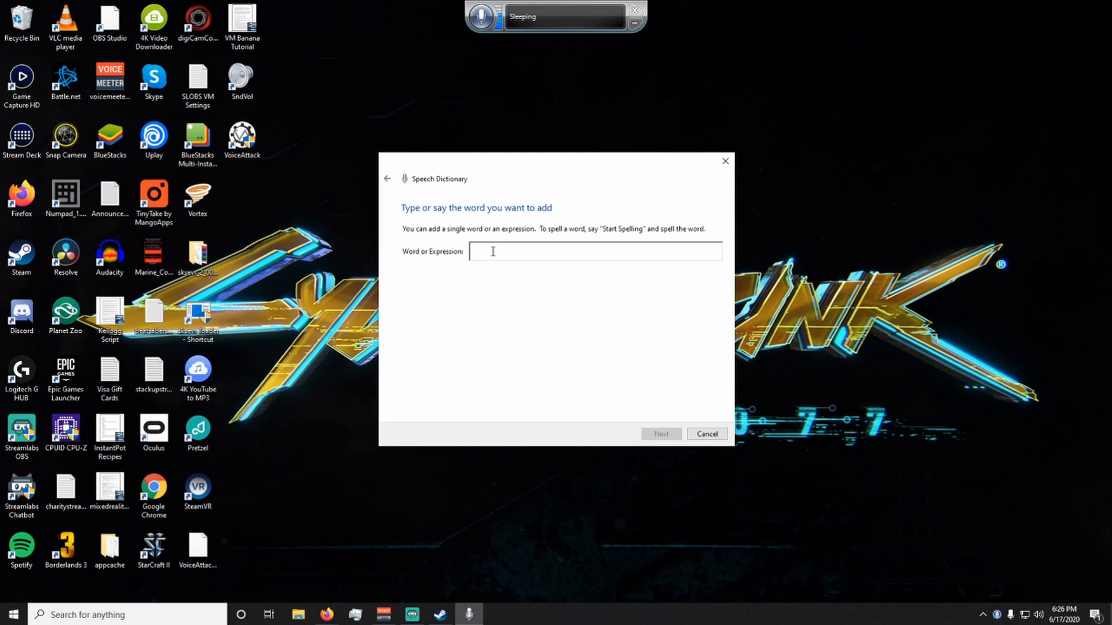
text(calypso mute my m)
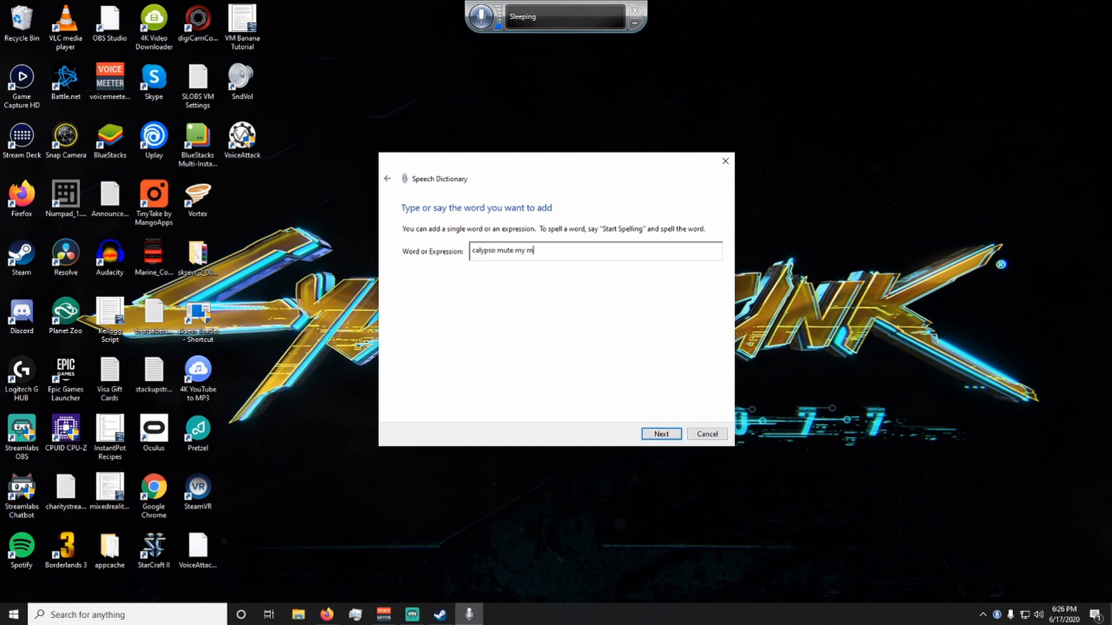
text(icrophone)
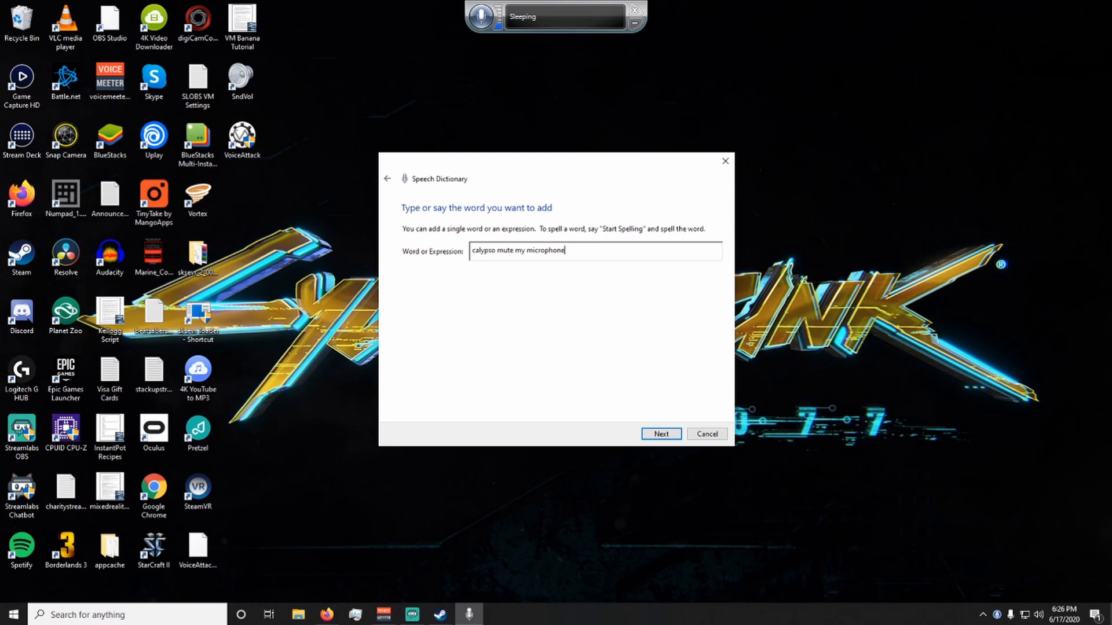
click(660, 434)
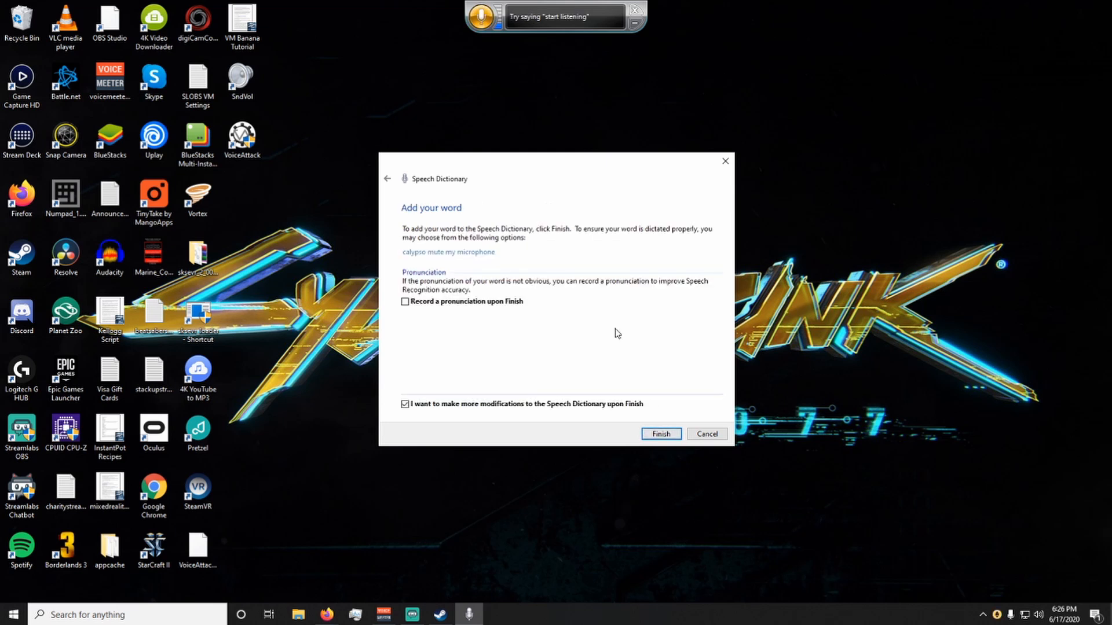
mouse_move(516, 320)
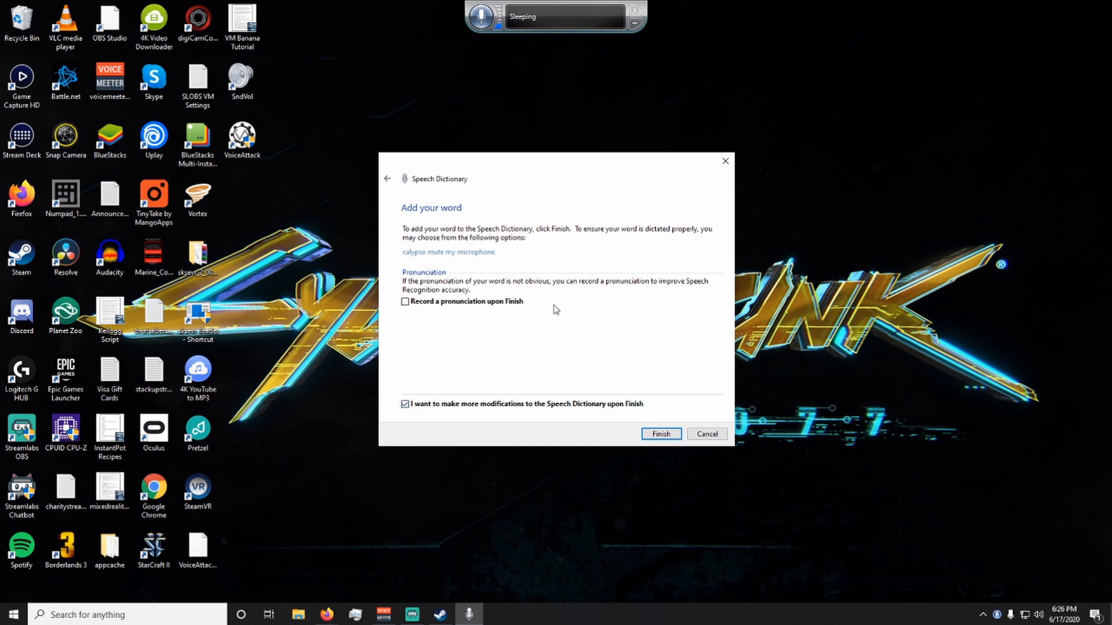
mouse_move(660, 301)
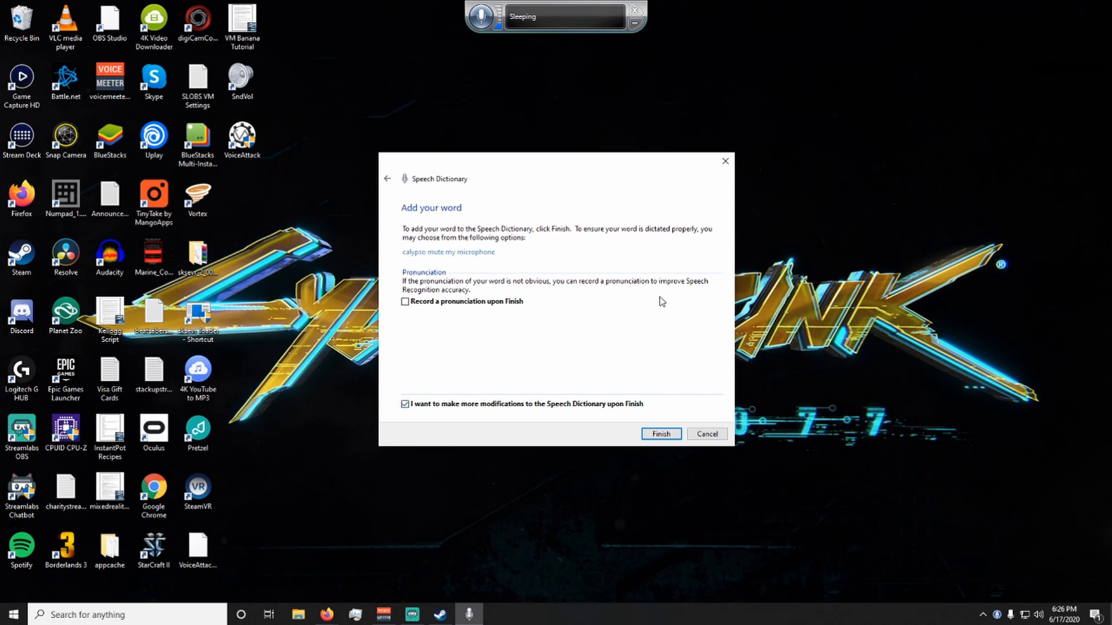